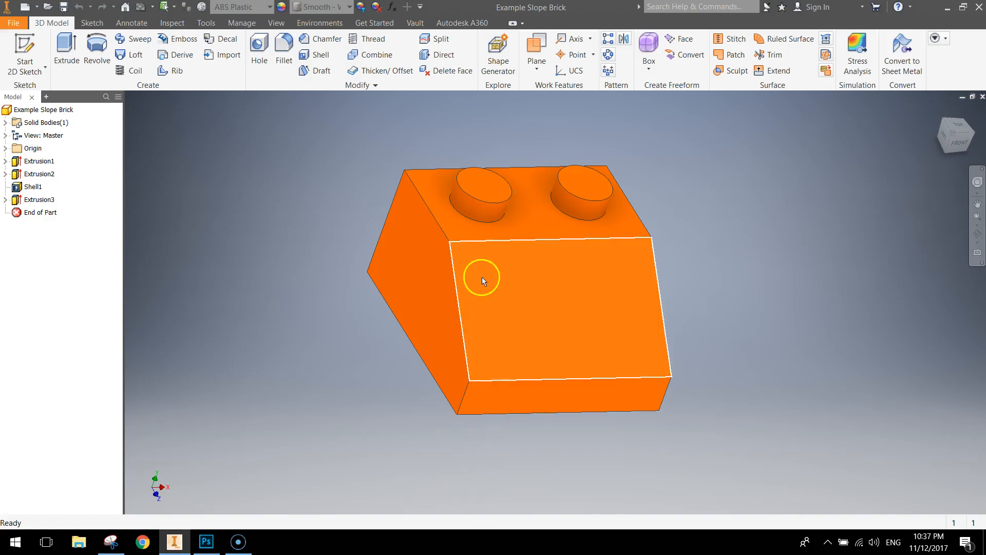
# Orbit the example brick to inspect its sloped front, top and hollow underside.
pyautogui.moveTo(481, 280); pyautogui.dragTo(503, 307)
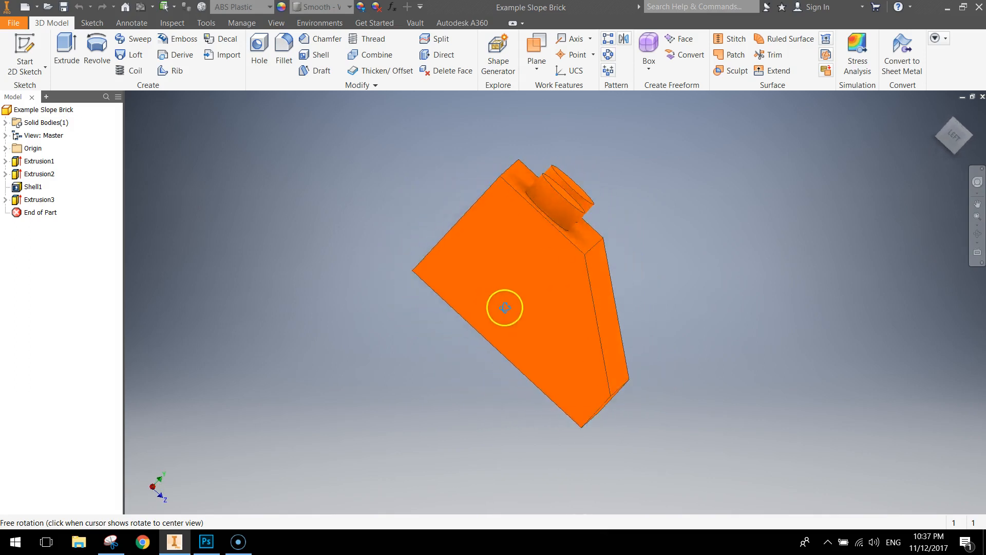
pyautogui.moveTo(504, 307); pyautogui.dragTo(349, 286)
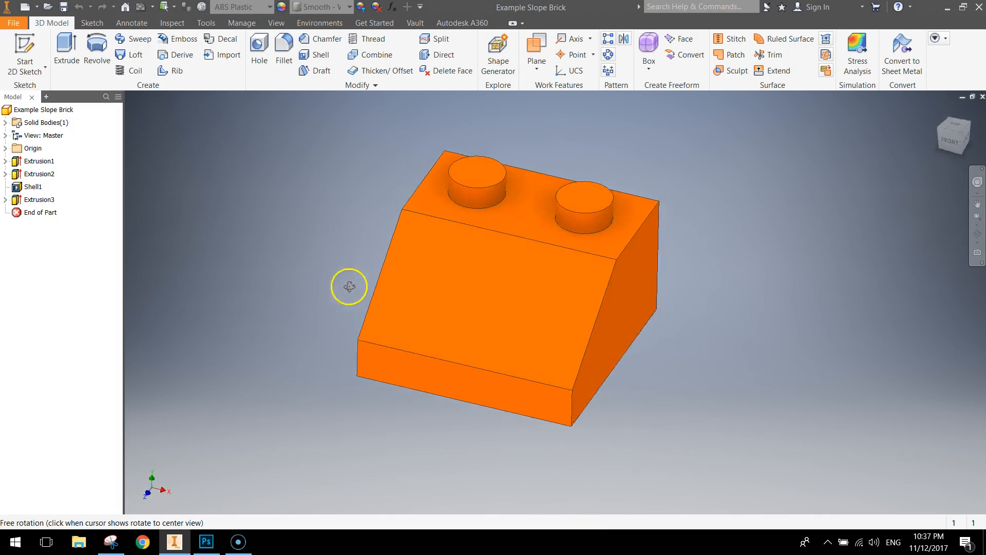
pyautogui.moveTo(349, 286); pyautogui.dragTo(550, 300)
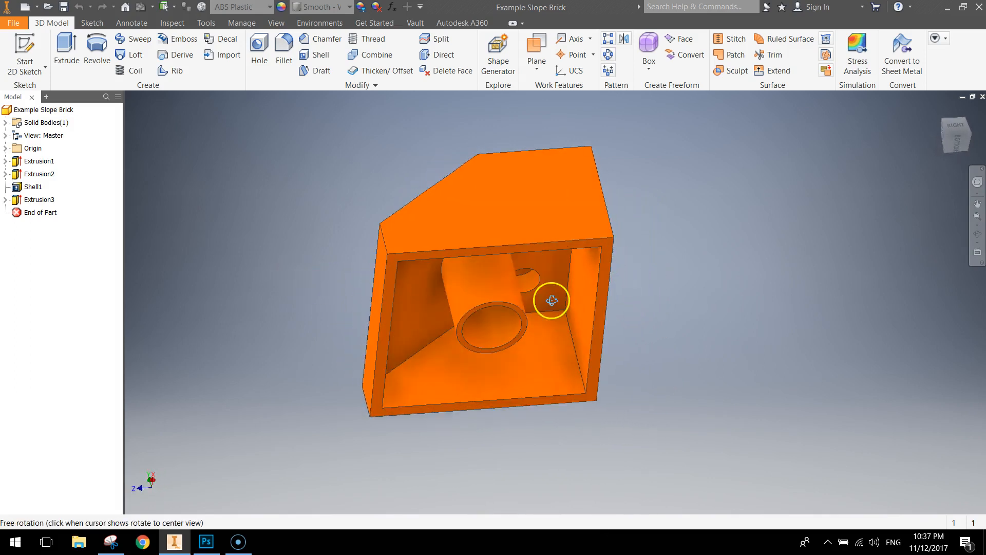
pyautogui.moveTo(551, 300); pyautogui.dragTo(554, 244)
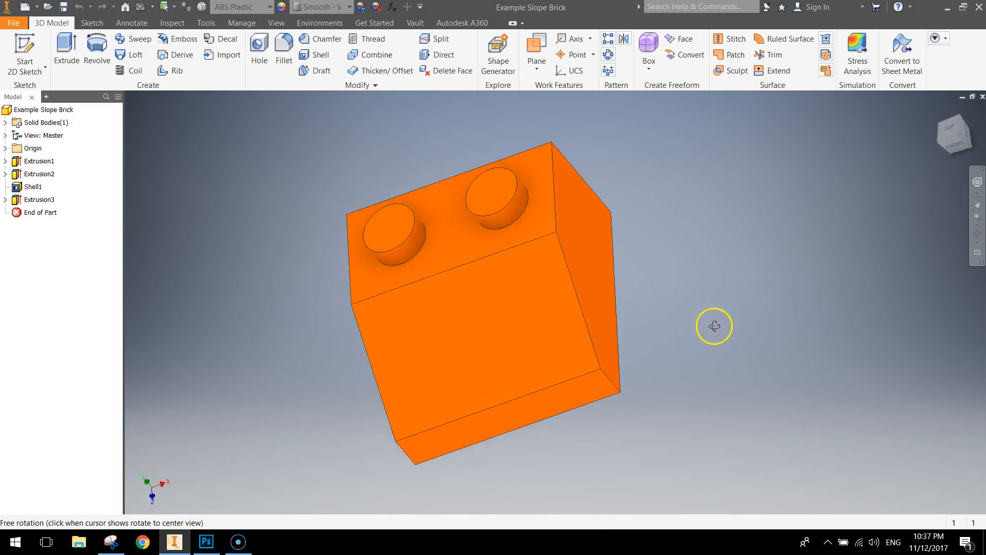
pyautogui.moveTo(714, 326); pyautogui.dragTo(649, 282)
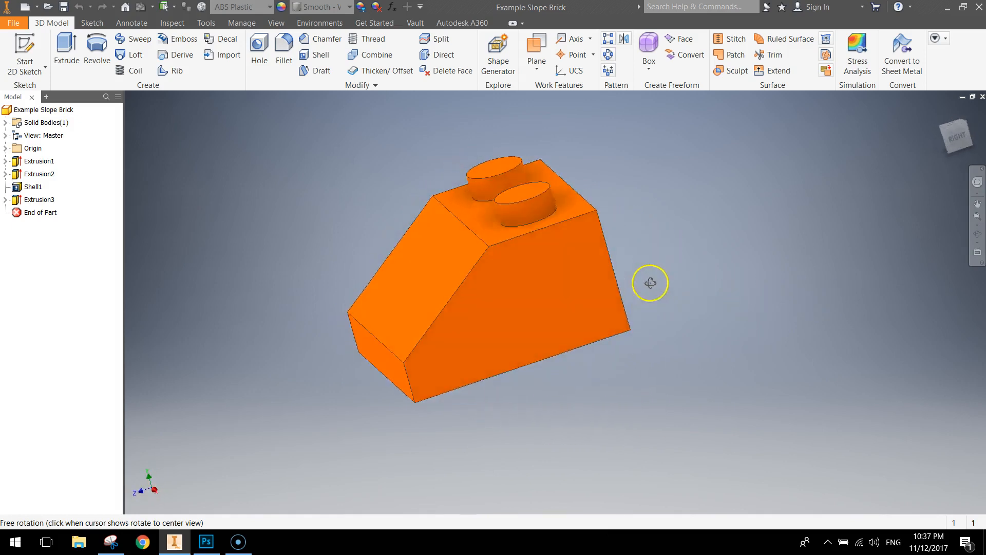
pyautogui.moveTo(649, 283); pyautogui.dragTo(864, 305)
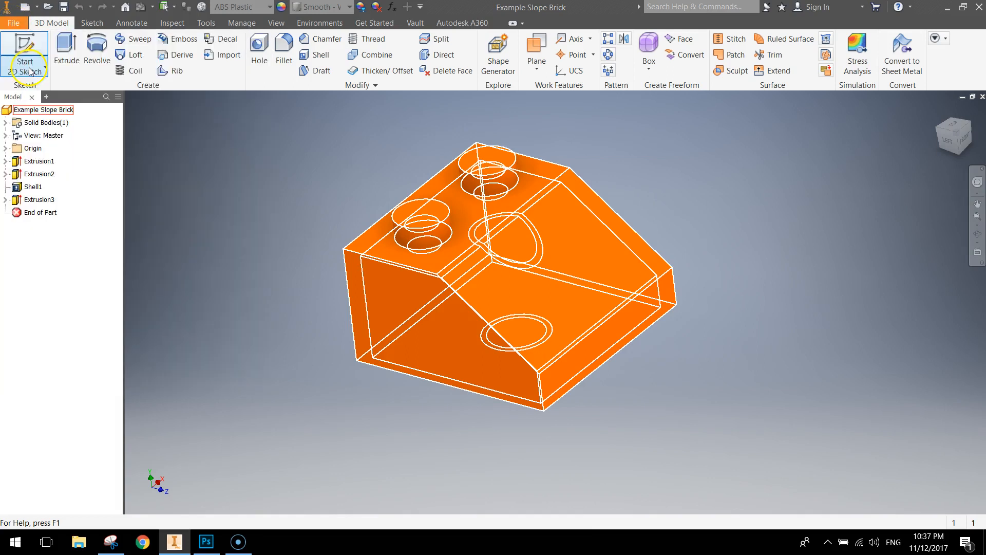
# Create a new part from the Metric Standard (mm) template.
pyautogui.click(33, 7)
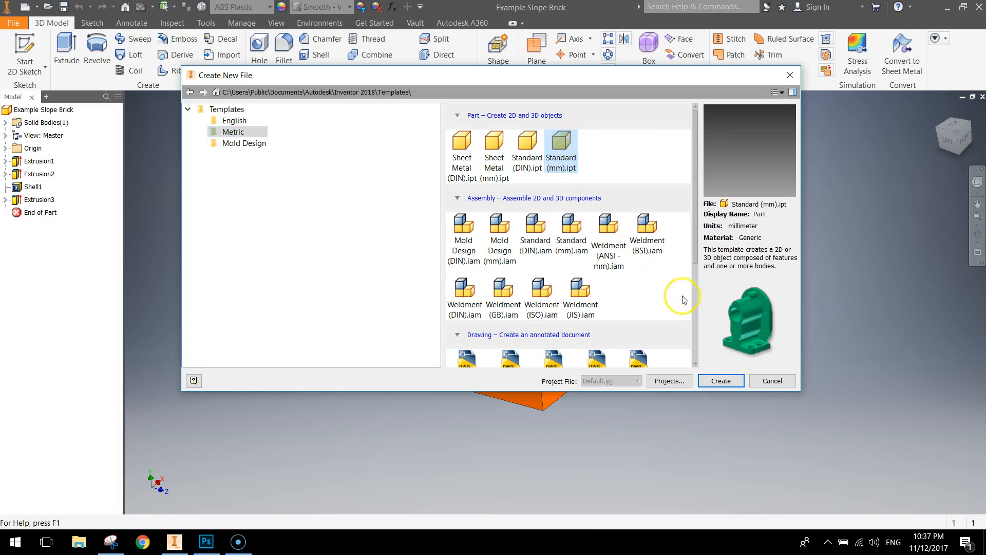
pyautogui.click(719, 380)
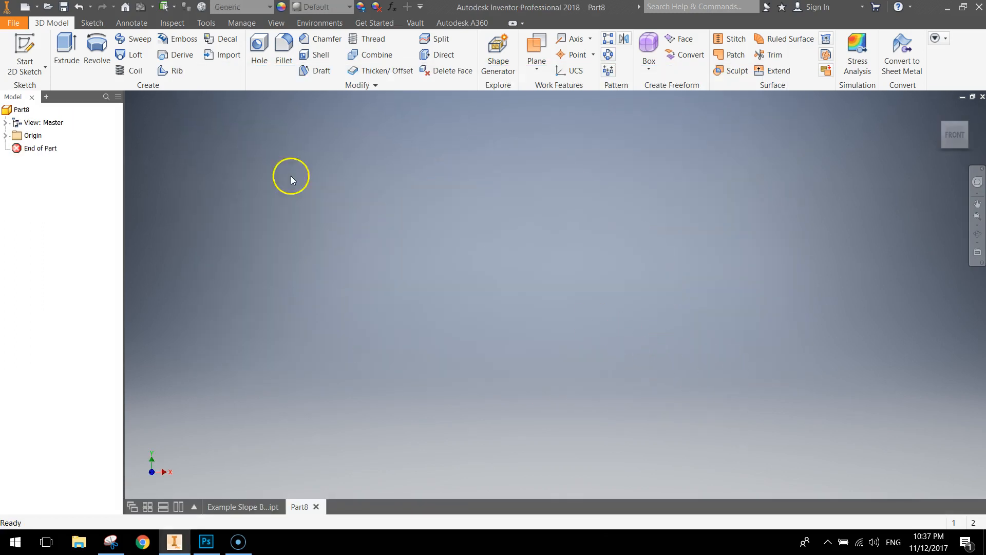
pyautogui.moveTo(25, 50)
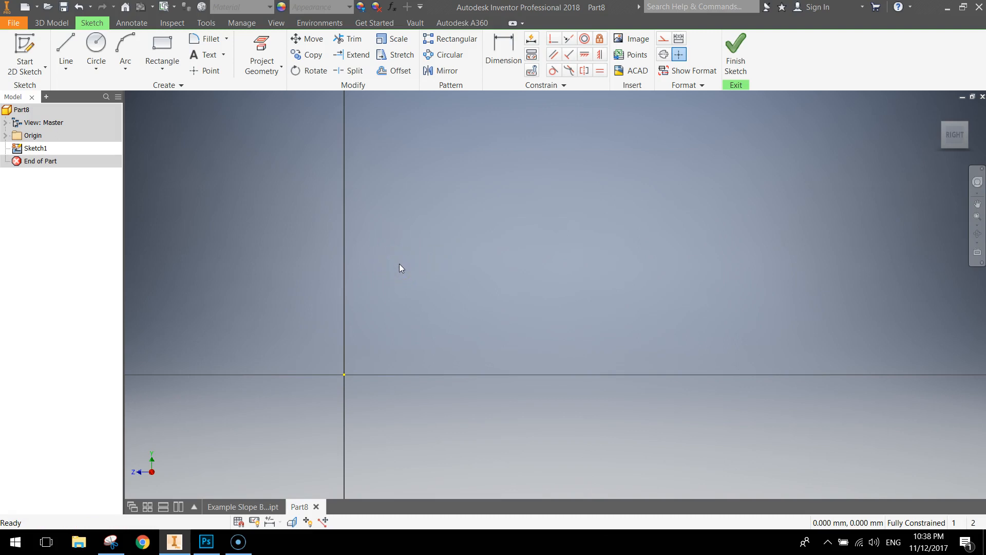
# Draw the profile lines: 16 mm base, 9 mm side, 8 mm top, then the sloped edge back down.
pyautogui.click(65, 49)
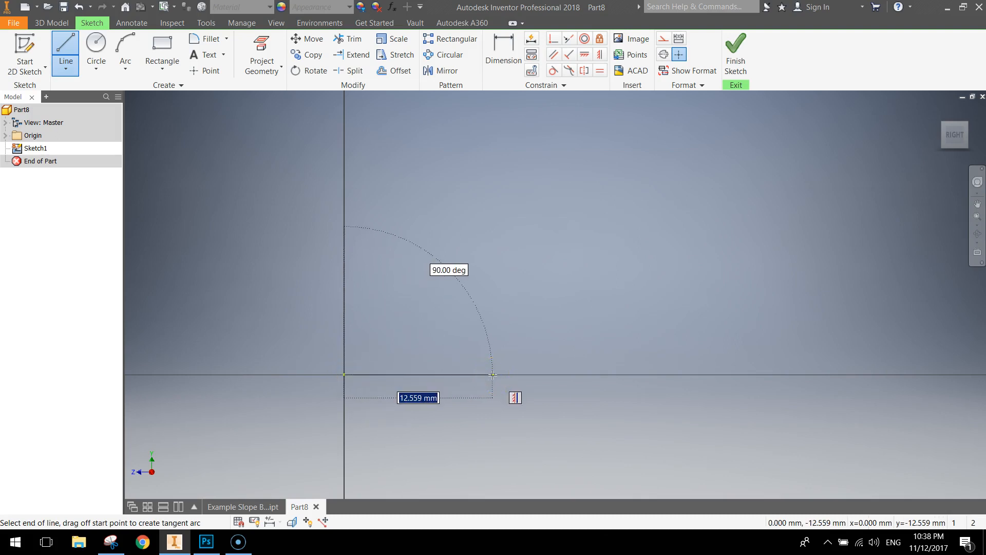
pyautogui.write('16')
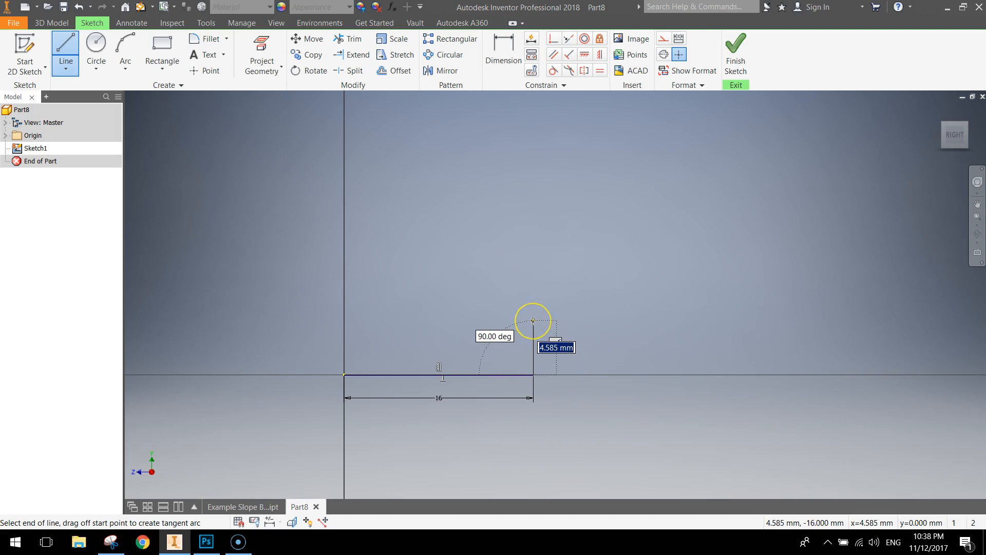
pyautogui.write('9')
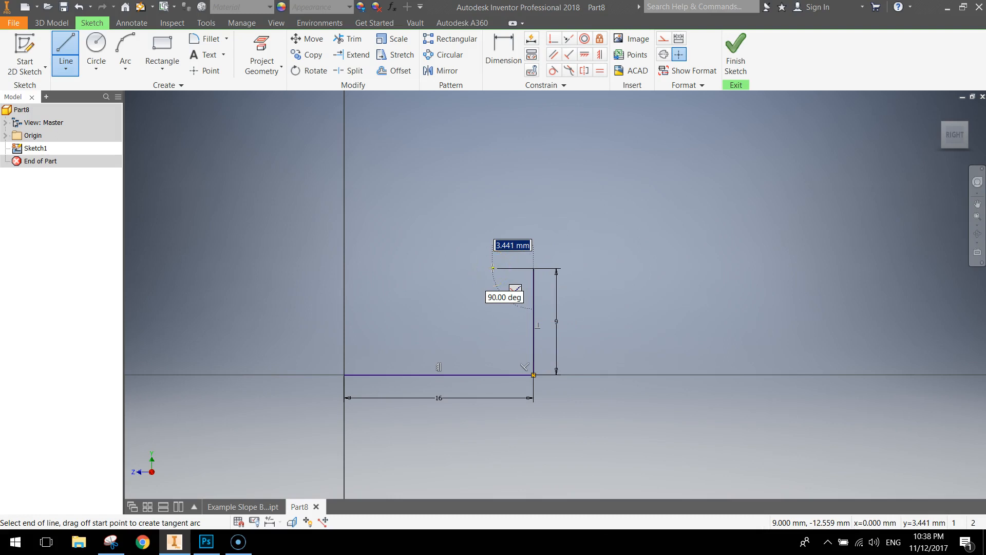
pyautogui.write('8')
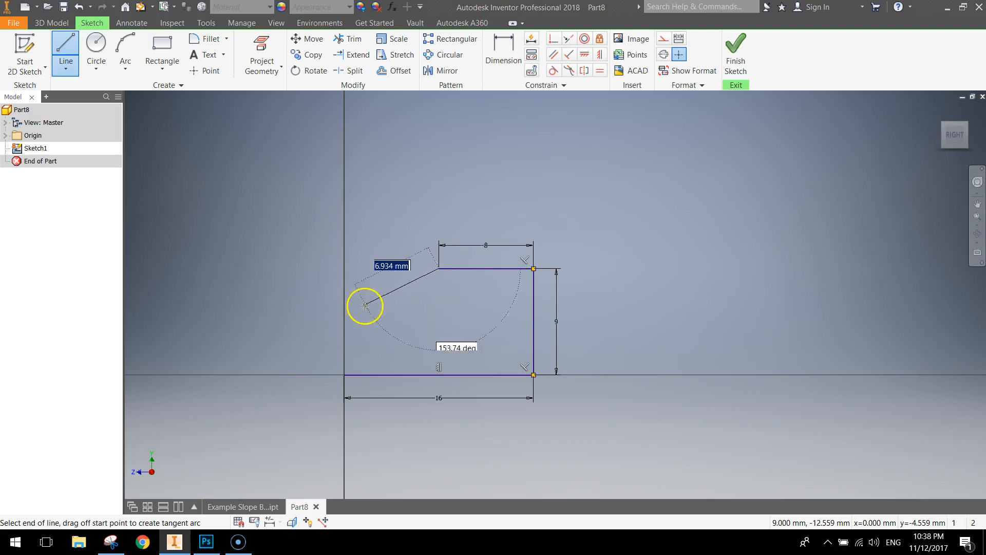
pyautogui.moveTo(365, 306); pyautogui.dragTo(344, 333)
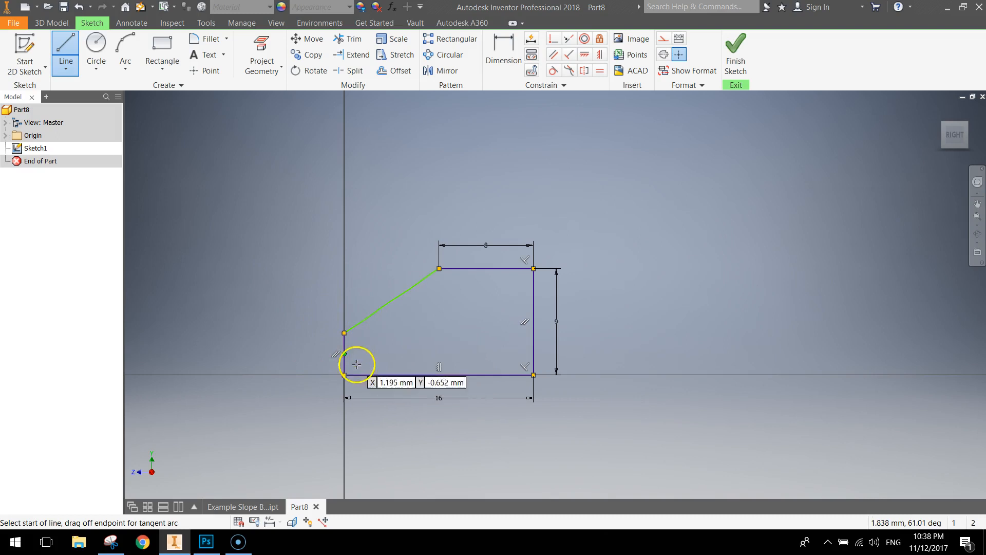
pyautogui.moveTo(503, 50)
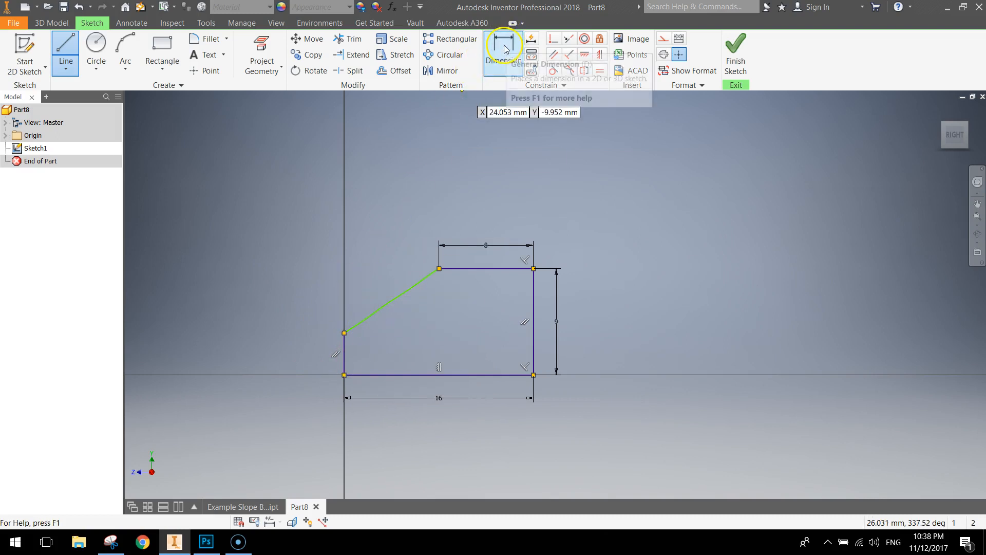
# Dimension the short front edge at 3 mm, fully constraining the profile, and finish Sketch1.
pyautogui.click(502, 48)
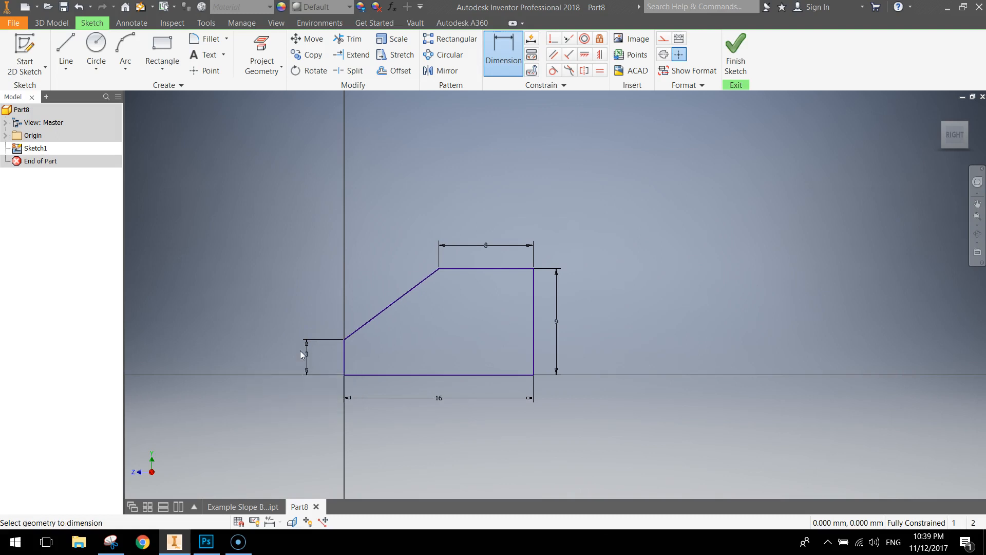
pyautogui.moveTo(397, 318)
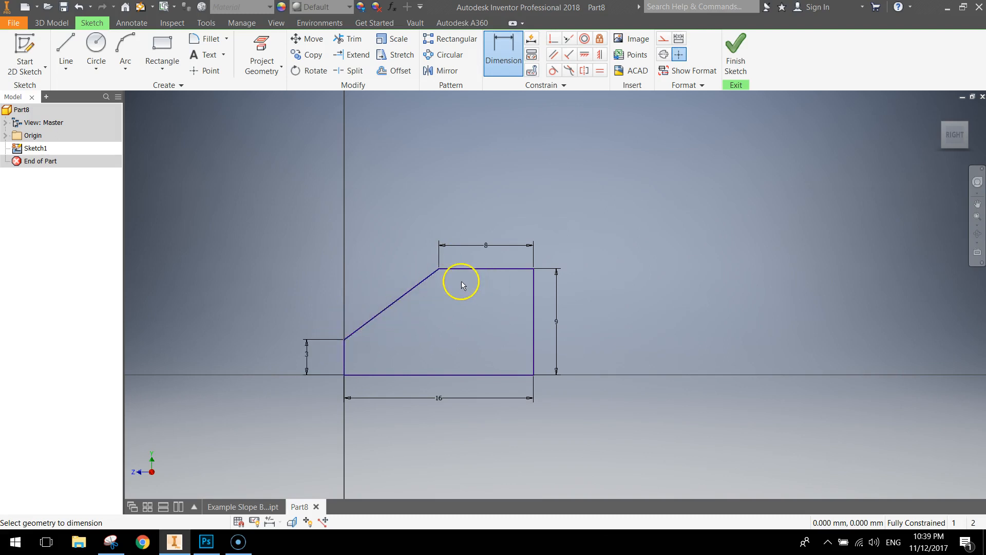
pyautogui.moveTo(506, 376)
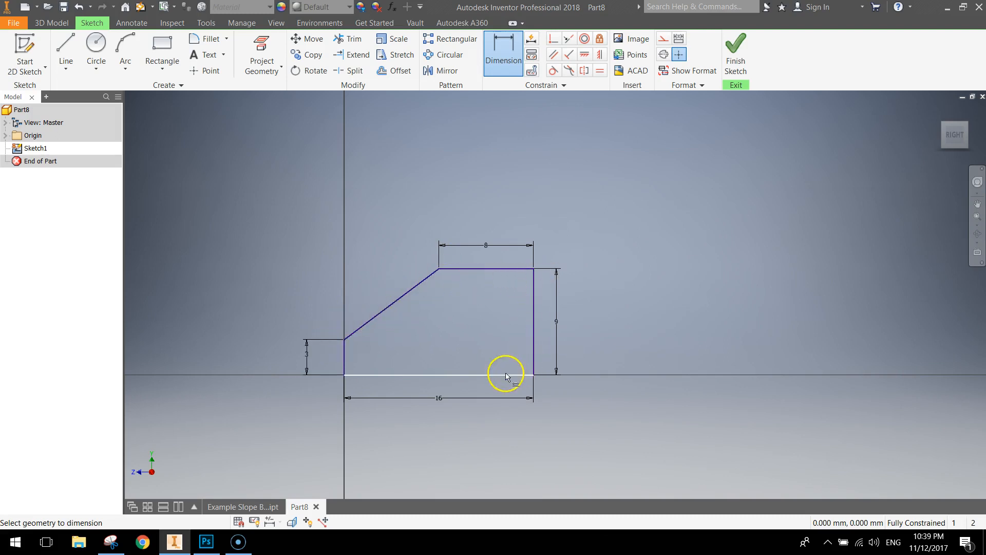
pyautogui.click(735, 54)
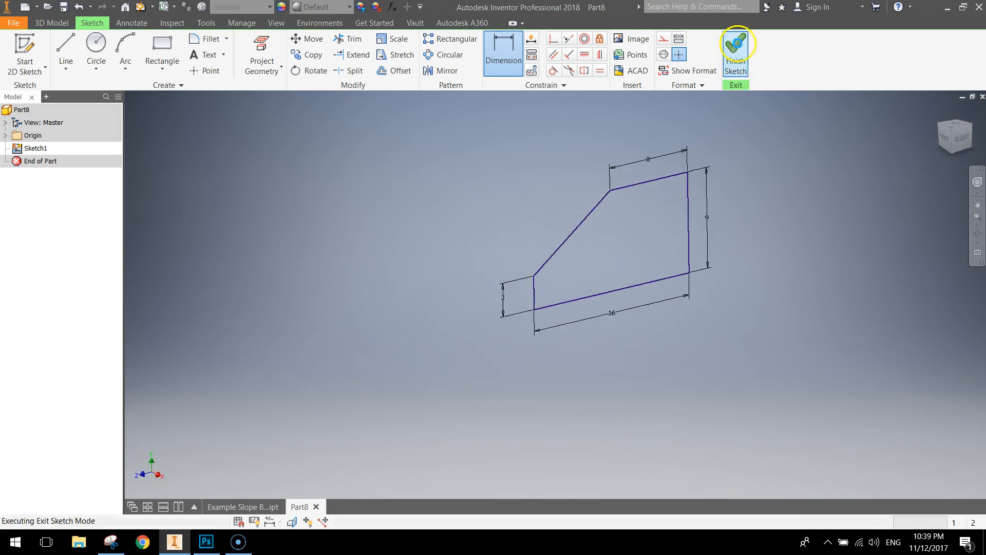
pyautogui.click(734, 54)
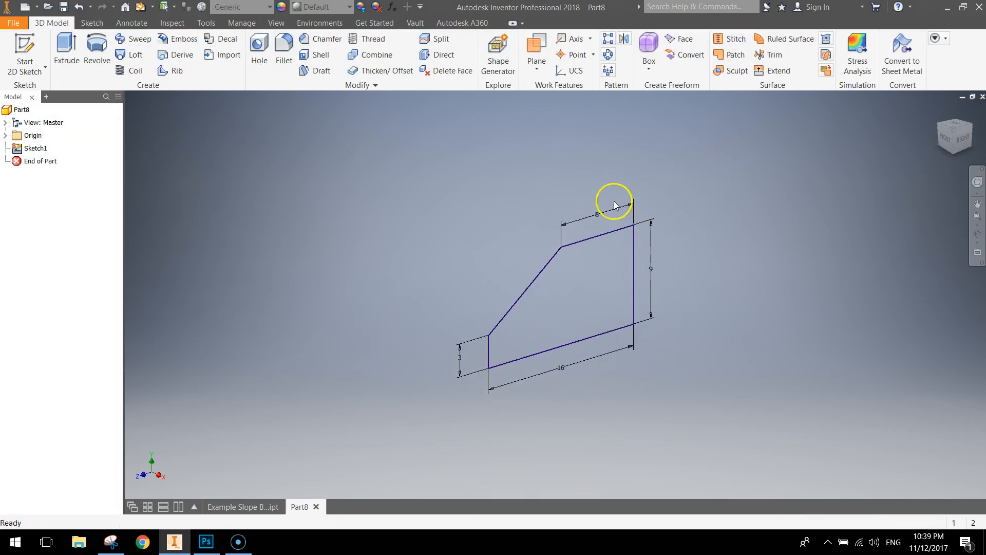
# Extrude the profile 16 mm into a solid wedge block and inspect its top face.
pyautogui.click(66, 50)
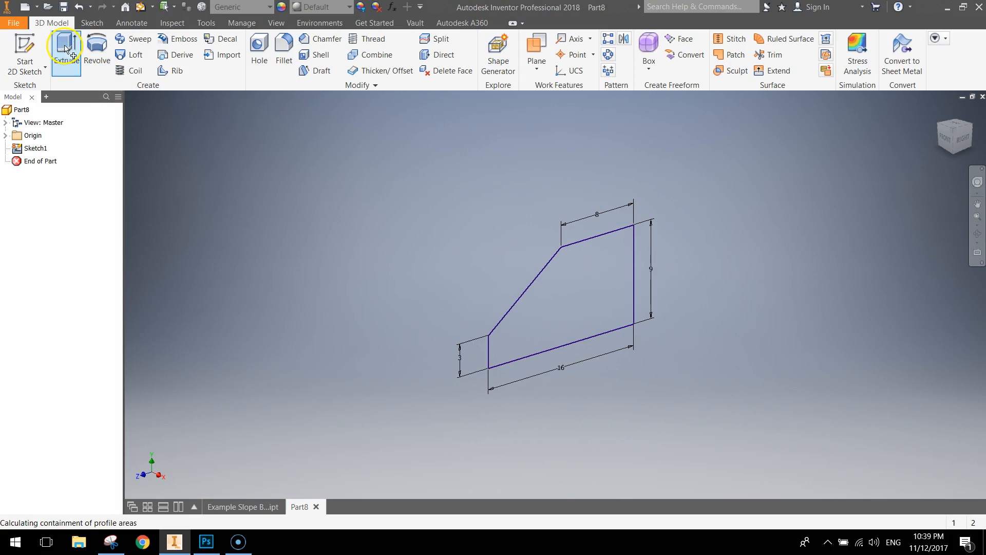
pyautogui.click(66, 50)
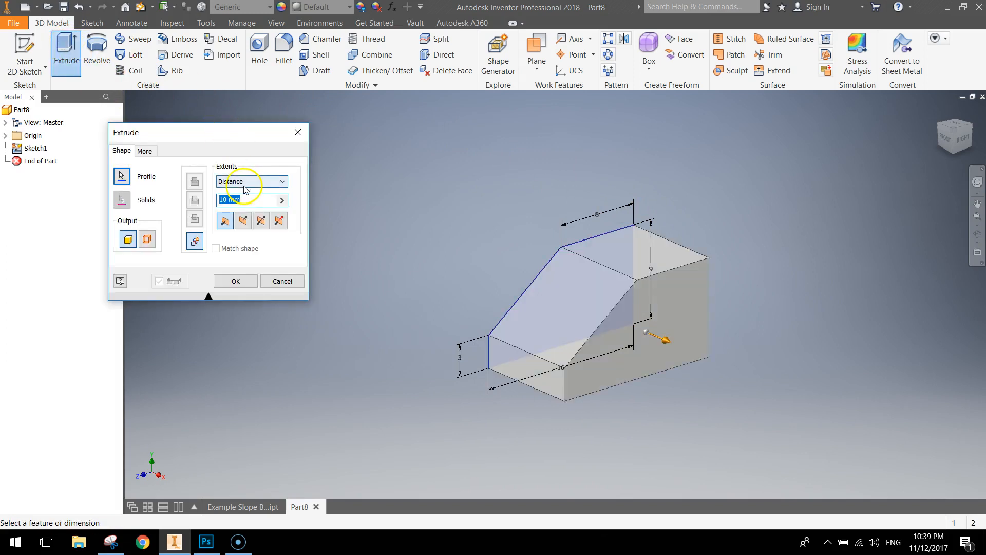
pyautogui.write('16')
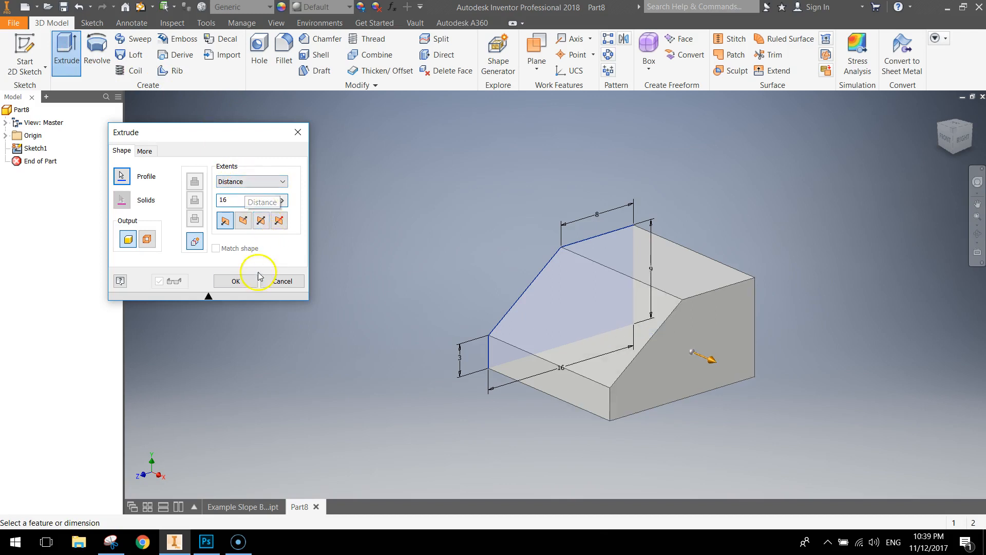
pyautogui.click(235, 280)
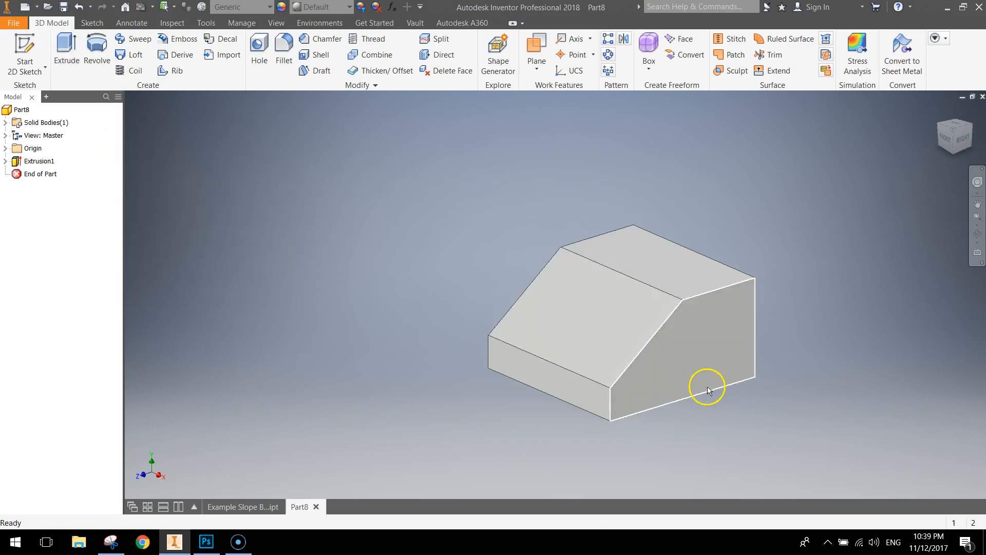
pyautogui.moveTo(707, 390); pyautogui.dragTo(651, 393)
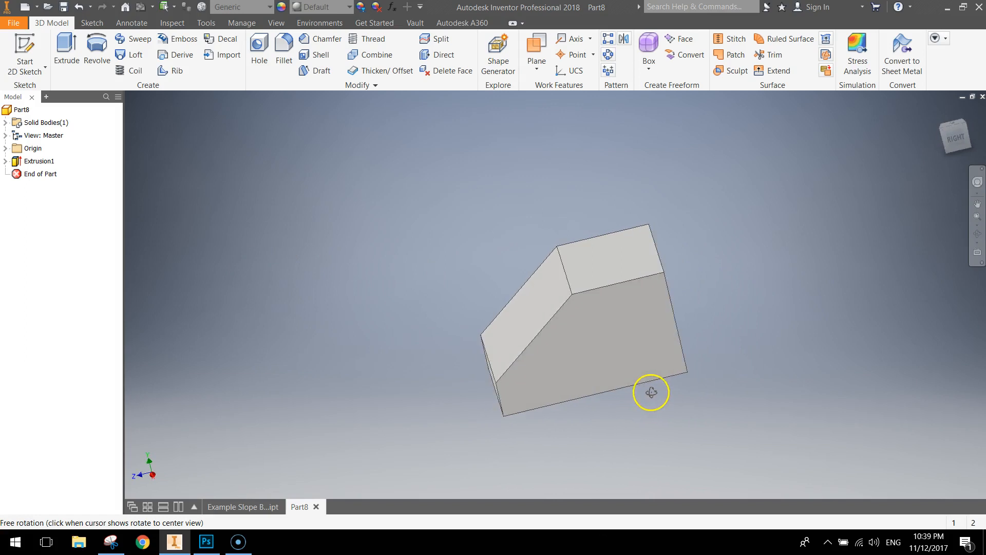
pyautogui.moveTo(652, 391); pyautogui.dragTo(696, 406)
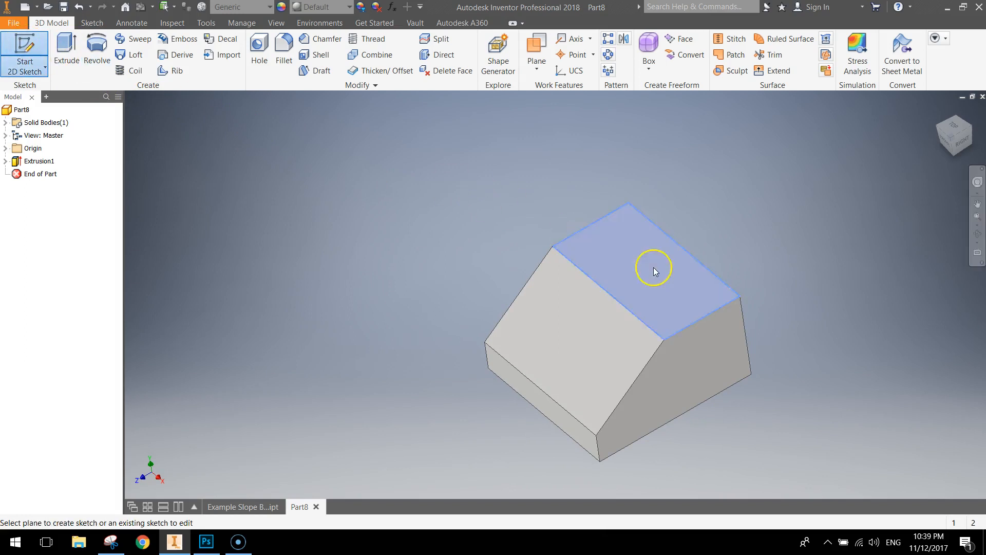
# On the block's top face, sketch the first stud circle on the right half.
pyautogui.click(652, 268)
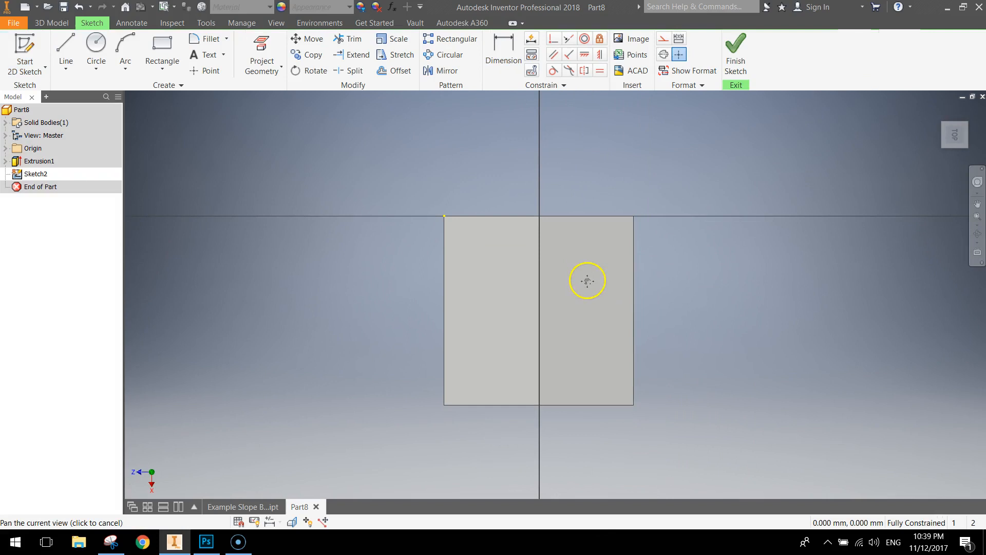
pyautogui.click(96, 43)
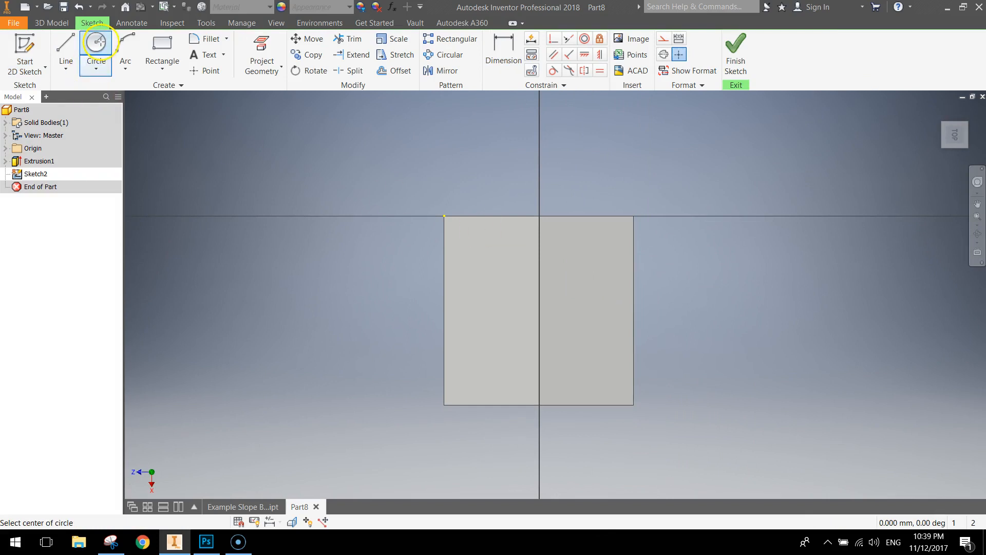
pyautogui.moveTo(583, 255)
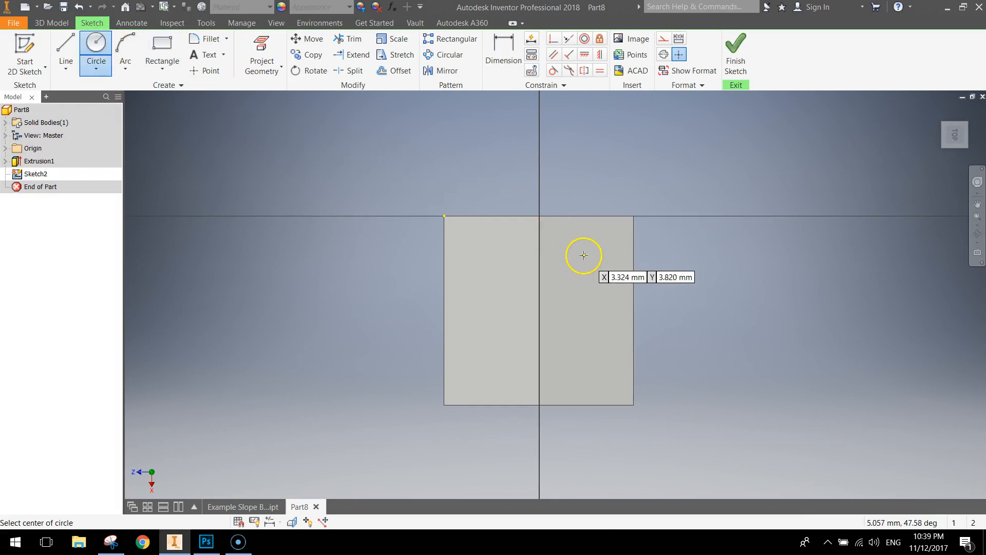
pyautogui.click(583, 256)
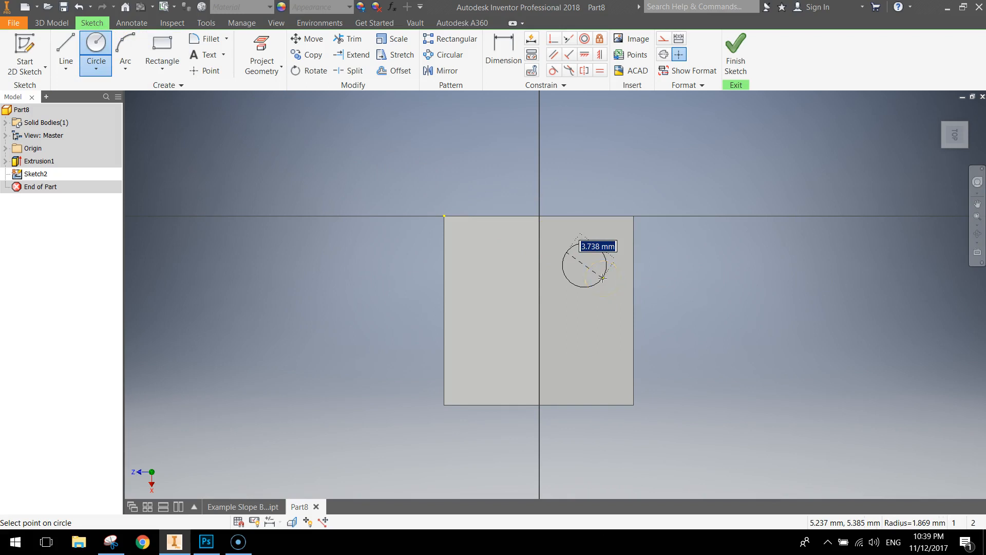
pyautogui.click(586, 363)
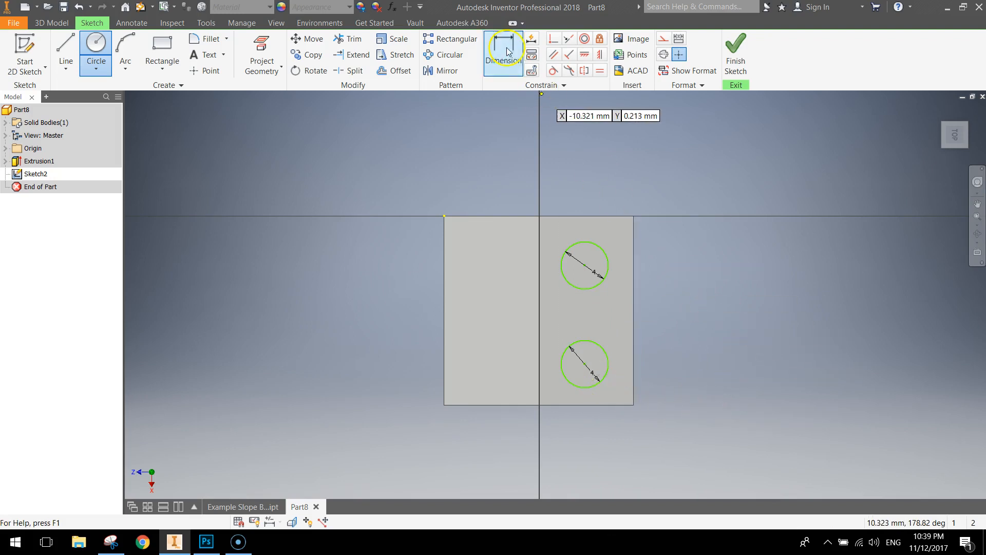
# Dimension both stud circles 4 mm from the face edges until fully constrained, then finish Sketch2.
pyautogui.click(502, 55)
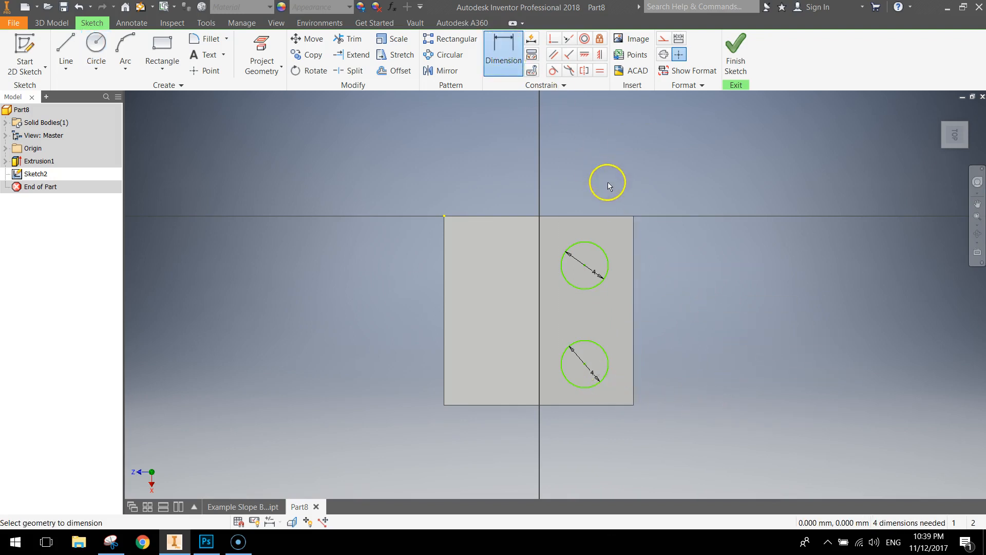
pyautogui.moveTo(569, 264)
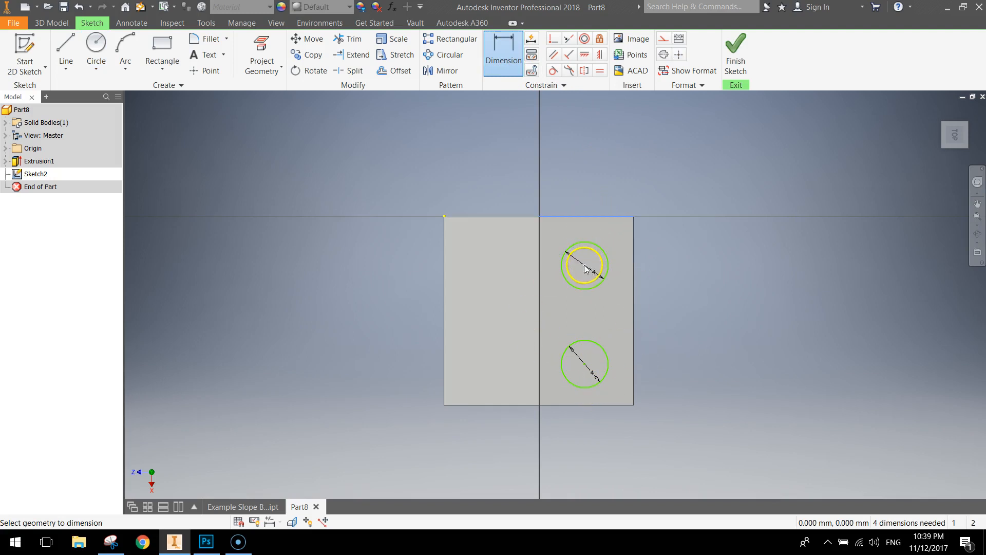
pyautogui.click(583, 264)
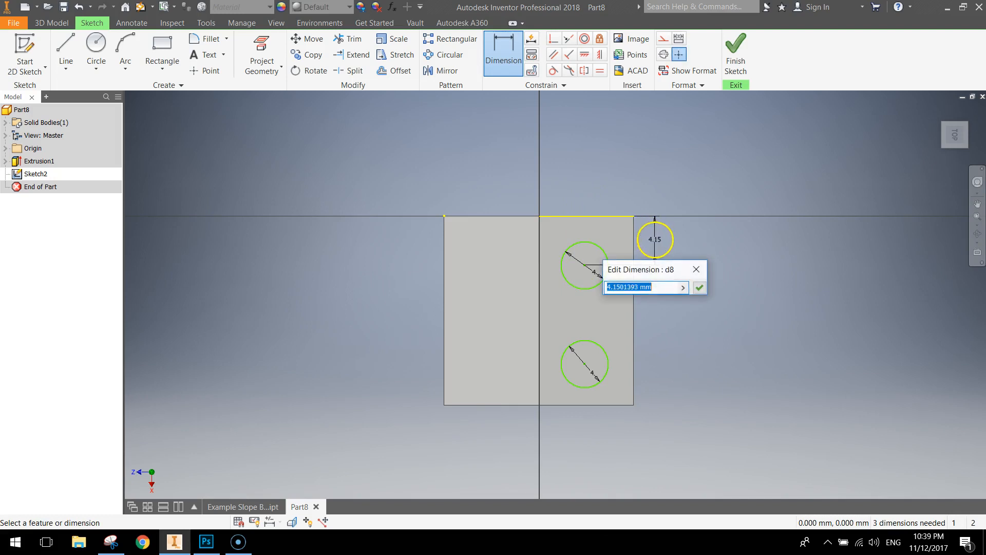
pyautogui.click(699, 287)
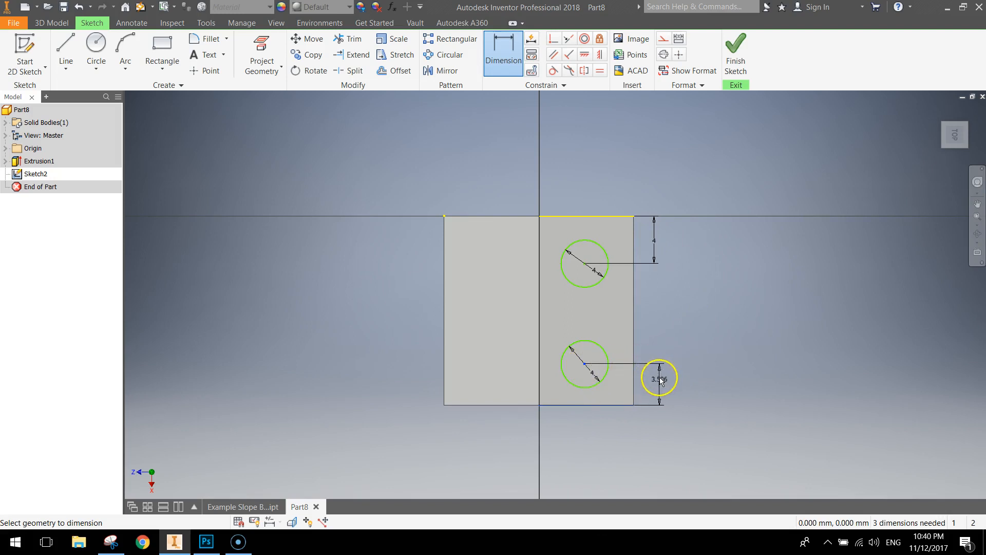
pyautogui.click(658, 378)
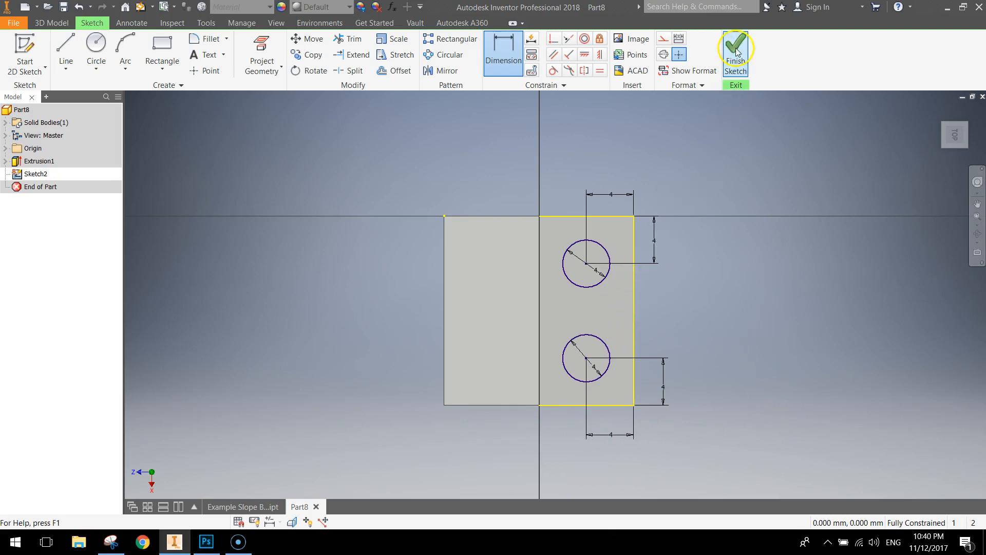
pyautogui.click(735, 49)
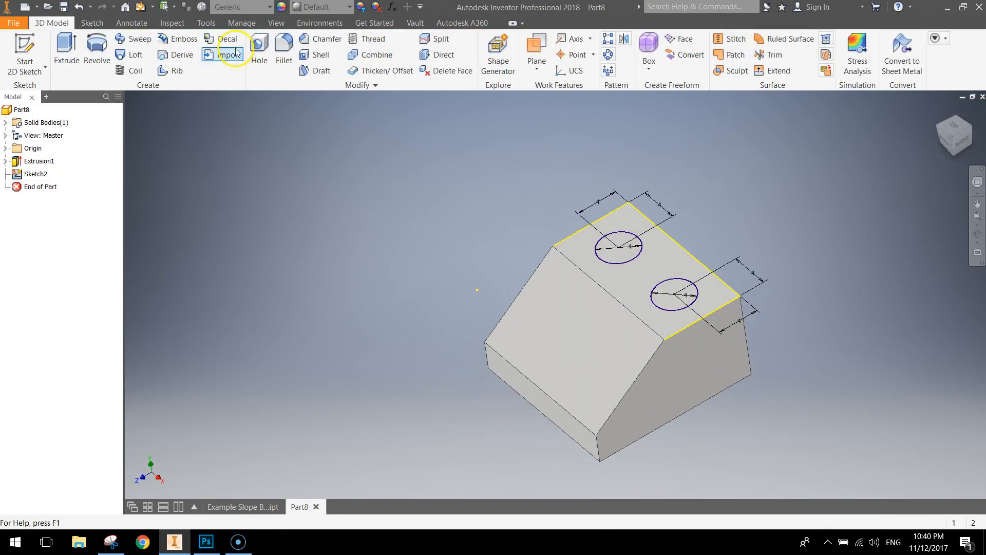
# Begin an extrusion of both stud circles at 1.7 mm height.
pyautogui.click(65, 49)
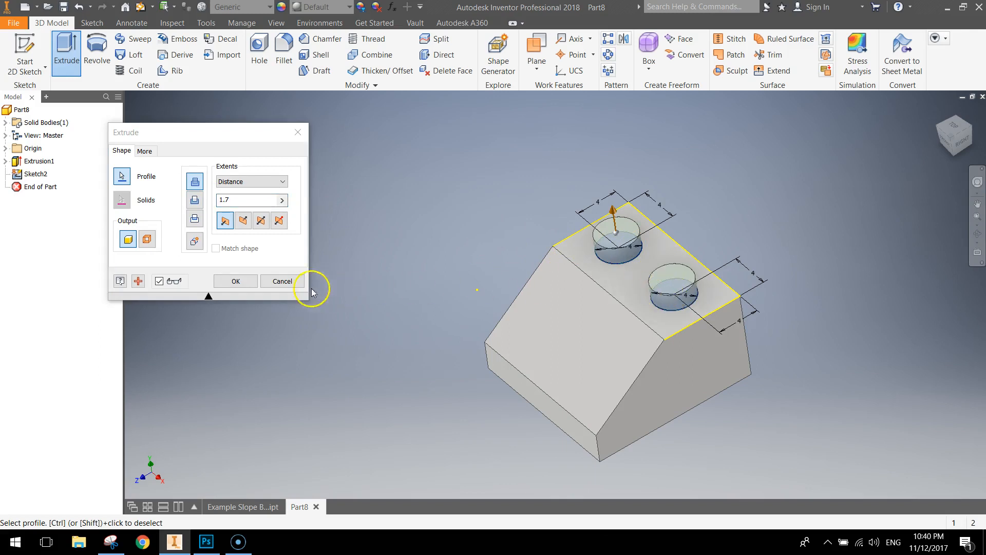
# Confirm the 1.7 mm studs, Extrusion2, and orbit to inspect the still-solid underside.
pyautogui.click(234, 281)
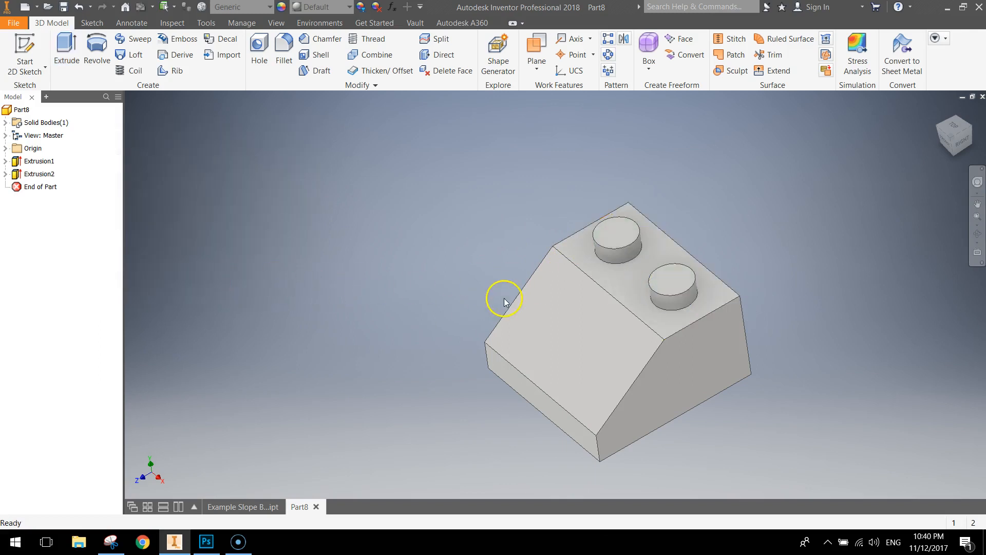
pyautogui.moveTo(503, 302); pyautogui.dragTo(461, 291)
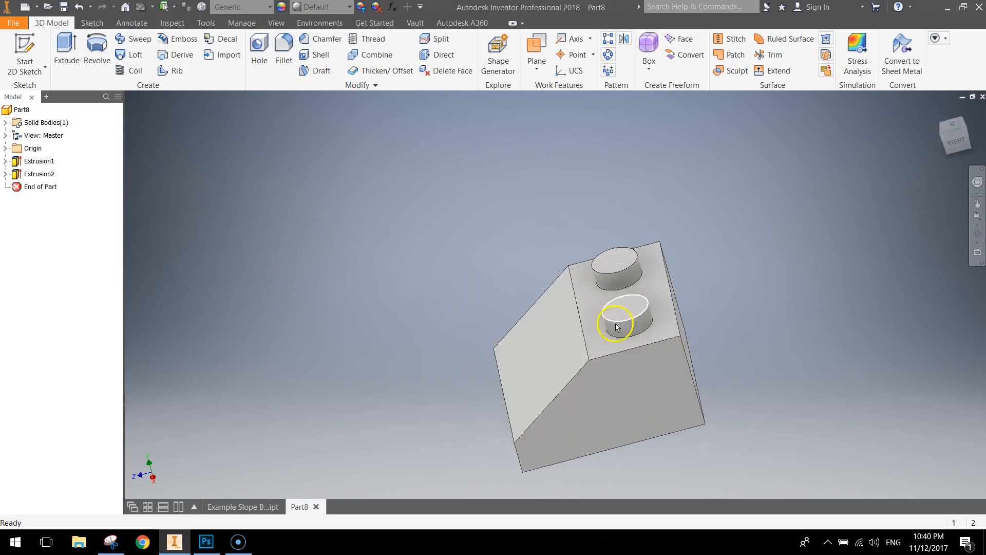
pyautogui.moveTo(617, 327); pyautogui.dragTo(607, 424)
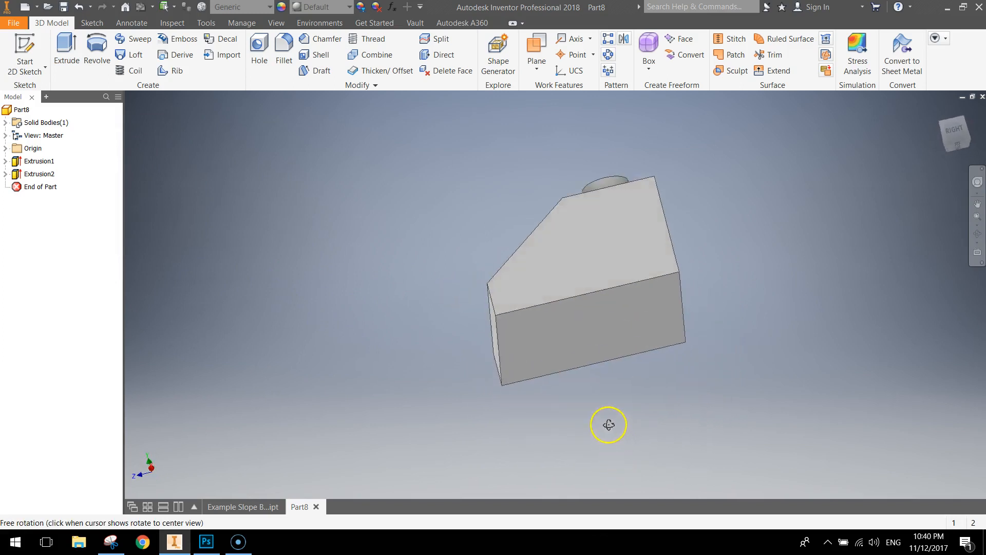
pyautogui.moveTo(607, 424); pyautogui.dragTo(597, 326)
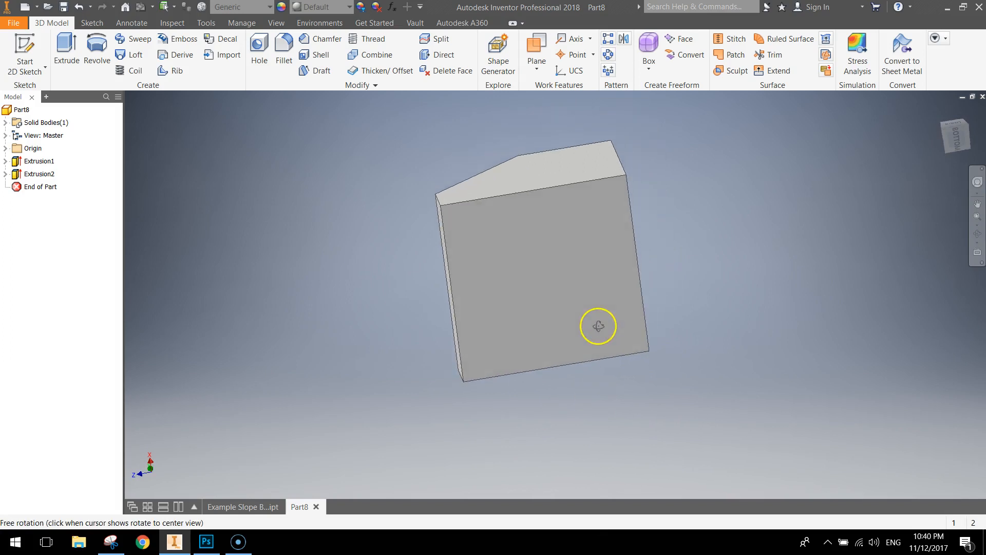
pyautogui.moveTo(509, 301)
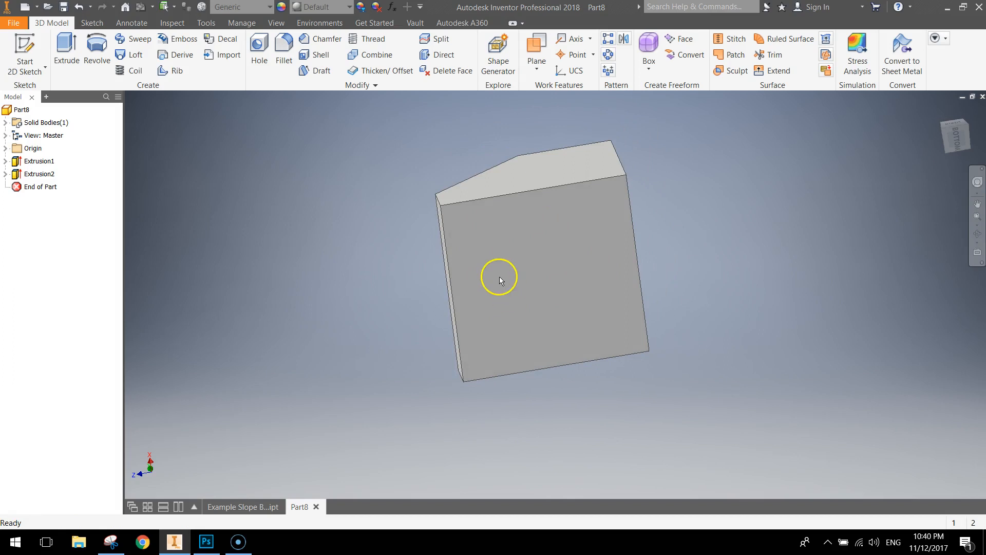
pyautogui.moveTo(499, 277); pyautogui.dragTo(573, 256)
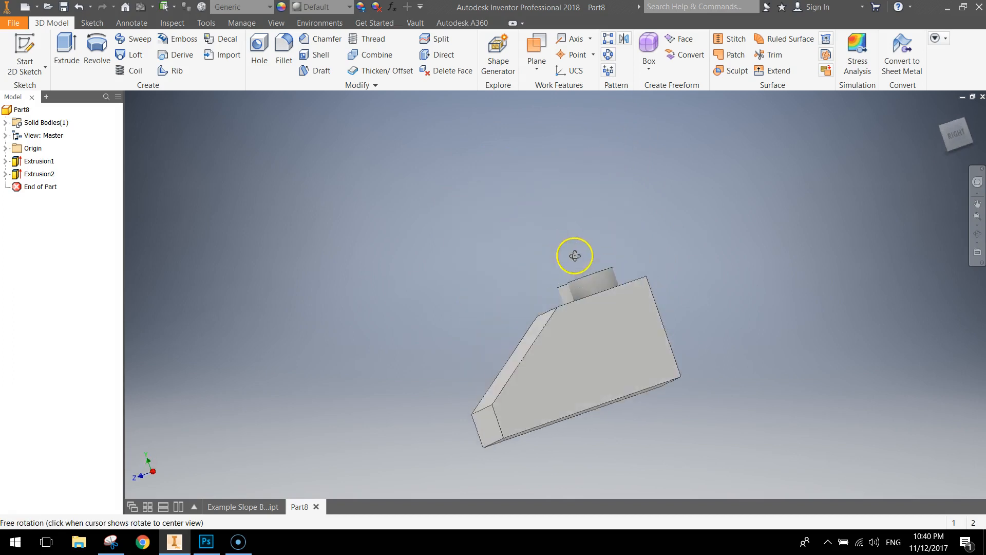
pyautogui.moveTo(573, 256); pyautogui.dragTo(625, 421)
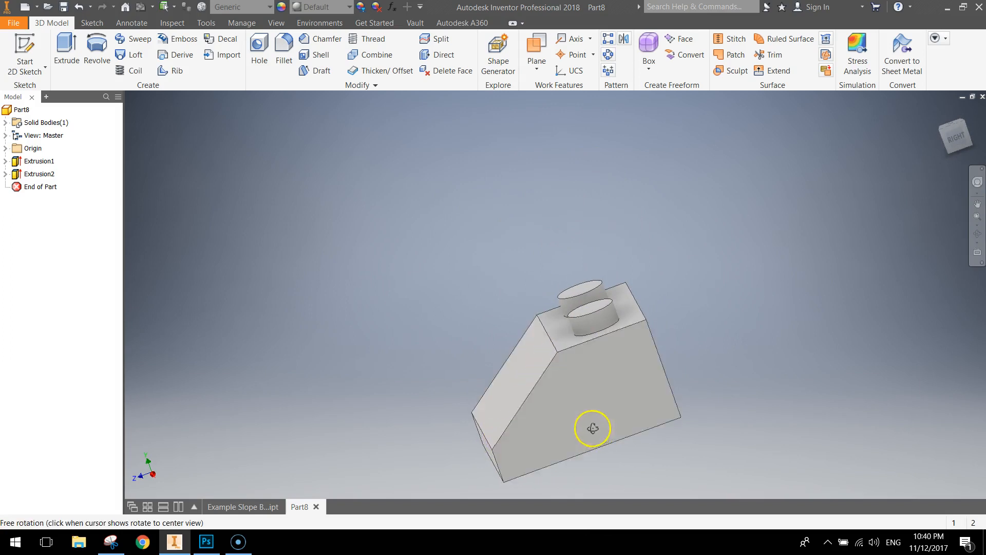
pyautogui.moveTo(592, 427); pyautogui.dragTo(569, 309)
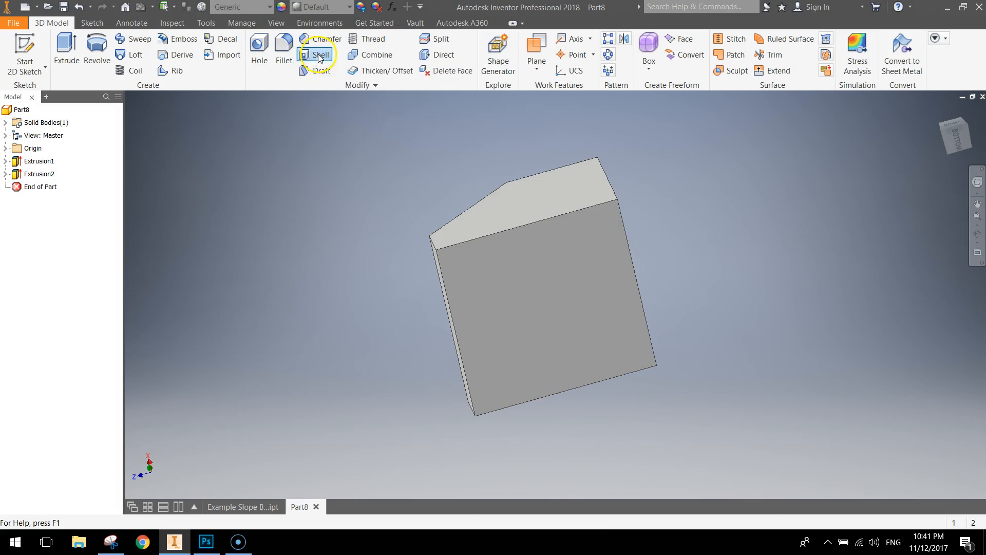
# Shell the brick through its removed bottom face with 0.8 mm wall thickness.
pyautogui.click(317, 54)
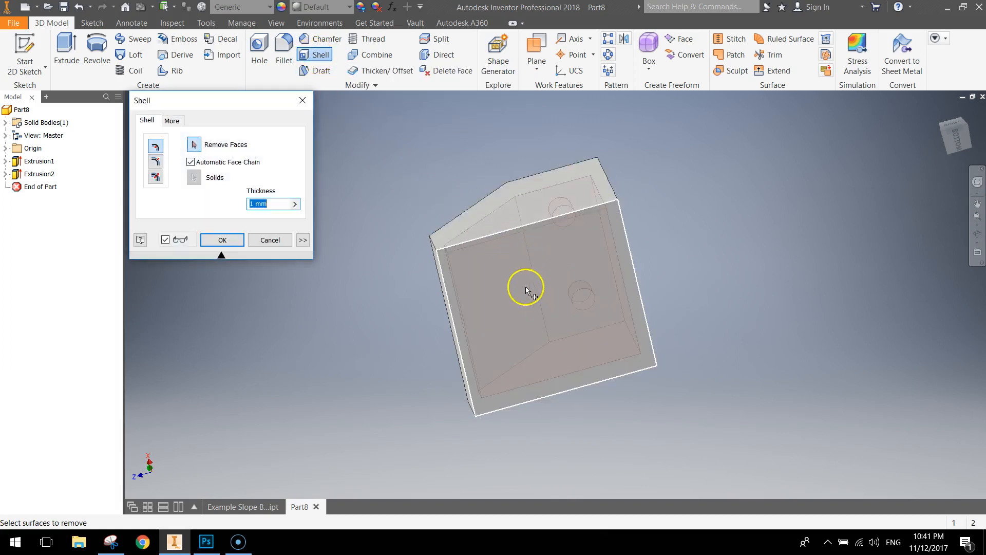
pyautogui.click(526, 290)
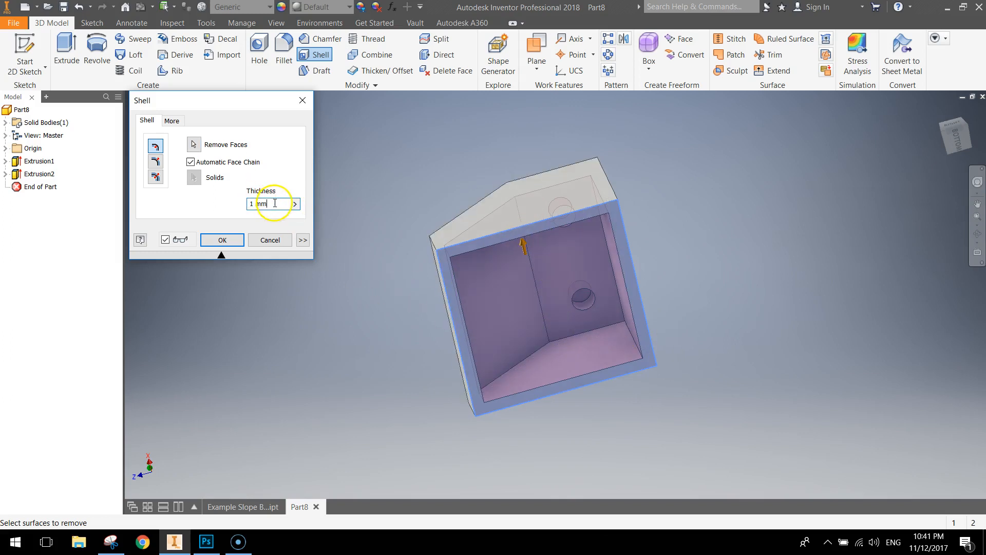
pyautogui.write('0.8')
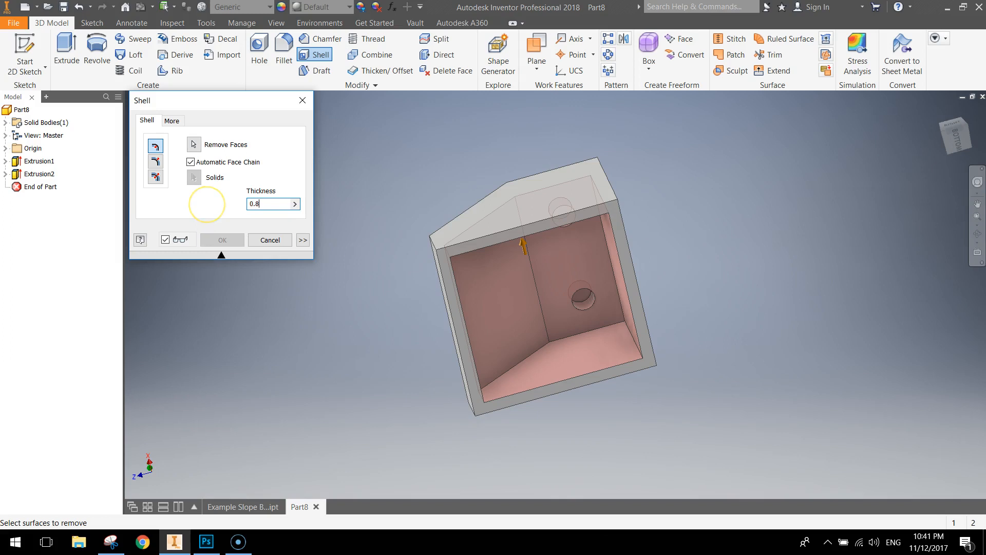
pyautogui.click(222, 239)
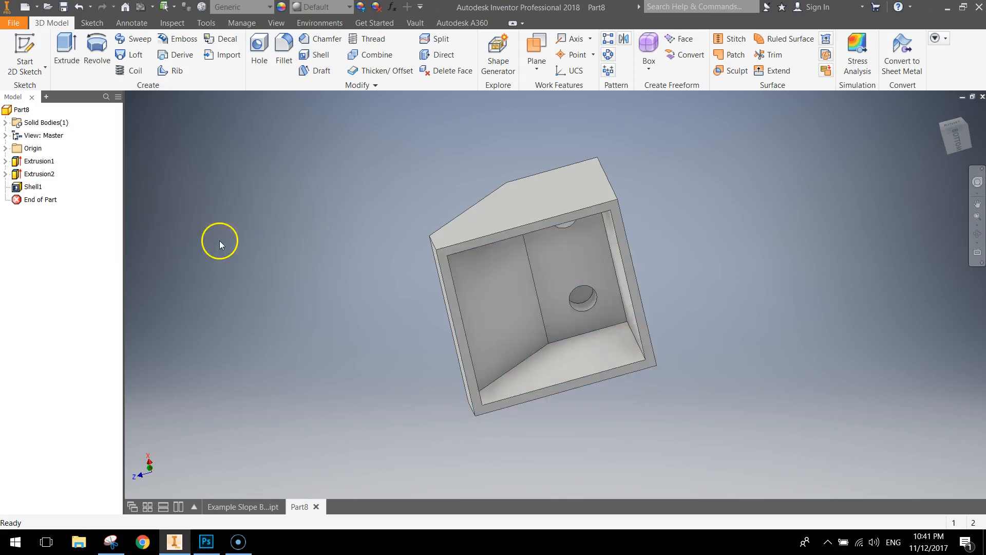
pyautogui.moveTo(219, 246); pyautogui.dragTo(383, 293)
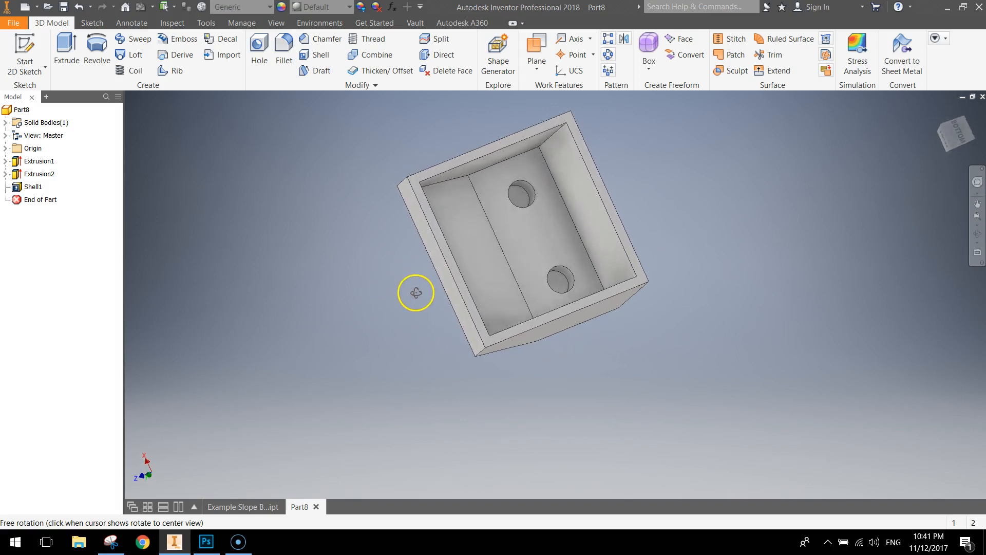
pyautogui.moveTo(415, 293); pyautogui.dragTo(382, 304)
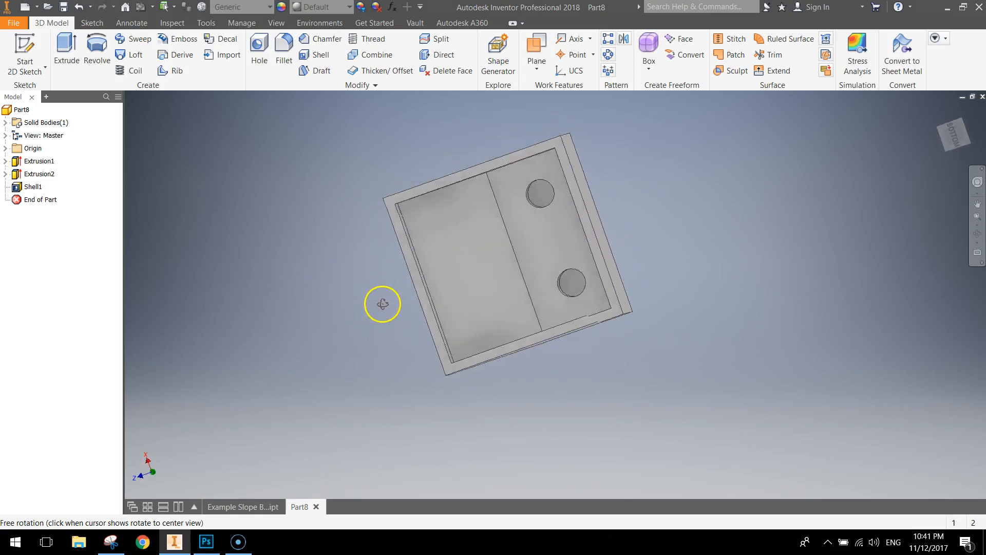
pyautogui.moveTo(382, 304); pyautogui.dragTo(514, 240)
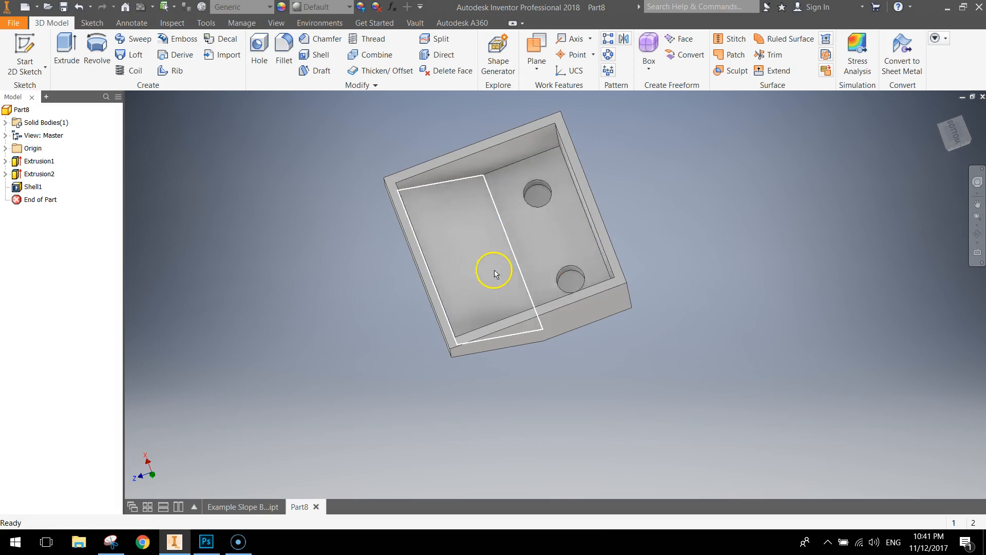
pyautogui.moveTo(581, 163)
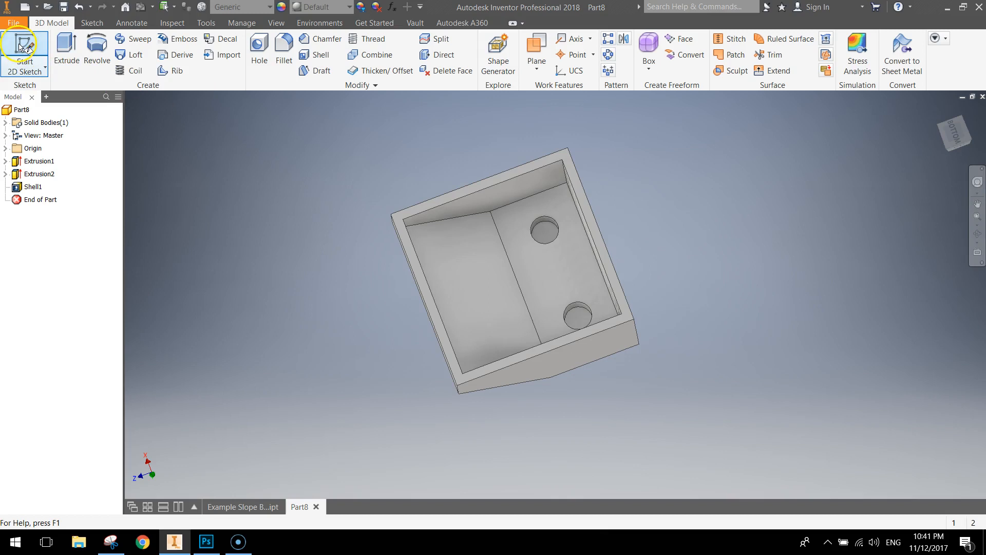
# Sketch on the hollow underside and draw centre construction lines across the face.
pyautogui.click(23, 50)
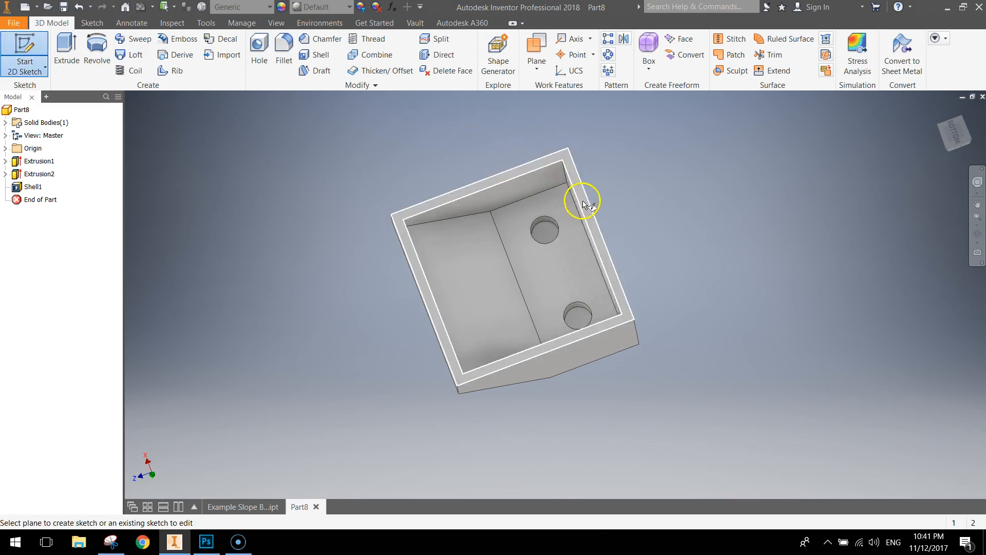
pyautogui.moveTo(592, 220)
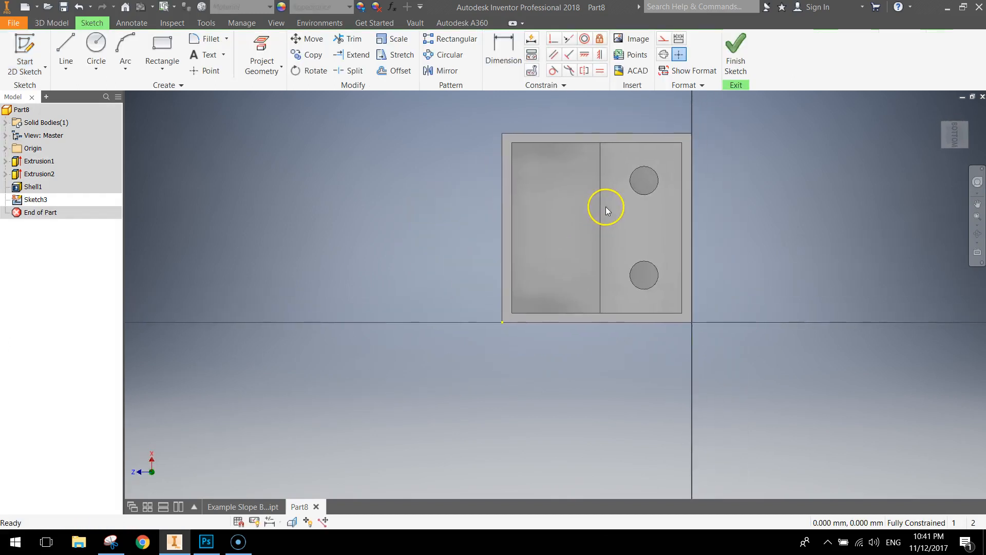
pyautogui.moveTo(598, 228)
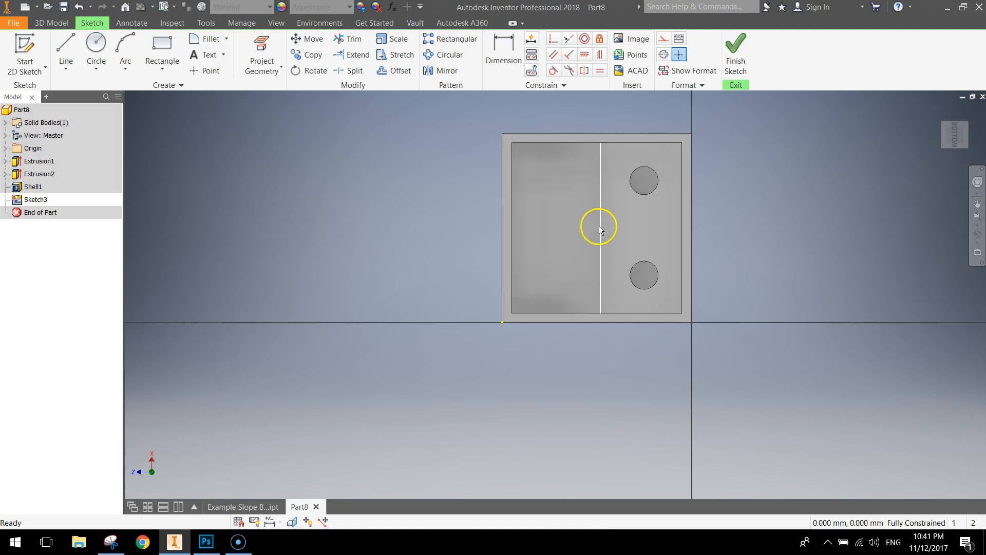
pyautogui.click(64, 51)
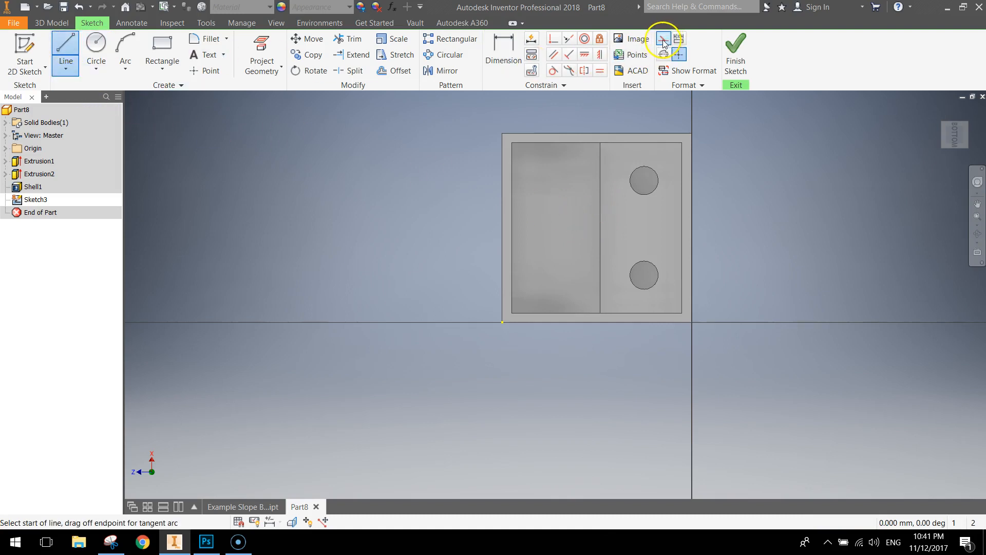
pyautogui.moveTo(603, 133)
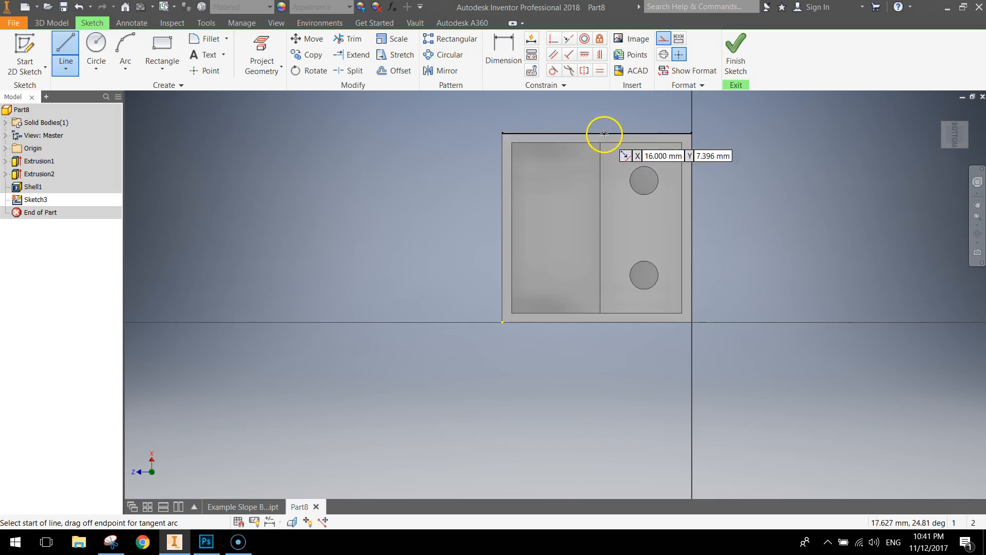
pyautogui.moveTo(592, 132)
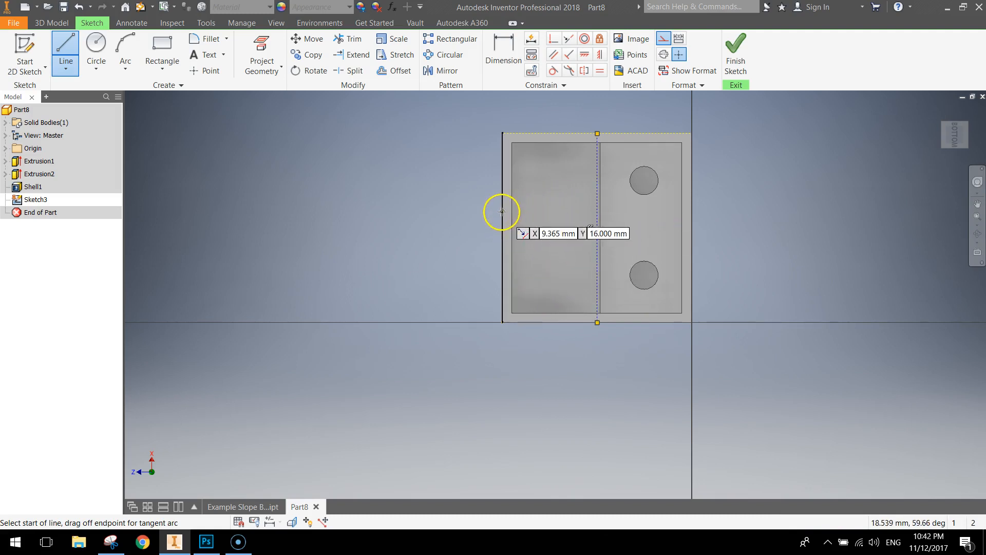
pyautogui.click(502, 211)
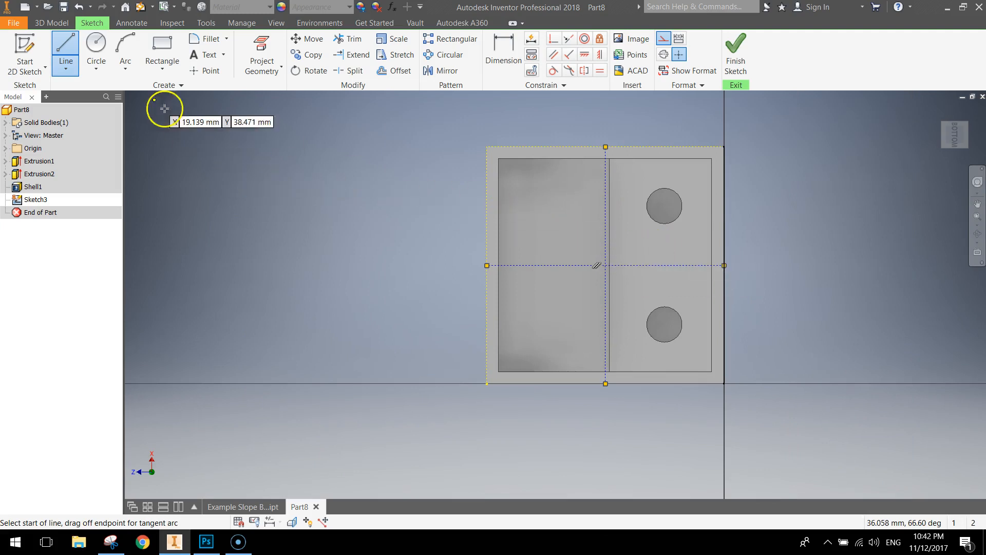
# Draw a circle centred on the construction-line intersection inside the hollow brick and dimension its diameter.
pyautogui.click(96, 47)
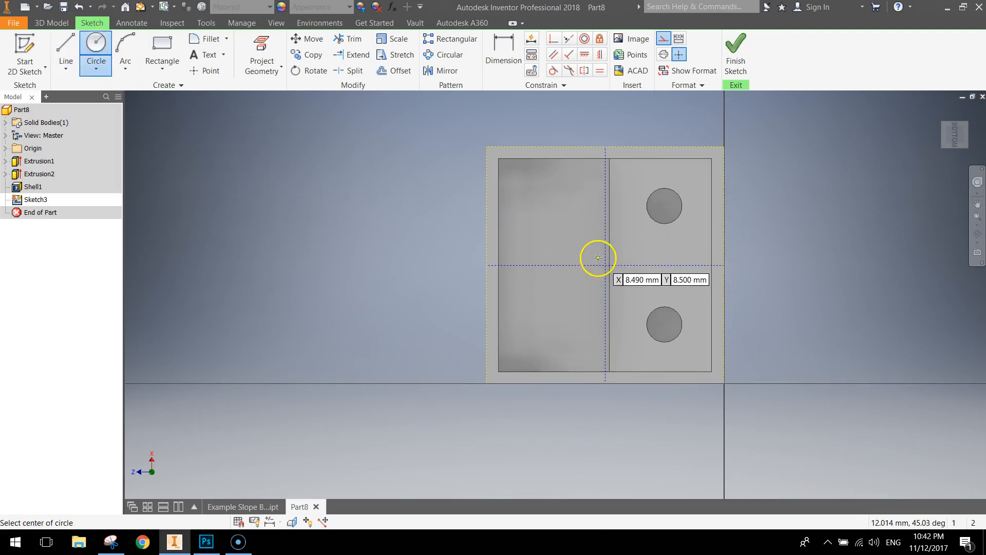
pyautogui.click(598, 258)
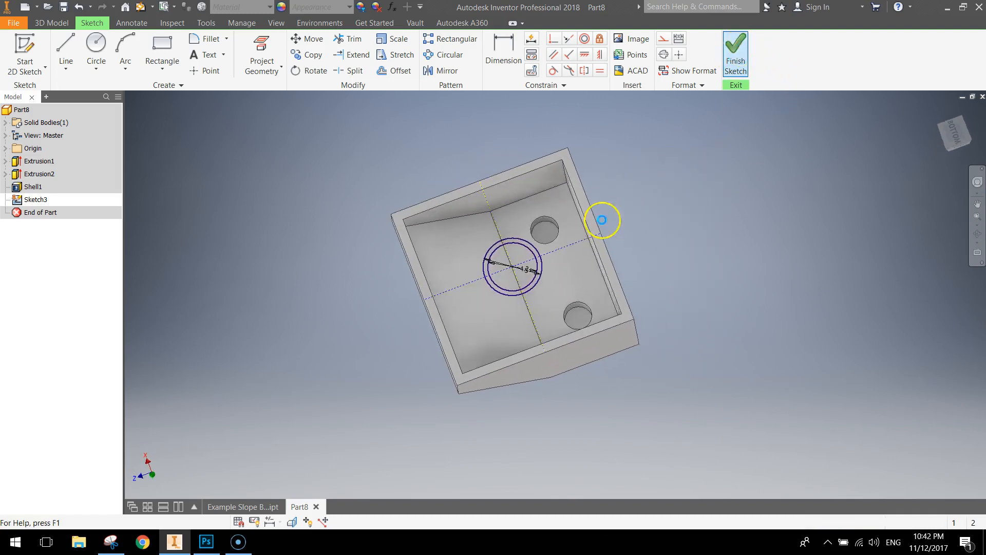
pyautogui.click(734, 53)
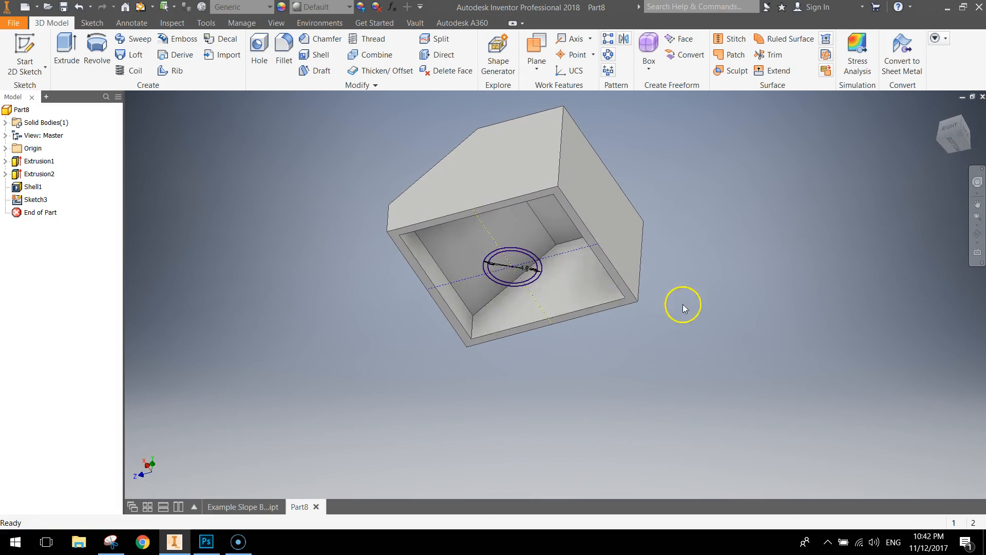
pyautogui.moveTo(663, 312)
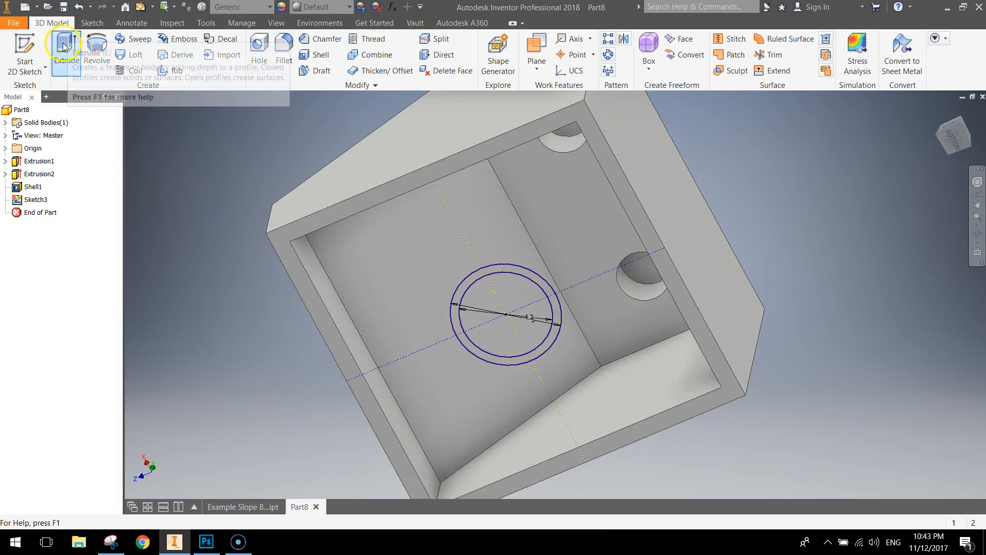
# Extrude the ring profile with To Next extents, creating Extrusion3 as a tube inside the underside.
pyautogui.click(66, 50)
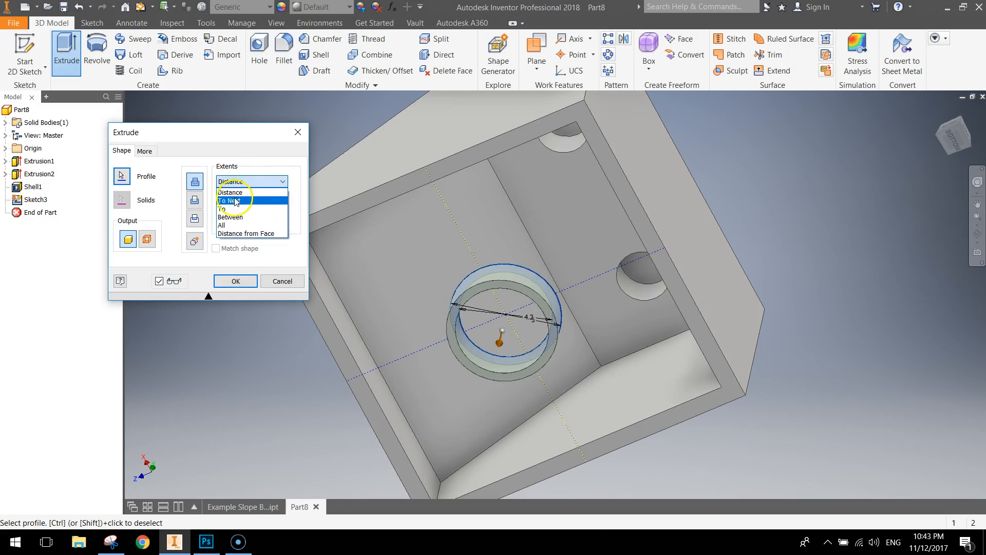
pyautogui.click(230, 200)
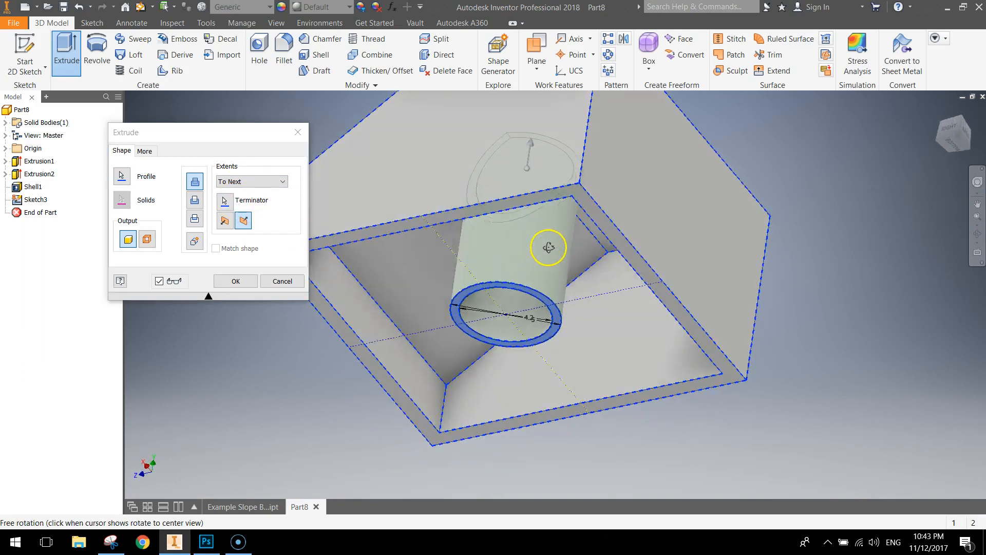
pyautogui.moveTo(548, 248); pyautogui.dragTo(661, 278)
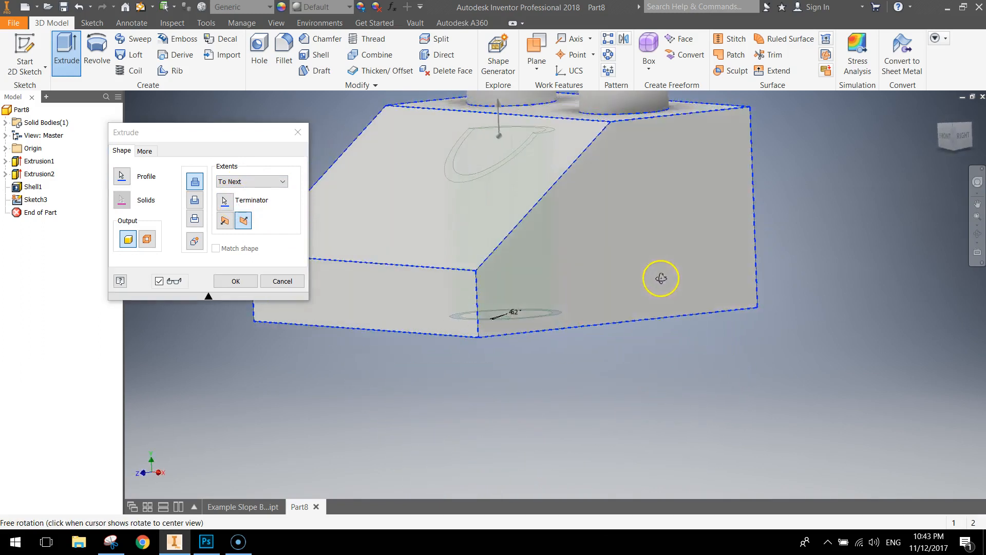
pyautogui.moveTo(661, 279); pyautogui.dragTo(573, 236)
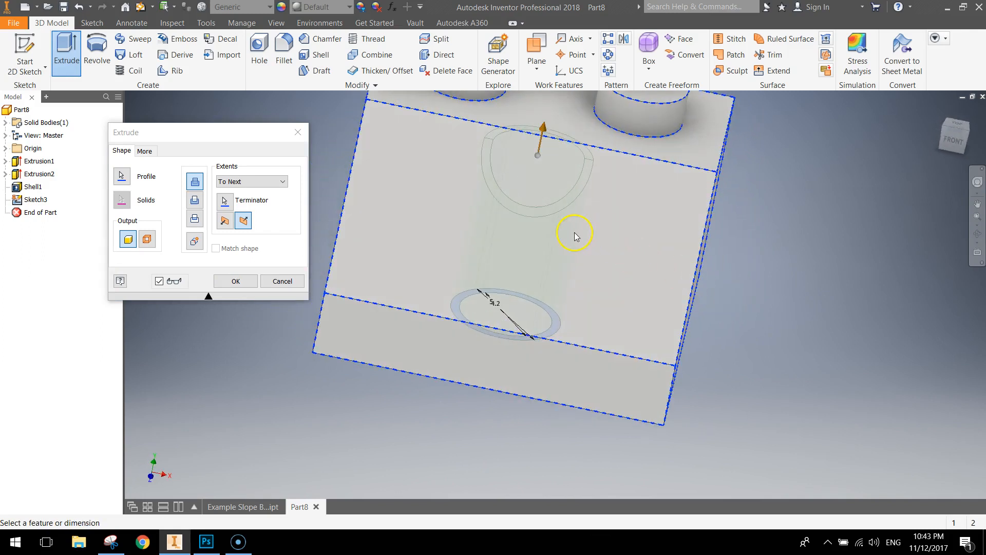
pyautogui.moveTo(573, 236); pyautogui.dragTo(507, 212)
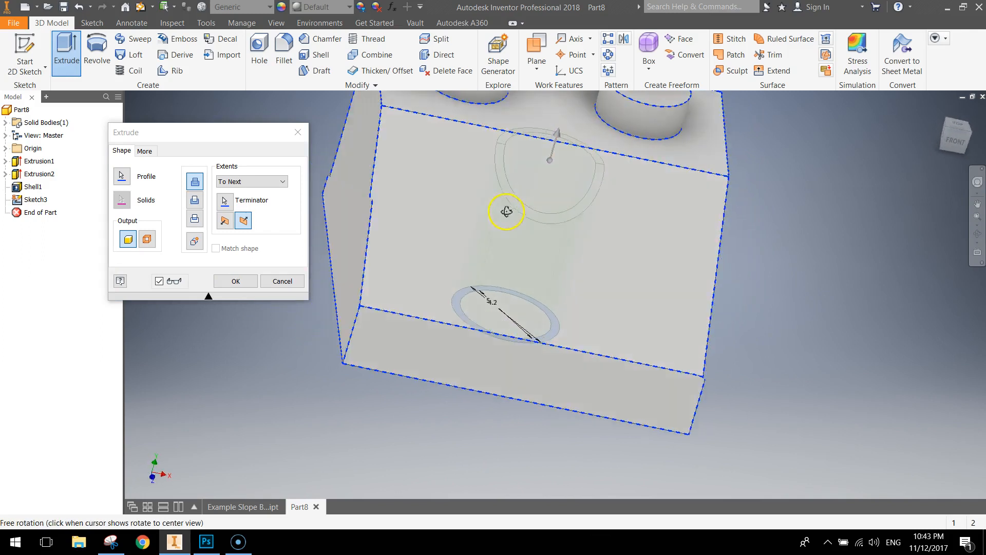
pyautogui.moveTo(506, 211); pyautogui.dragTo(660, 228)
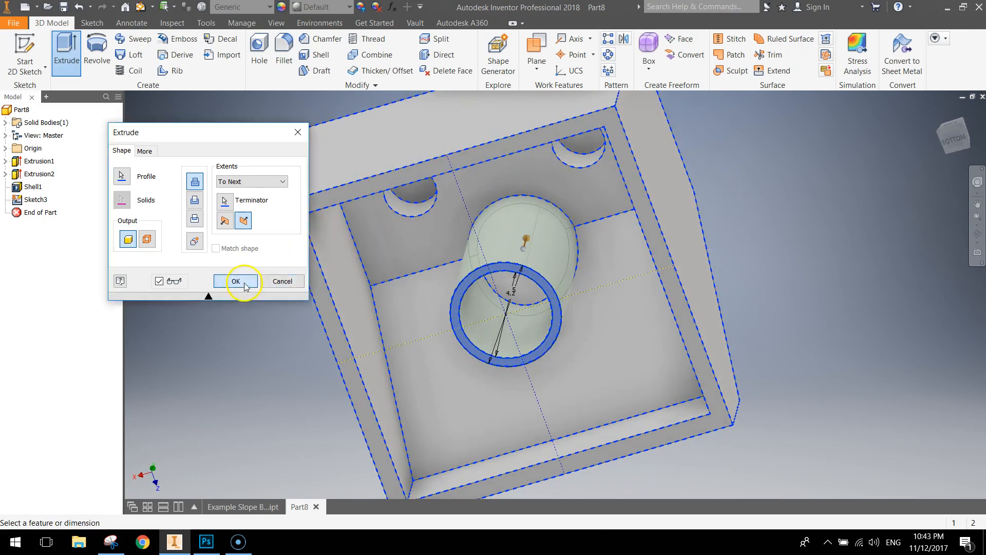
pyautogui.click(235, 281)
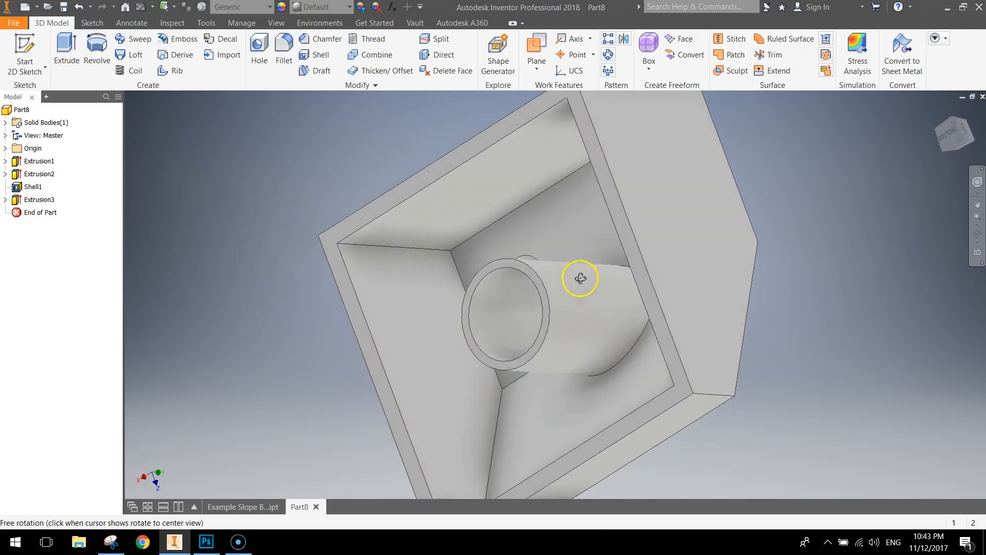
# Orbit around the brick to inspect the new tube, then start the appearance Adjust tool.
pyautogui.moveTo(579, 278); pyautogui.dragTo(510, 271)
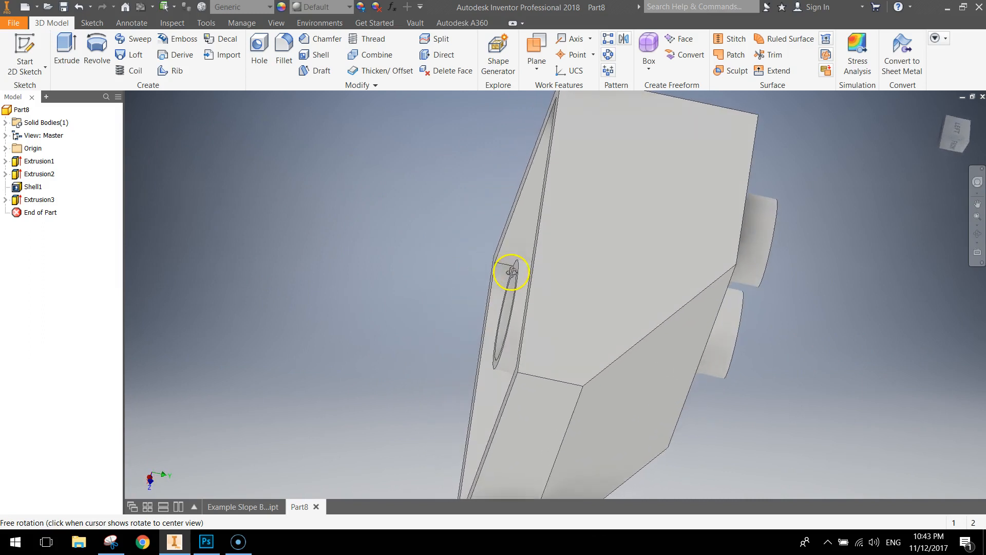
pyautogui.moveTo(510, 272); pyautogui.dragTo(570, 294)
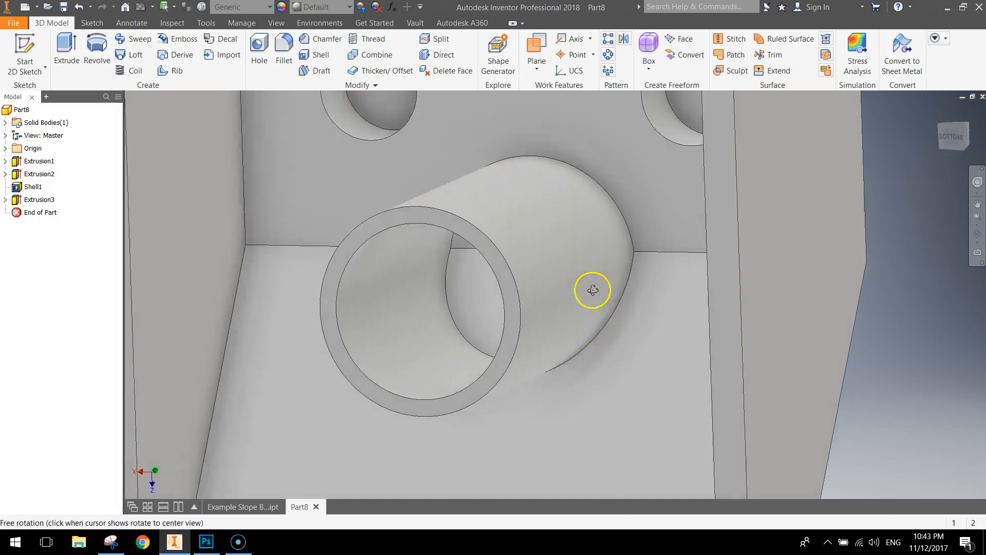
pyautogui.moveTo(591, 289); pyautogui.dragTo(475, 335)
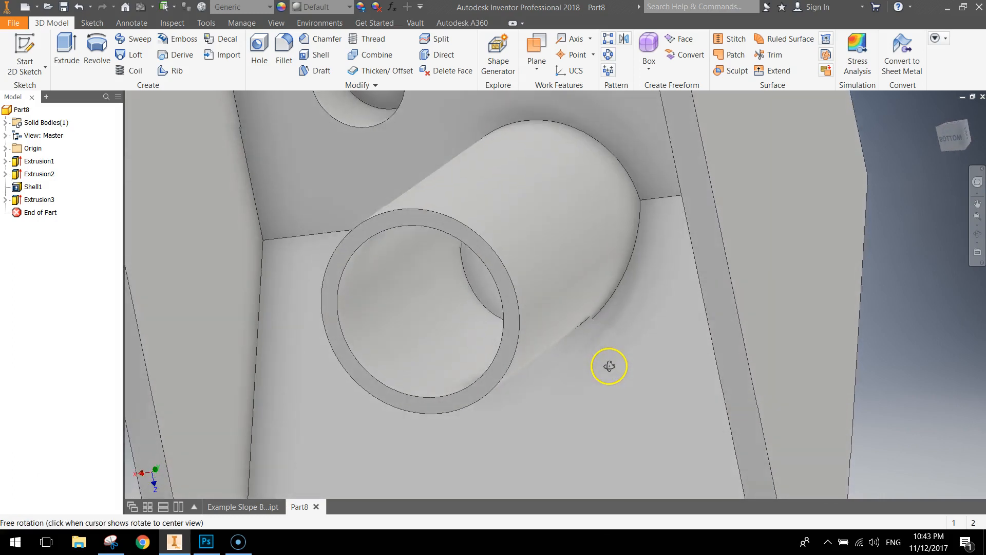
pyautogui.moveTo(608, 365); pyautogui.dragTo(533, 332)
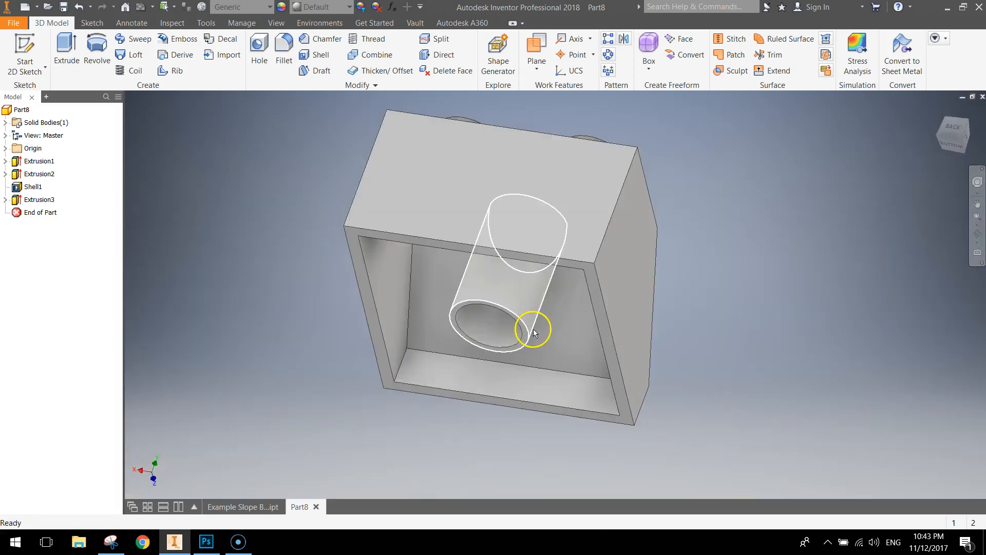
pyautogui.moveTo(534, 329); pyautogui.dragTo(354, 259)
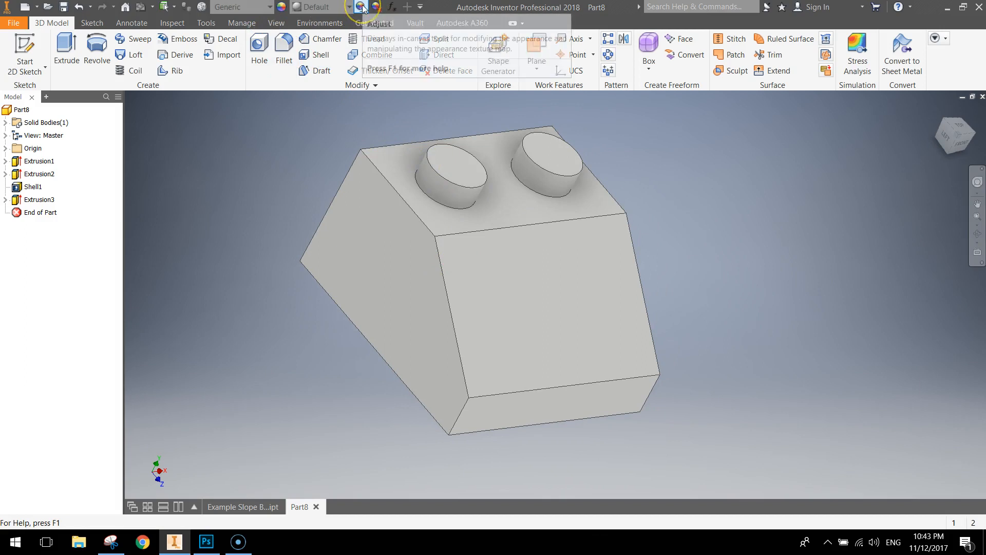
pyautogui.click(363, 8)
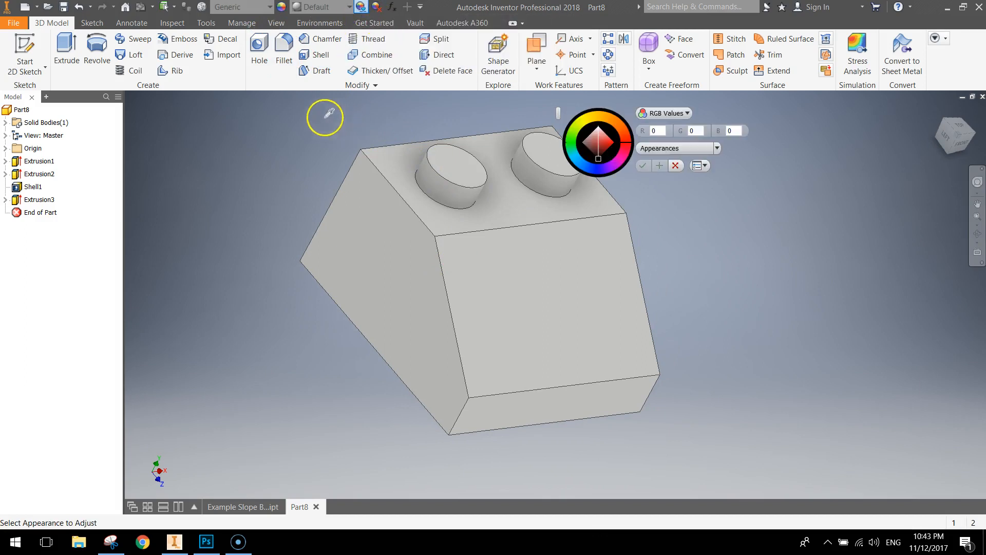
# Recolour the whole brick part to a light orange (RGB 251,169,75) and accept it.
pyautogui.click(691, 447)
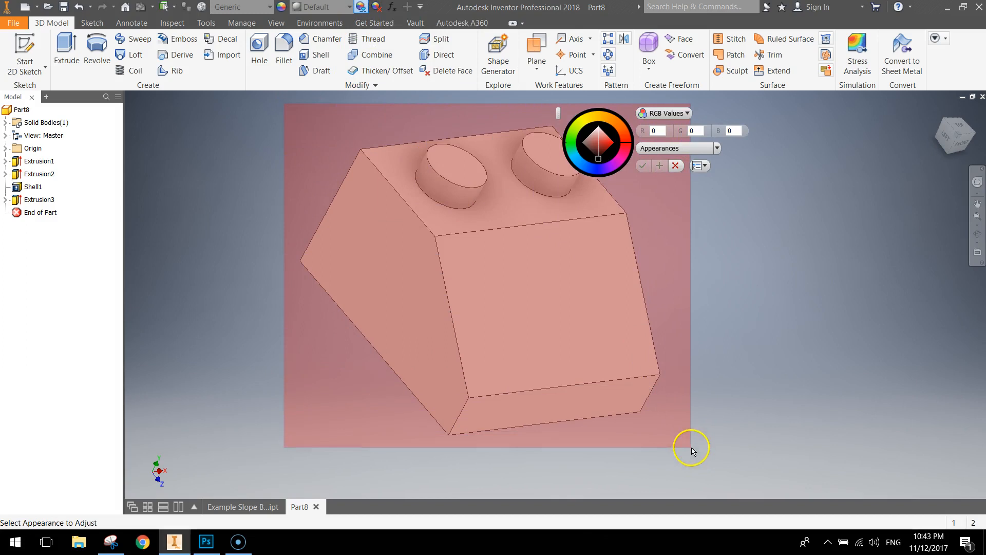
pyautogui.click(618, 125)
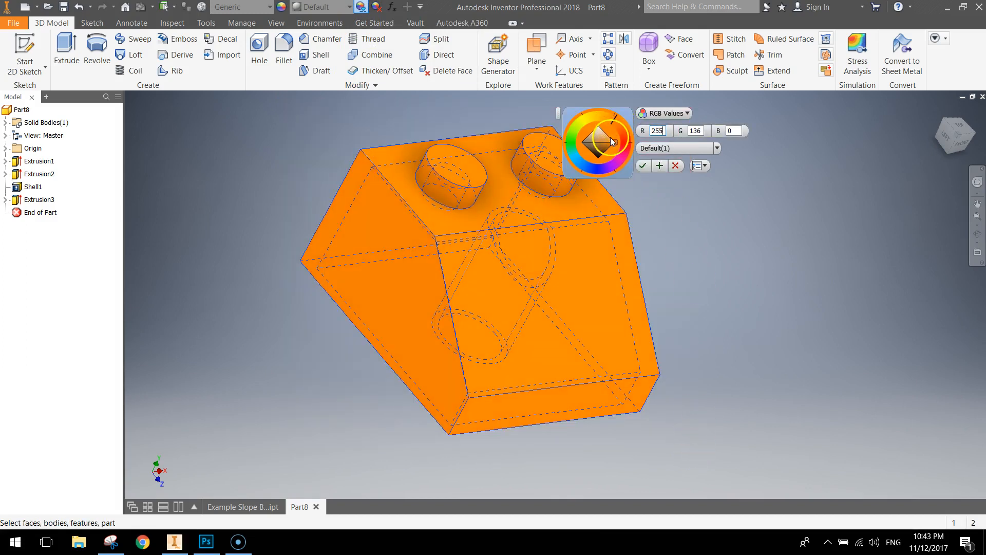
pyautogui.click(607, 136)
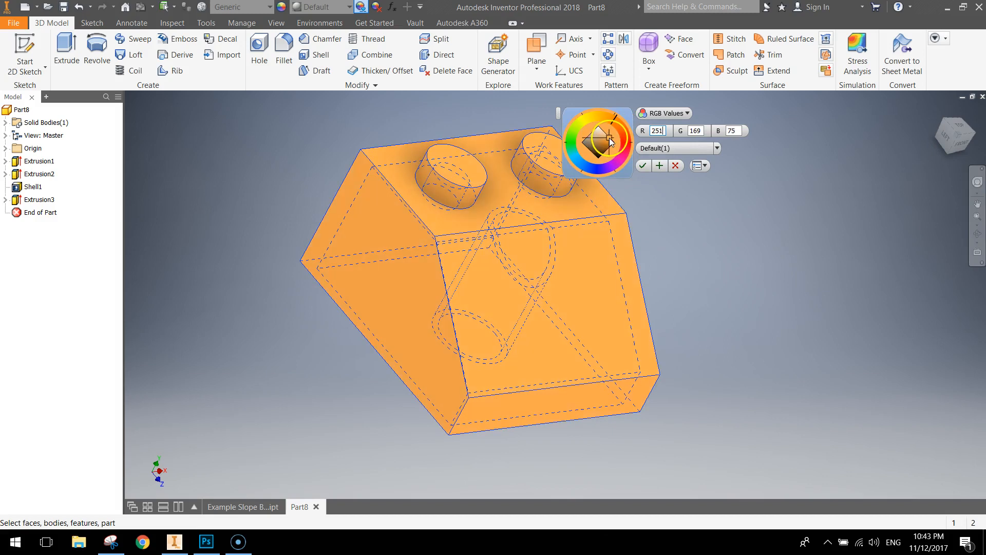
pyautogui.click(642, 165)
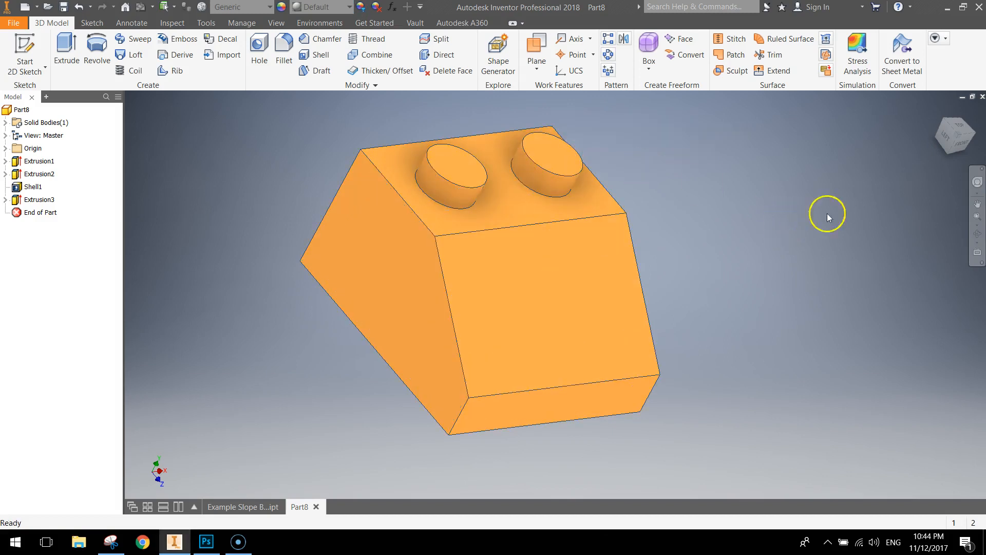
pyautogui.moveTo(873, 213)
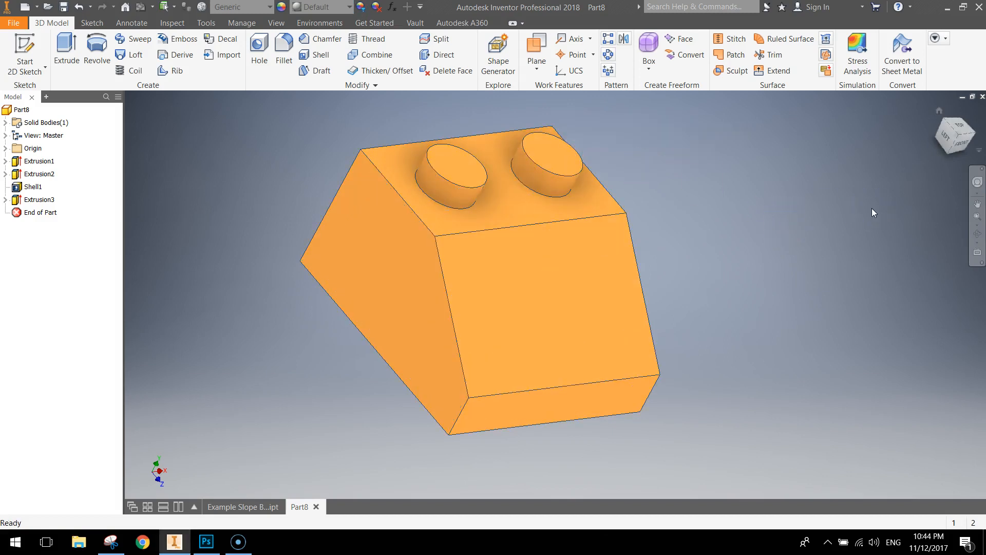
pyautogui.click(63, 7)
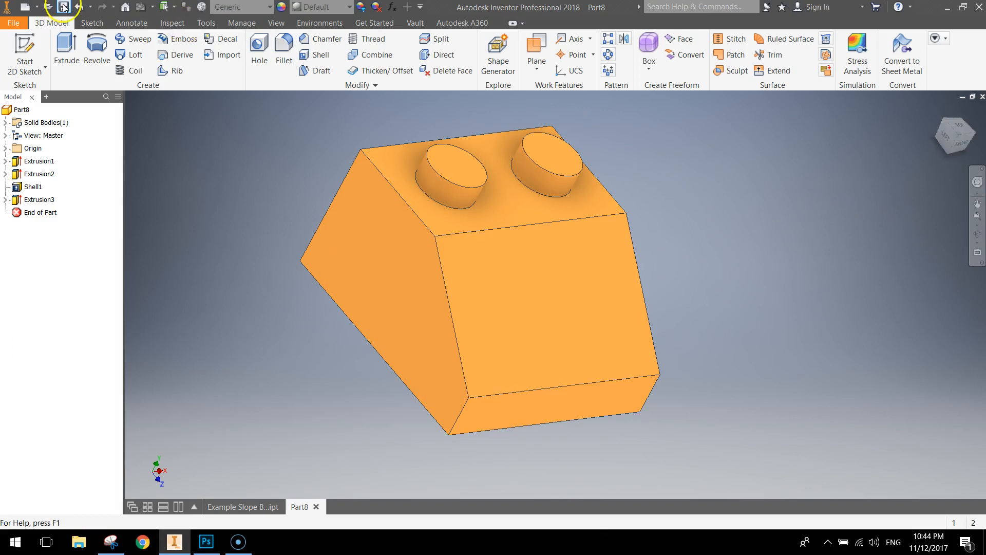
# Save the part as 'Sloope Brick' in the Lego Bricks folder.
pyautogui.click(64, 7)
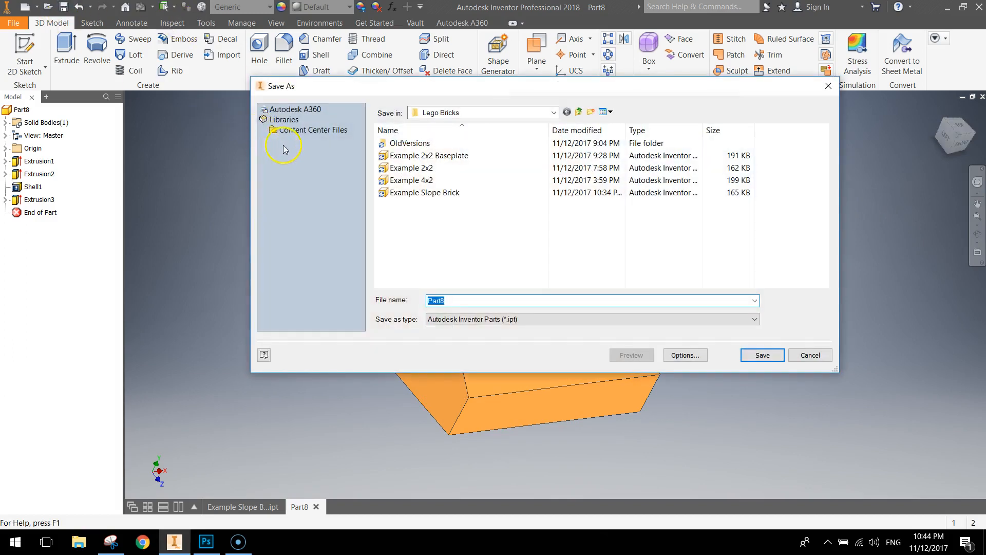
pyautogui.write('S')
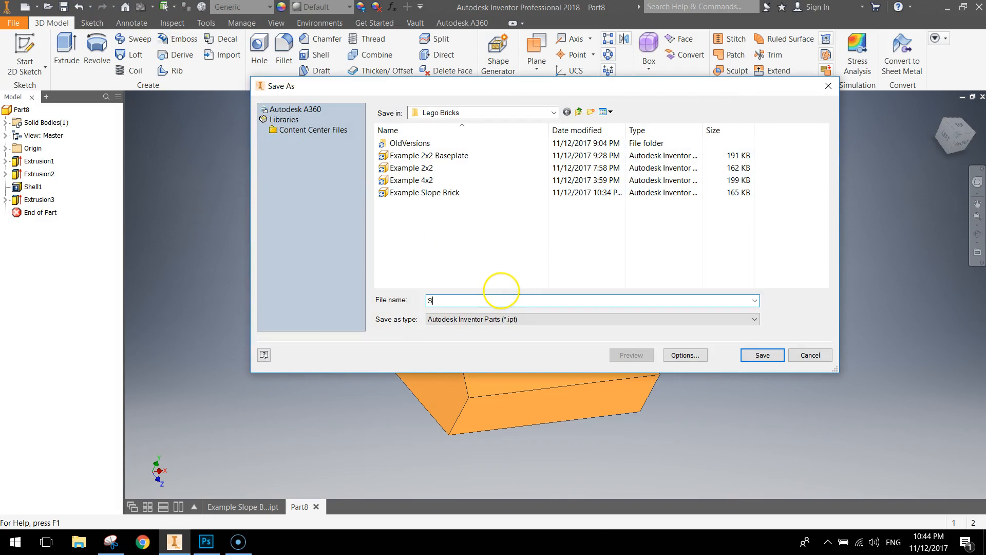
pyautogui.write('loope Brick')
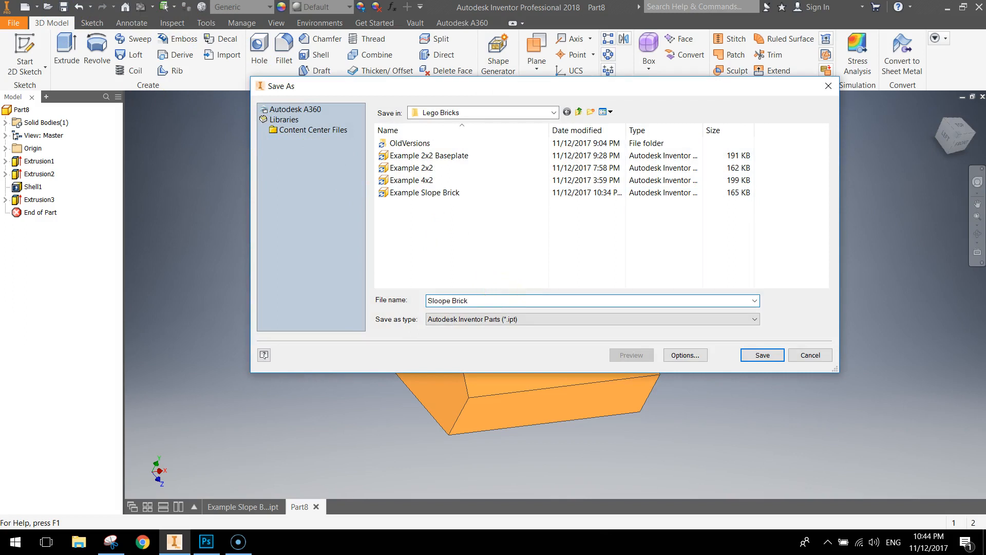
pyautogui.click(761, 354)
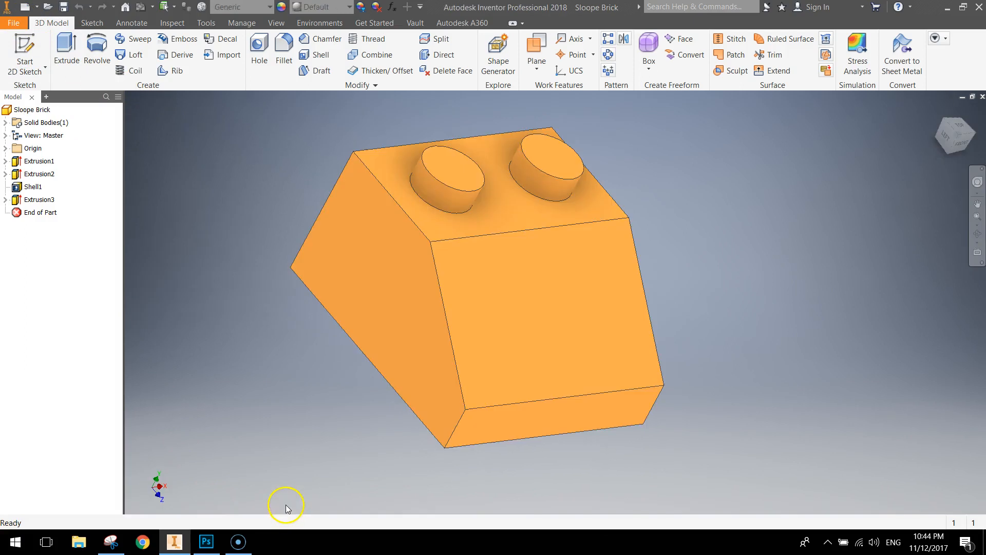
# Create a new drawing from the Metric ANSI (mm).idw template.
pyautogui.click(13, 22)
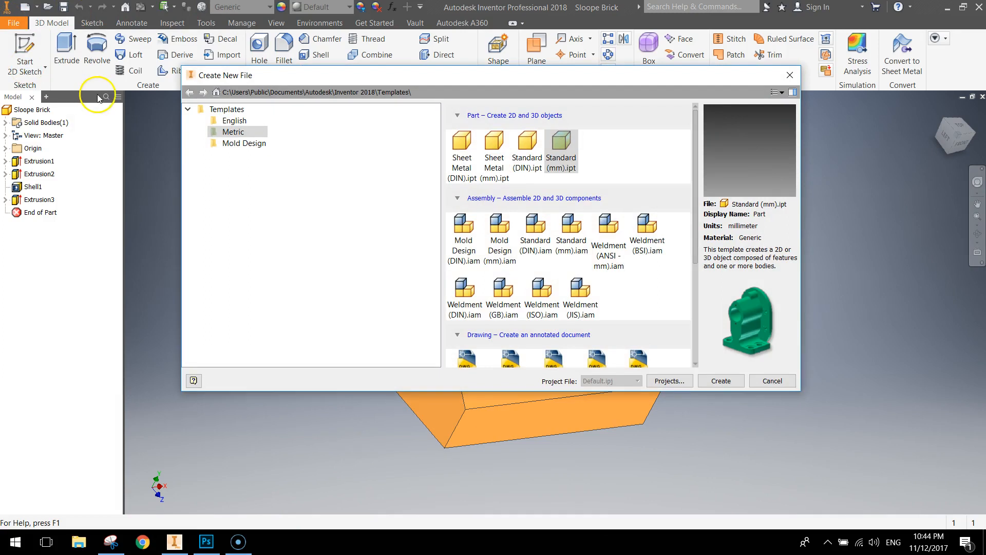
pyautogui.click(236, 131)
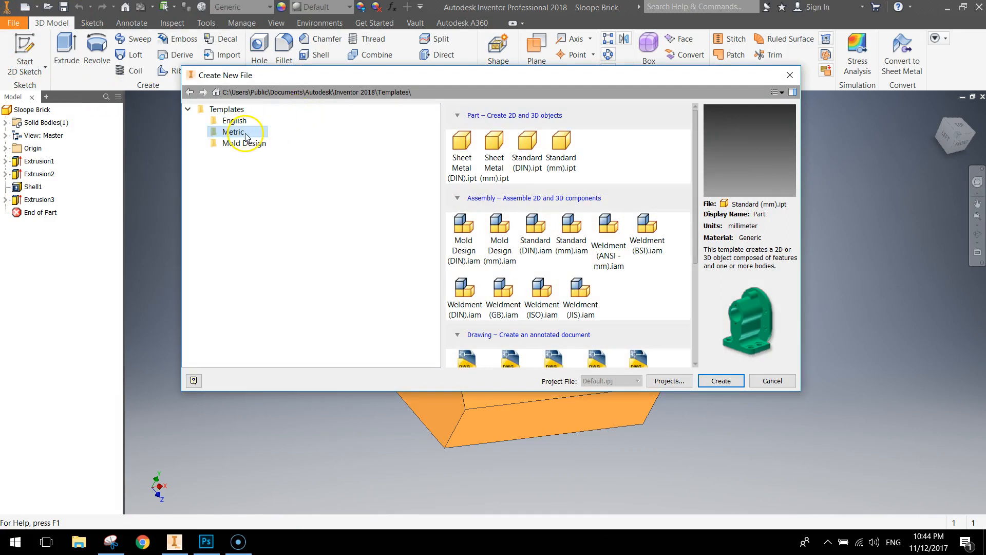
pyautogui.scroll(-3)
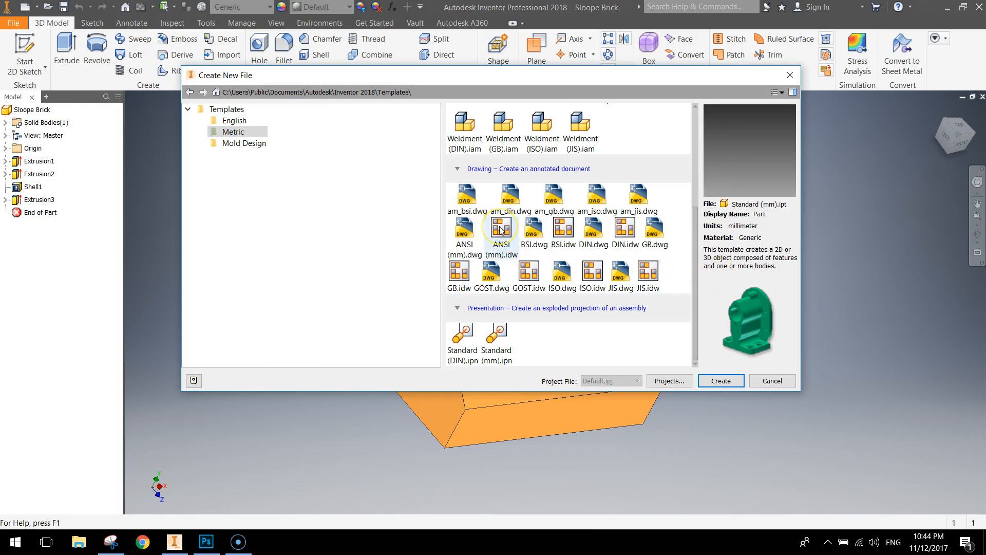
pyautogui.click(719, 379)
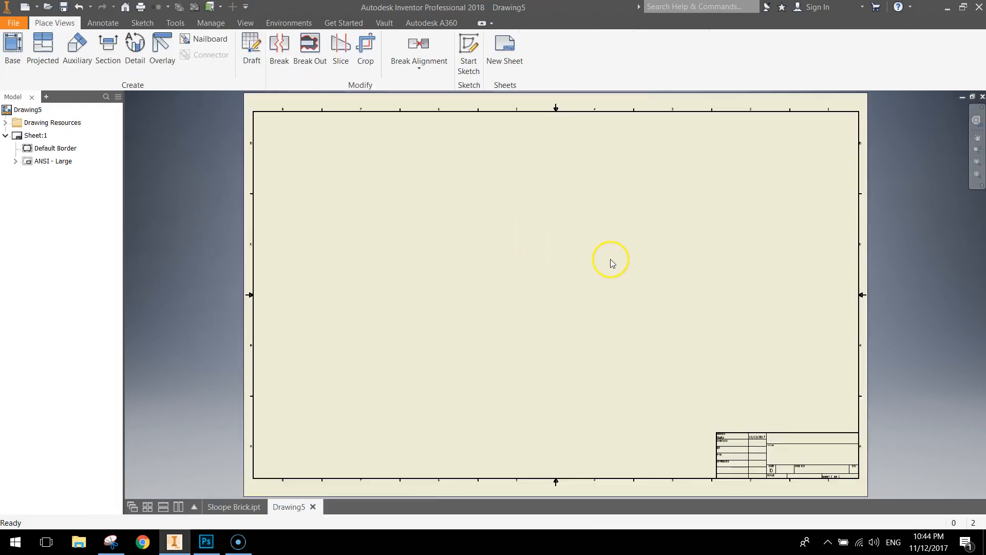
# Place the Sloope Brick base view at lower left with projected views, scaled 10:1.
pyautogui.click(11, 49)
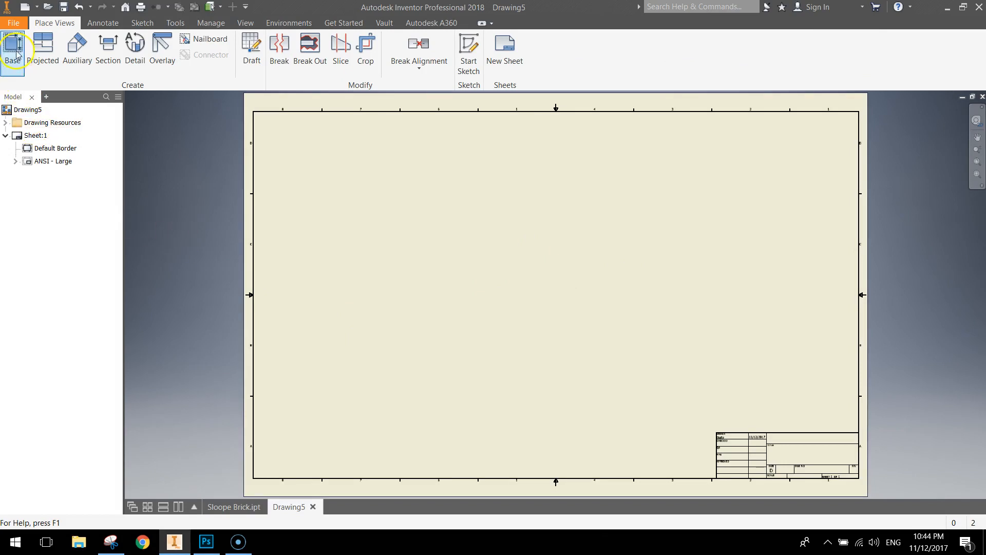
pyautogui.click(12, 47)
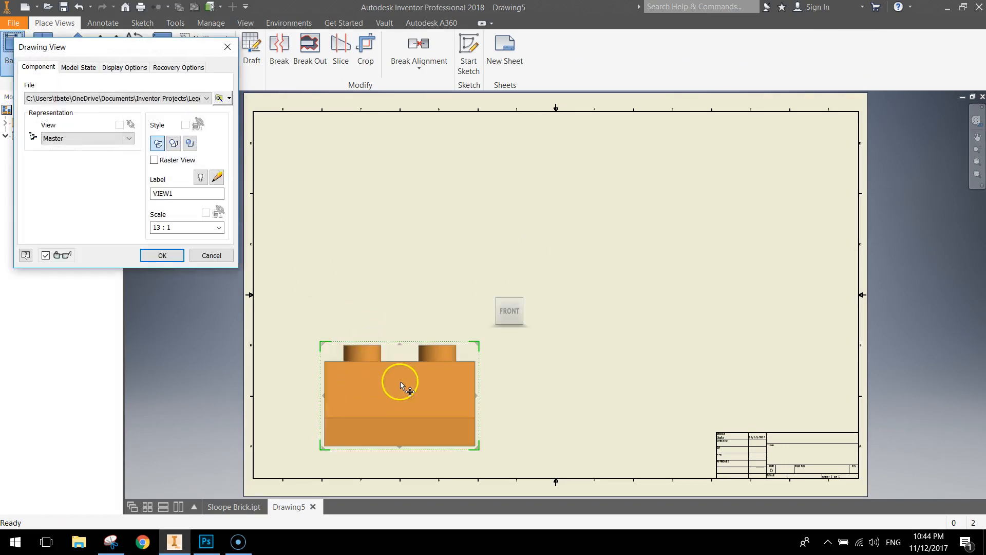
pyautogui.moveTo(402, 402)
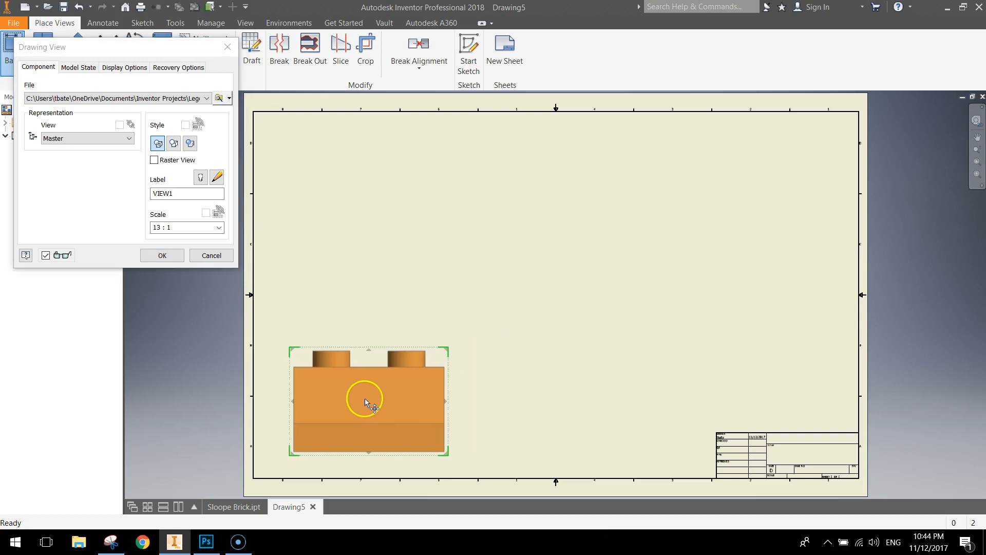
pyautogui.moveTo(367, 401); pyautogui.dragTo(513, 397)
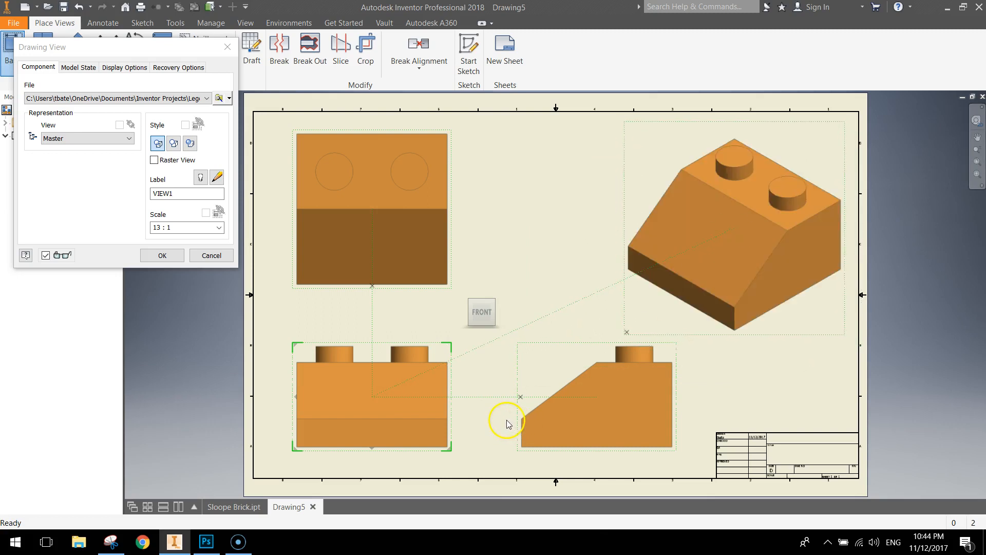
pyautogui.moveTo(405, 415)
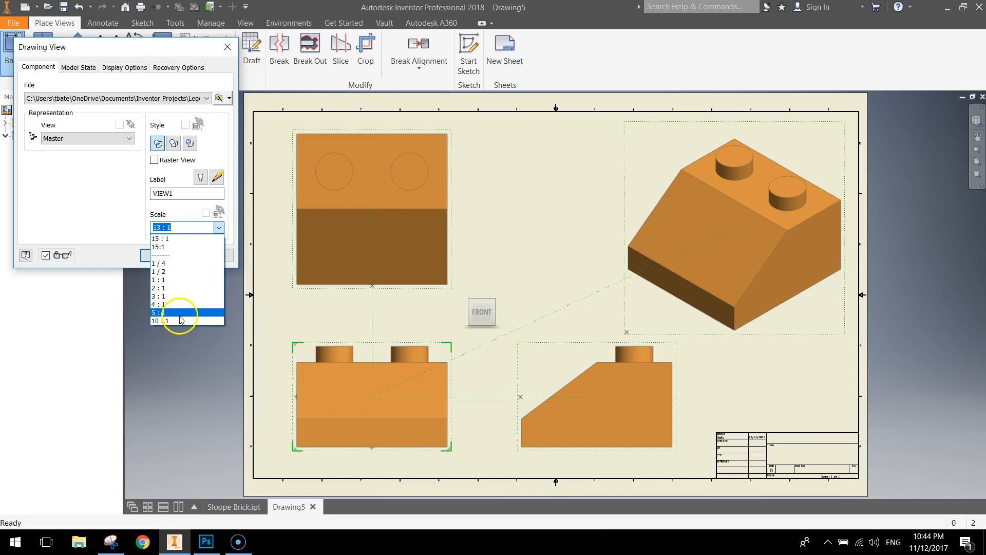
pyautogui.click(158, 321)
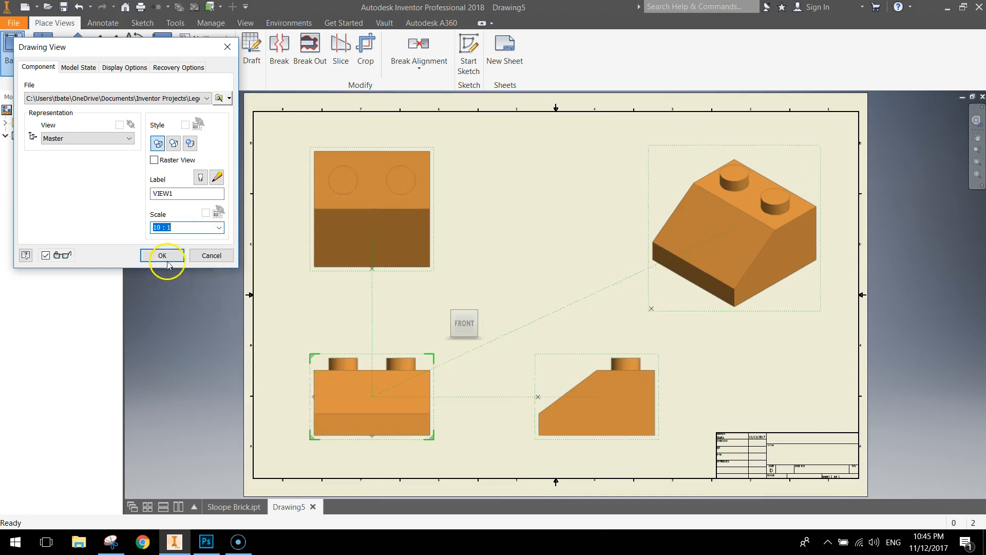
pyautogui.click(162, 256)
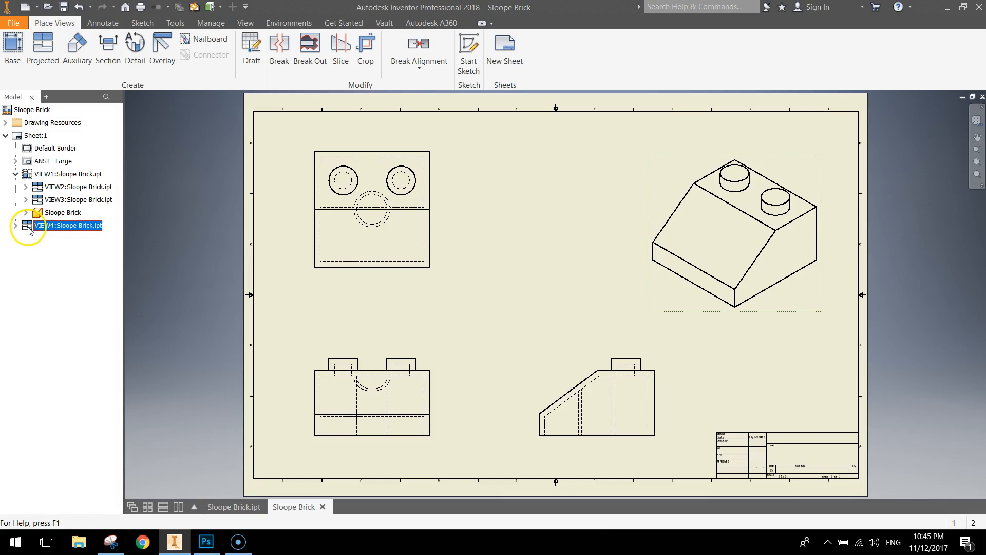
# Set the isometric view's visible label to ISOMETRIC VIEW, scale 15:1 and Shaded display style.
pyautogui.doubleClick(62, 224)
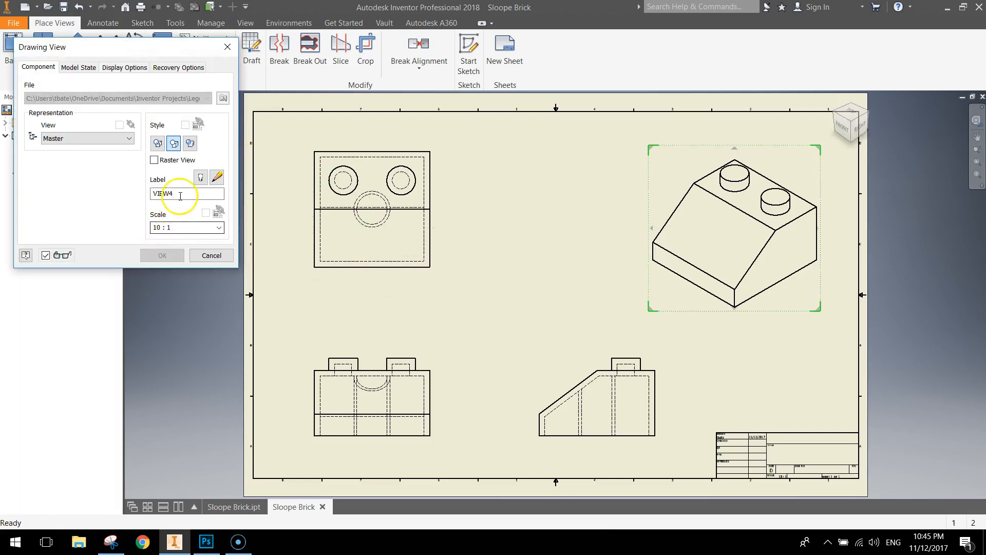
pyautogui.write('ISO')
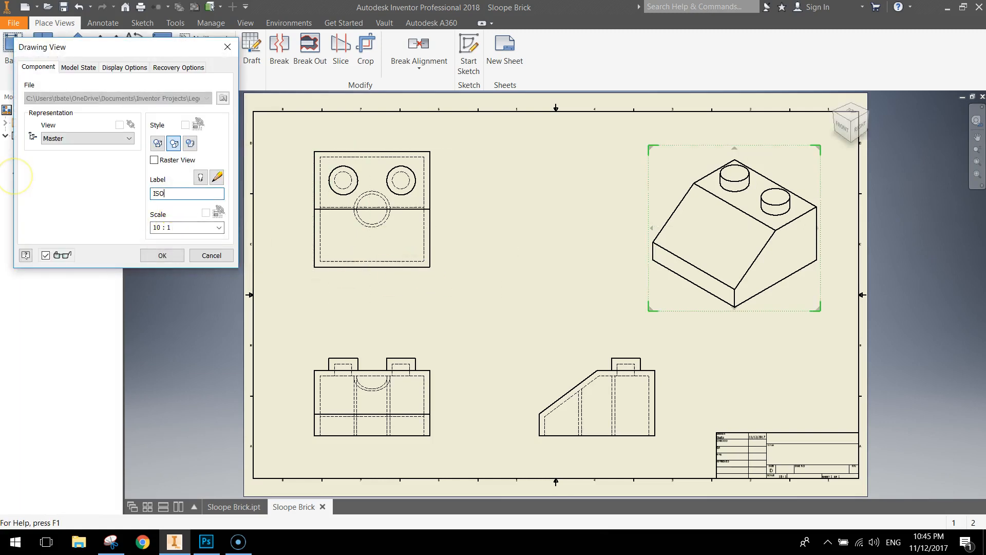
pyautogui.write('ISOMETRIC VIEW')
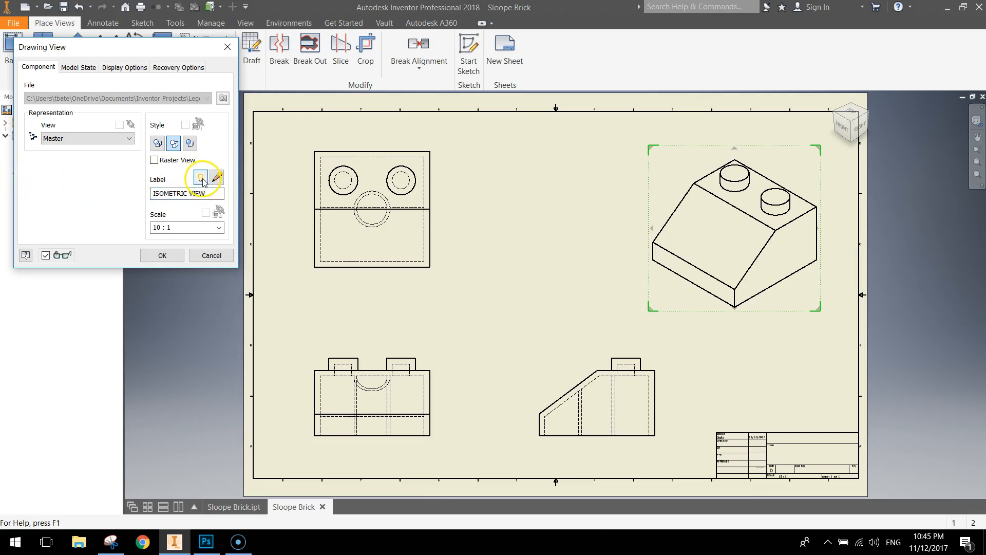
pyautogui.click(217, 176)
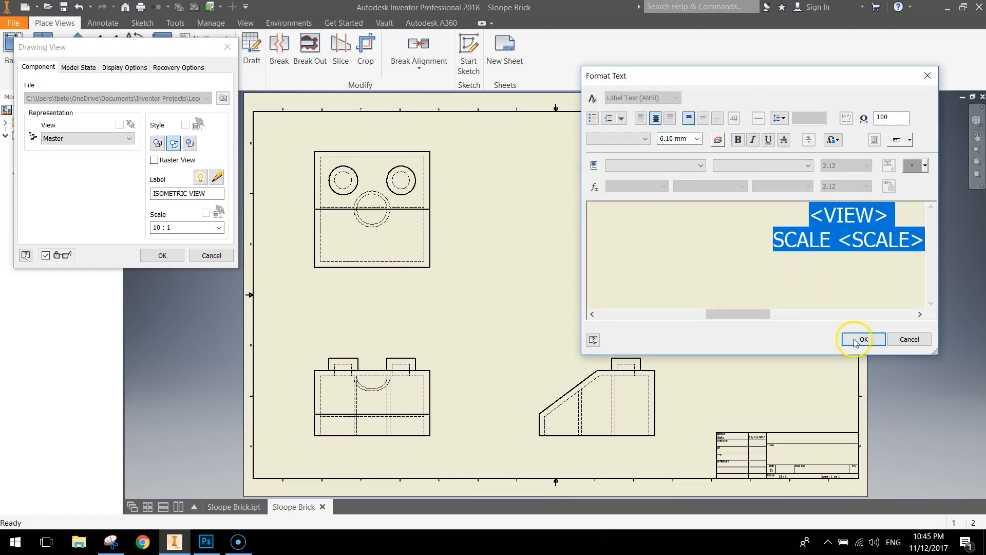
pyautogui.click(859, 339)
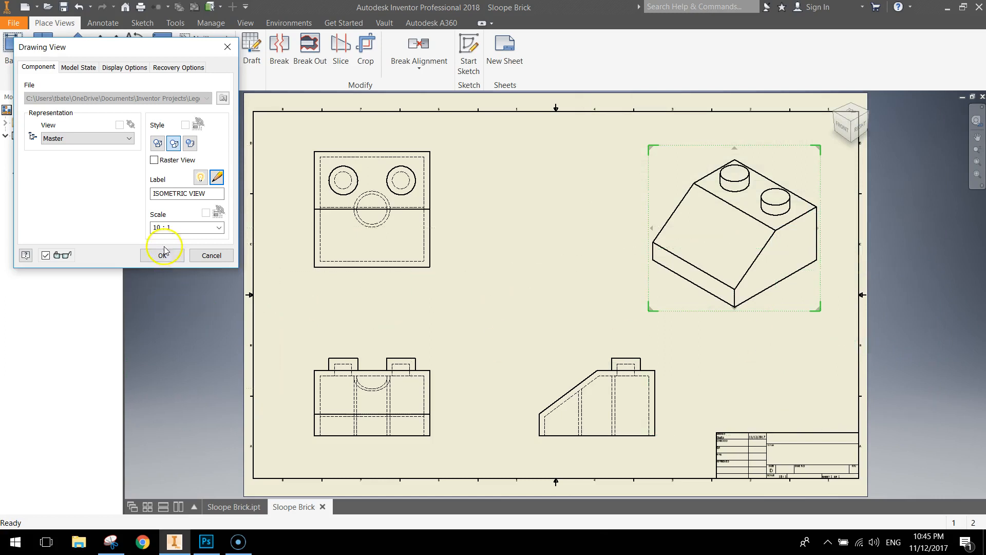
pyautogui.write('15')
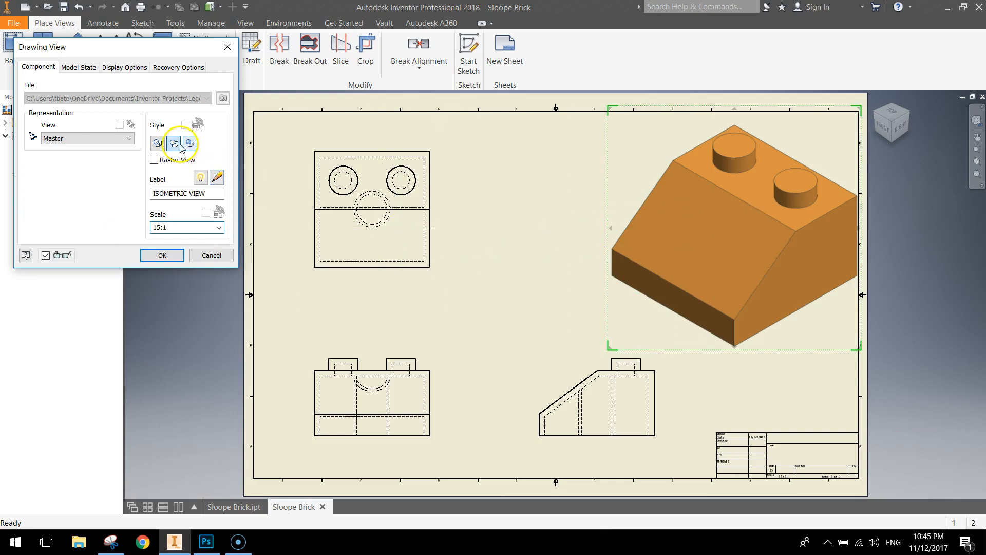
pyautogui.click(189, 144)
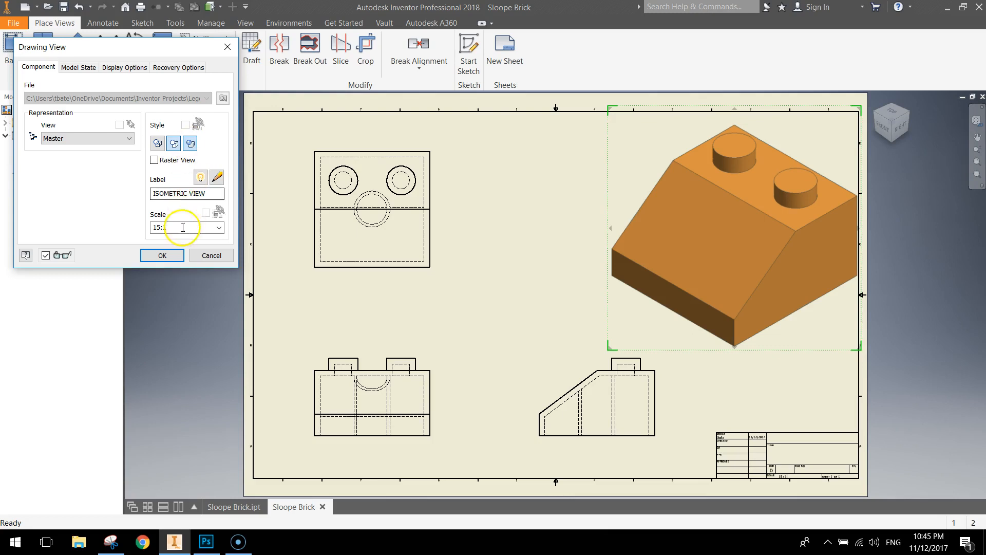
pyautogui.click(162, 254)
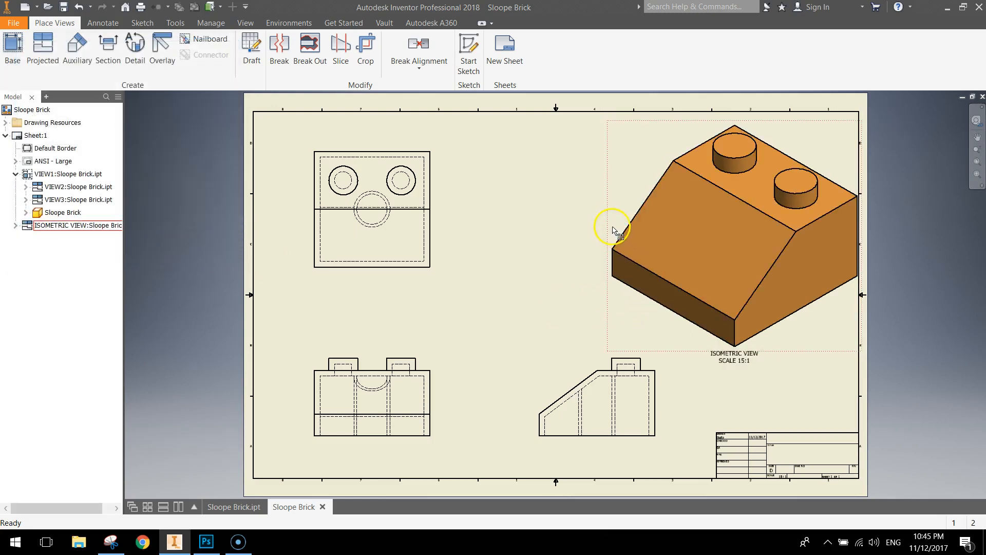
pyautogui.click(613, 231)
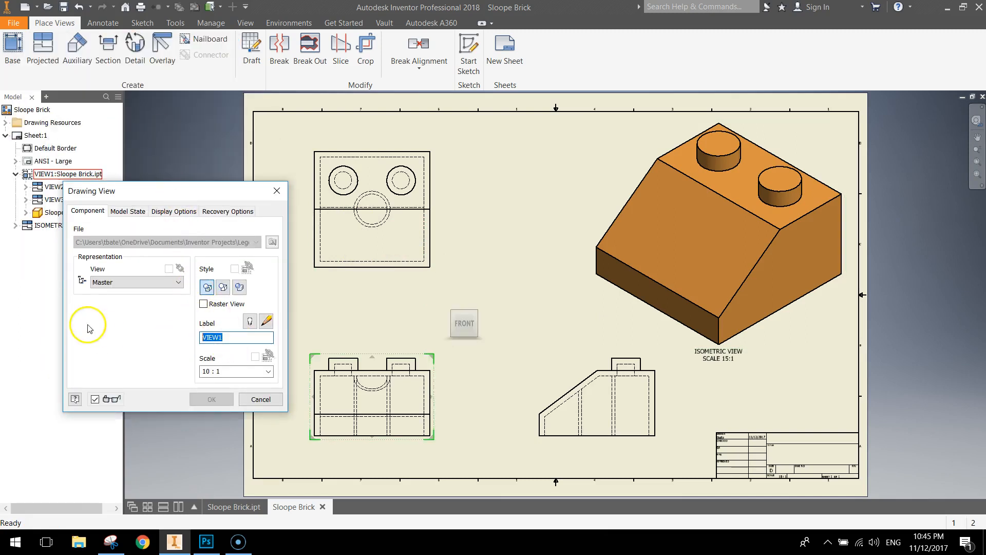
# Label the base view FRONT VIEW and adjust its label formatting.
pyautogui.write('FRONT VIEW')
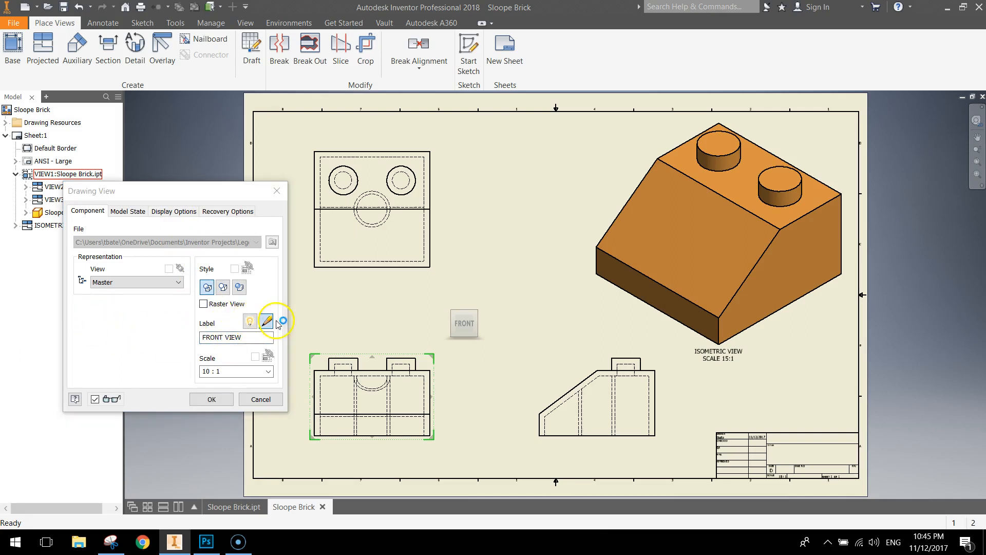
pyautogui.click(265, 320)
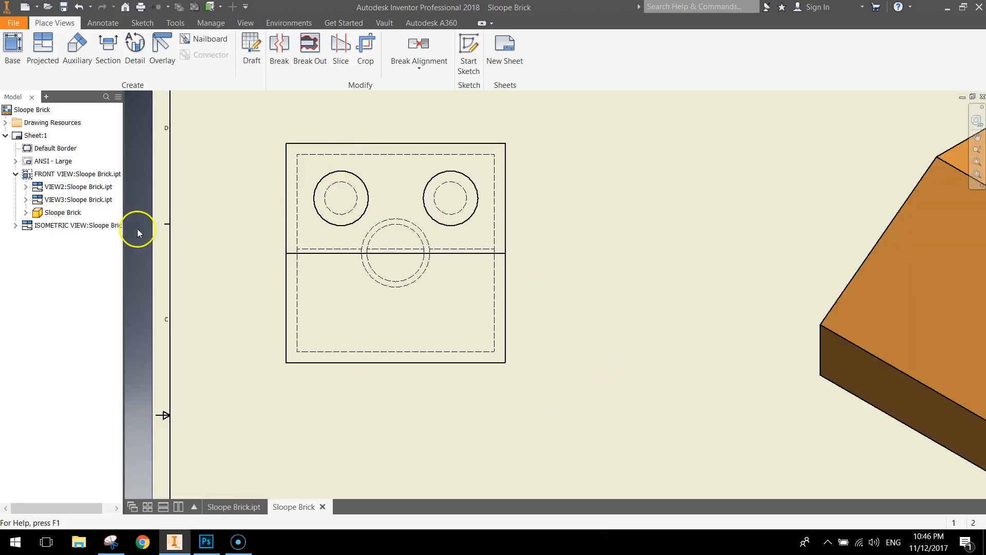
# Label VIEW2 as SIDE VIEW with adjusted label formatting and apply it.
pyautogui.click(77, 186)
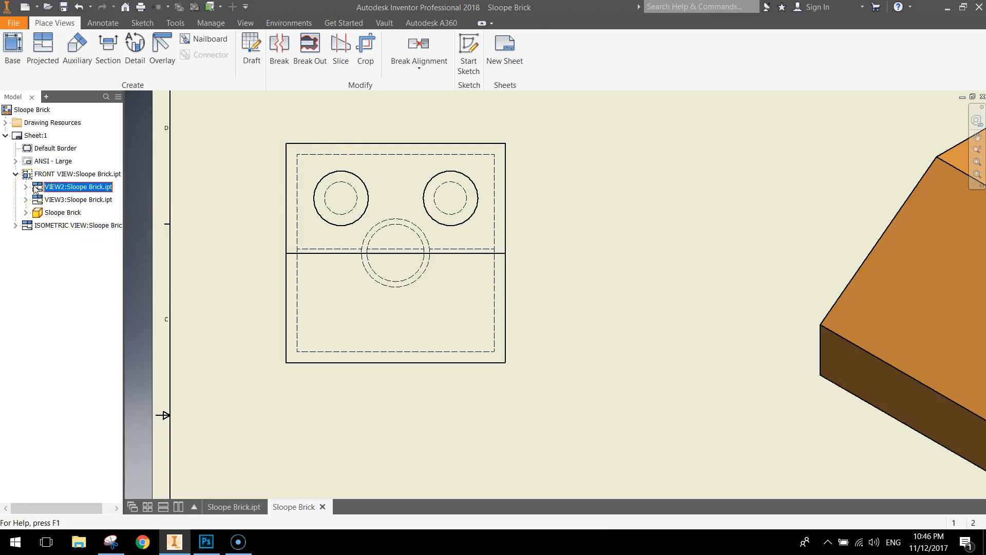
pyautogui.doubleClick(78, 186)
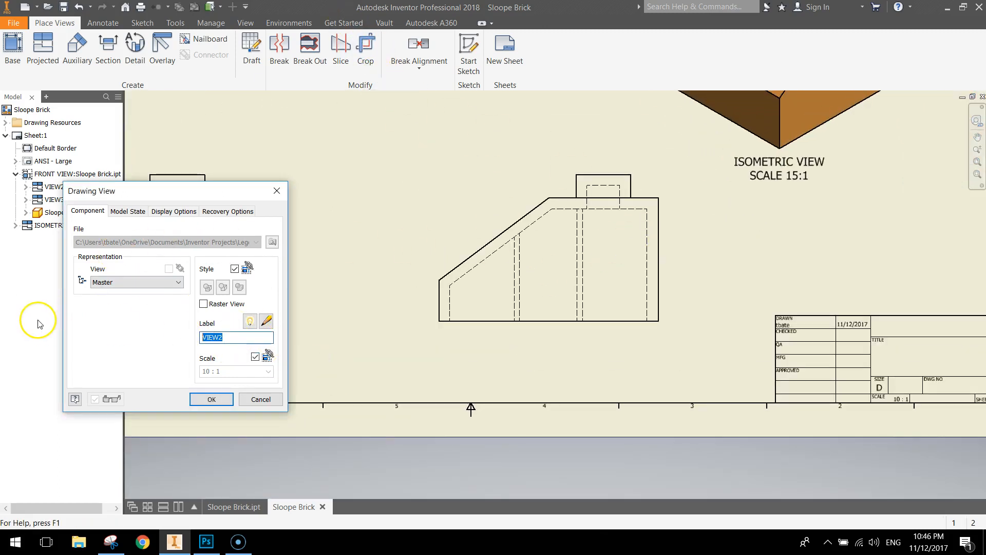
pyautogui.write('SIDE VIEW')
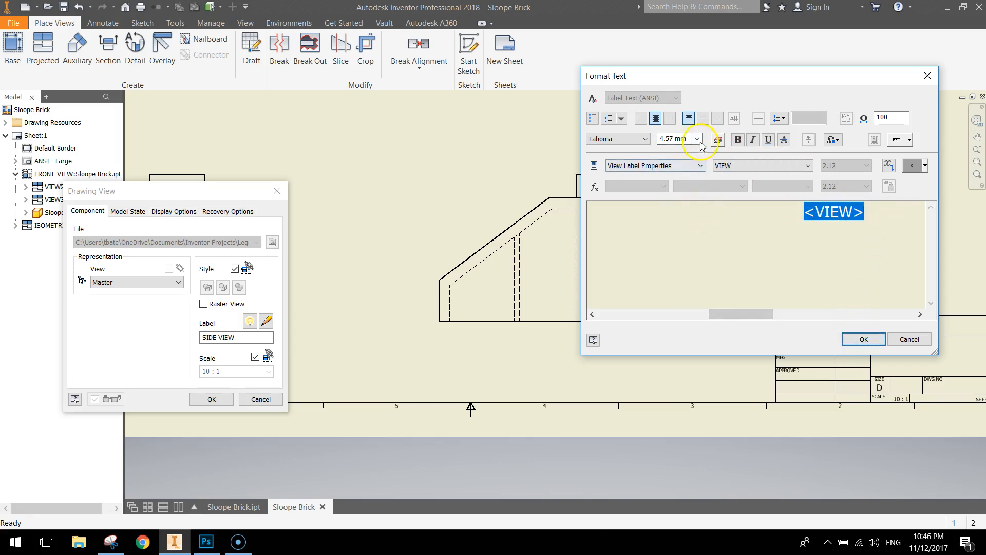
pyautogui.click(909, 339)
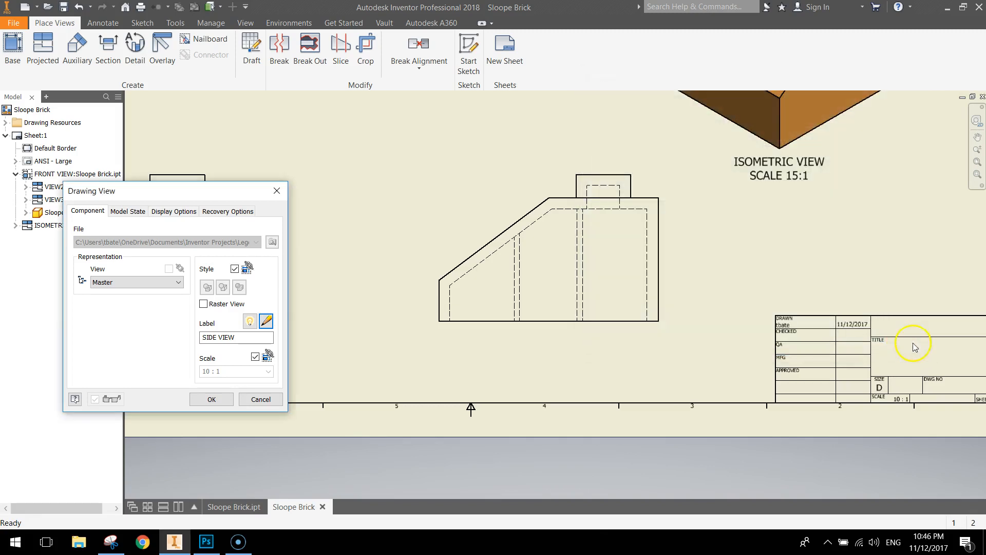
pyautogui.click(212, 399)
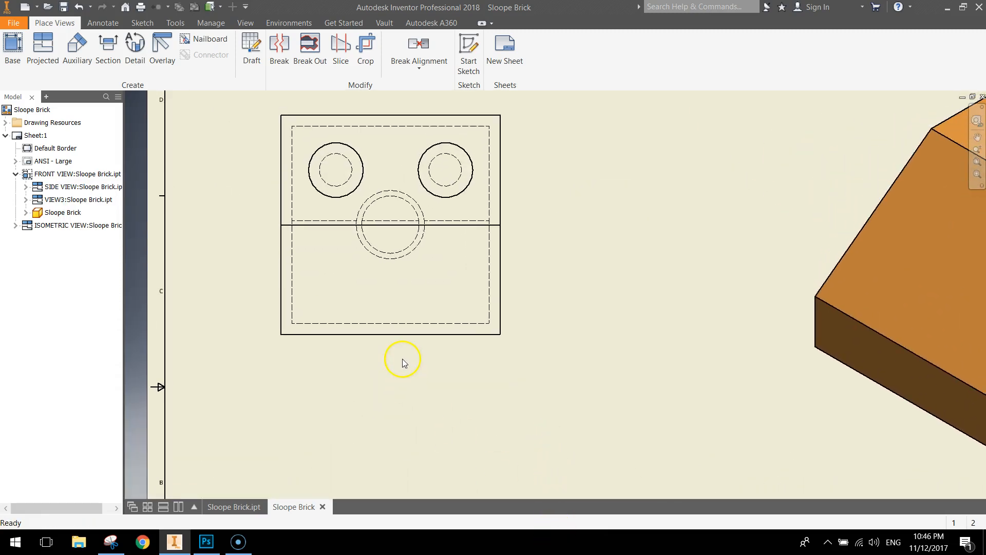
# Set VIEW3's label to TOP VIEW via its view properties and label editor.
pyautogui.click(75, 199)
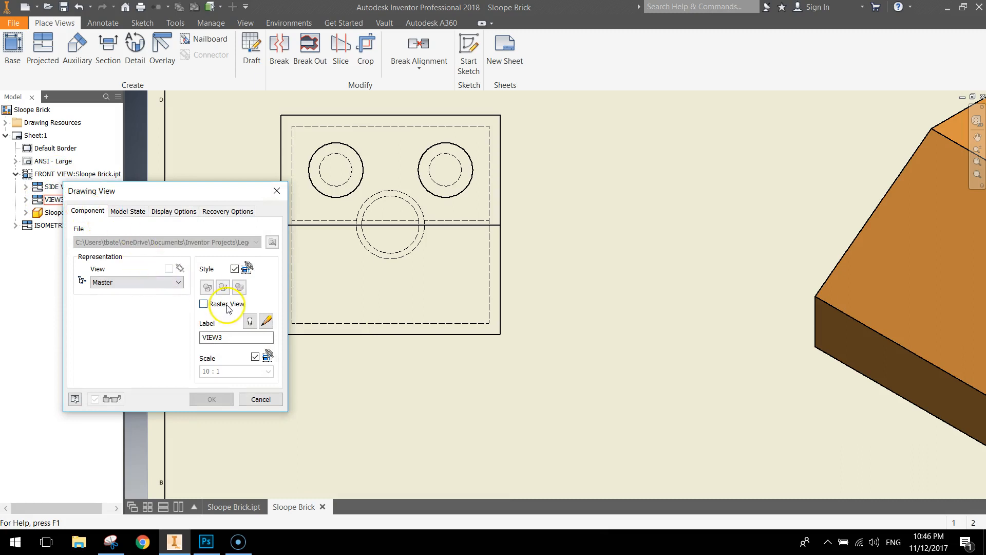
pyautogui.write('TOP VI')
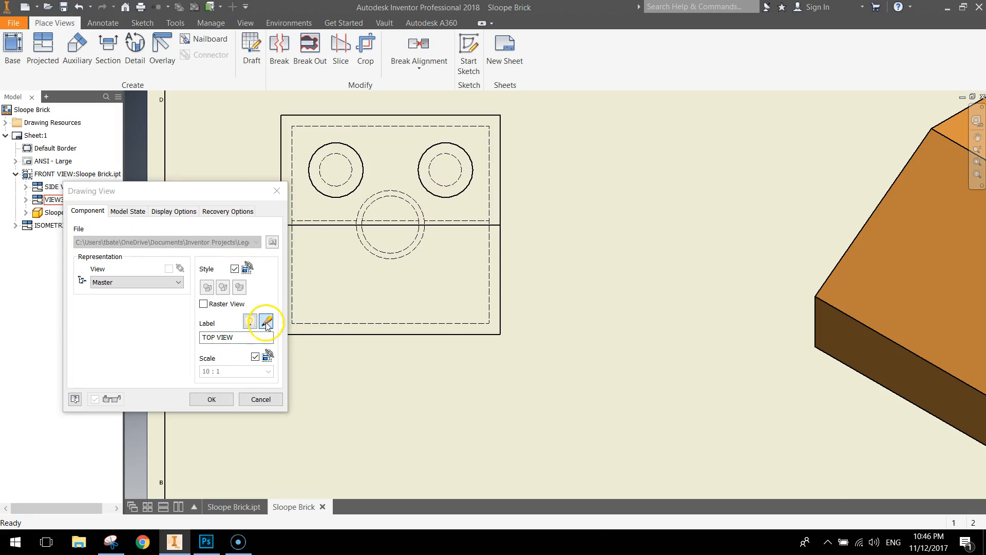
pyautogui.click(265, 320)
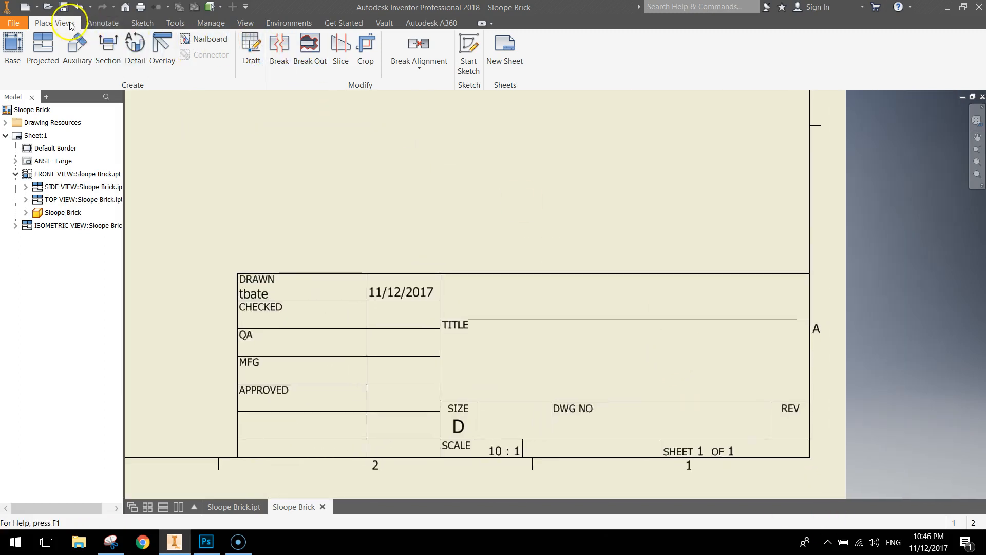
# Place a text note reading SLOPED LEGO BRICK in the title block's TITLE cell.
pyautogui.click(103, 22)
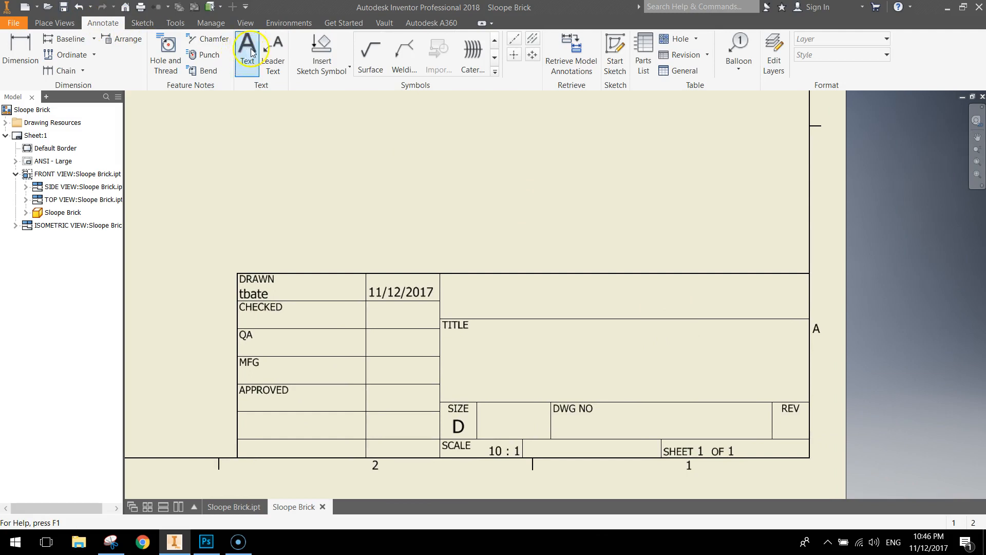
pyautogui.click(246, 52)
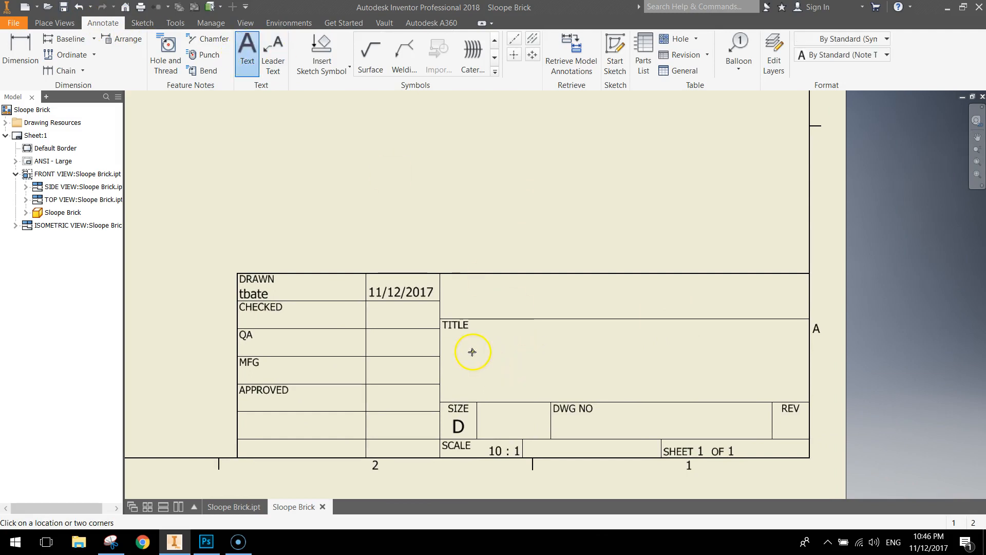
pyautogui.click(471, 351)
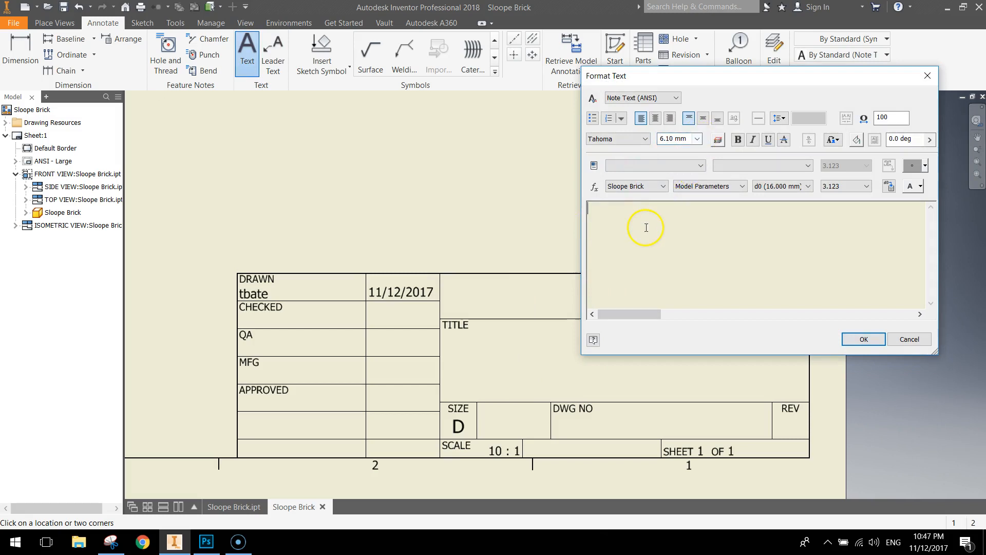
pyautogui.write('LE')
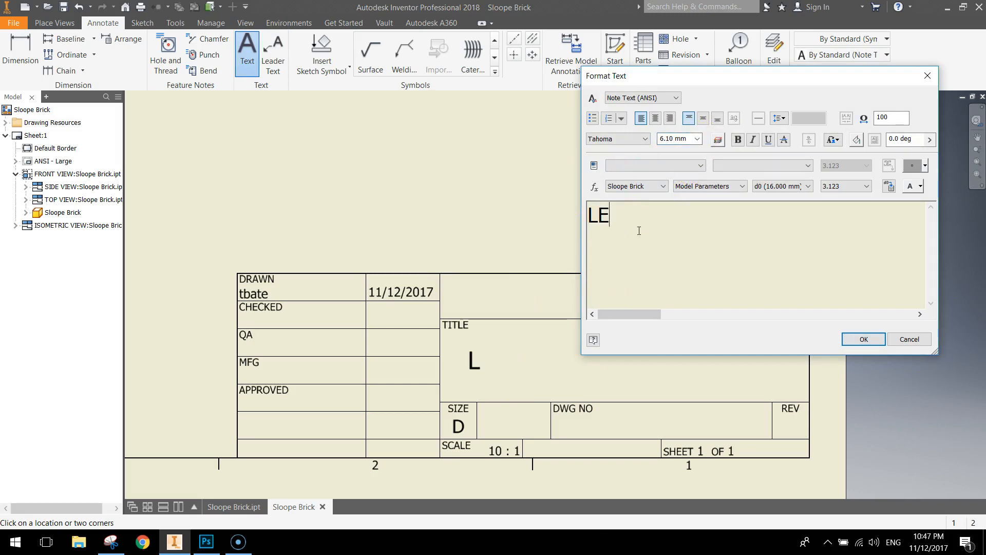
pyautogui.write('GO')
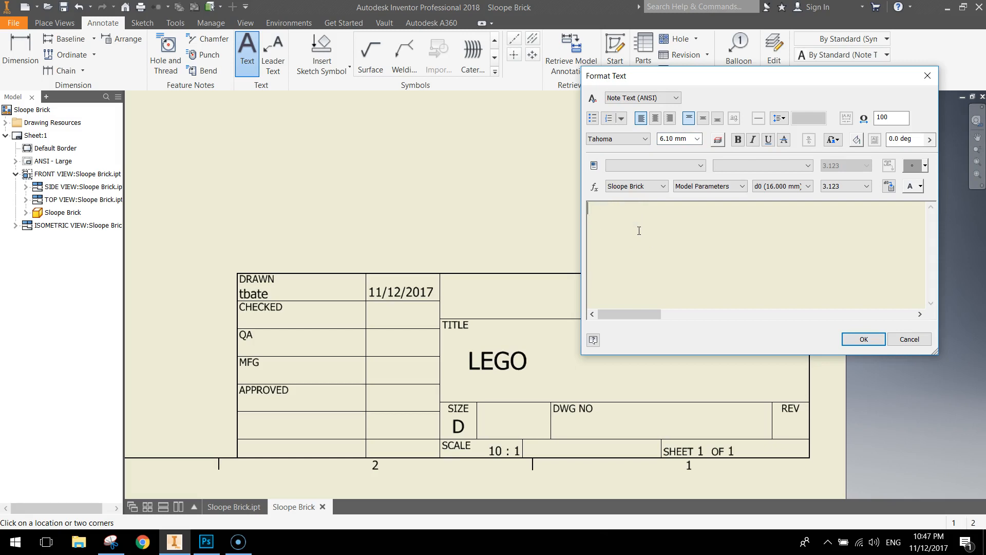
pyautogui.write('SLOPED LEGO BRICK')
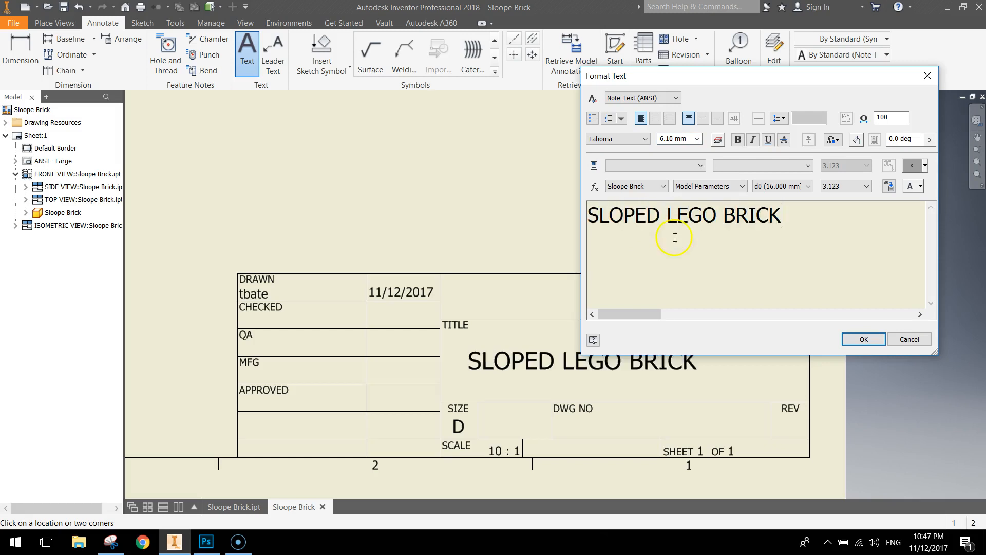
pyautogui.click(861, 339)
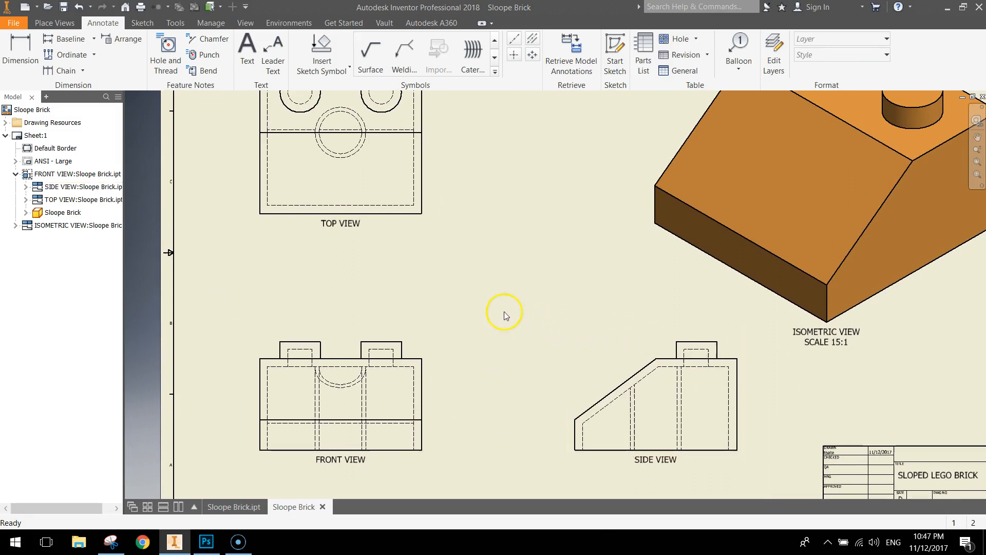
pyautogui.moveTo(487, 278)
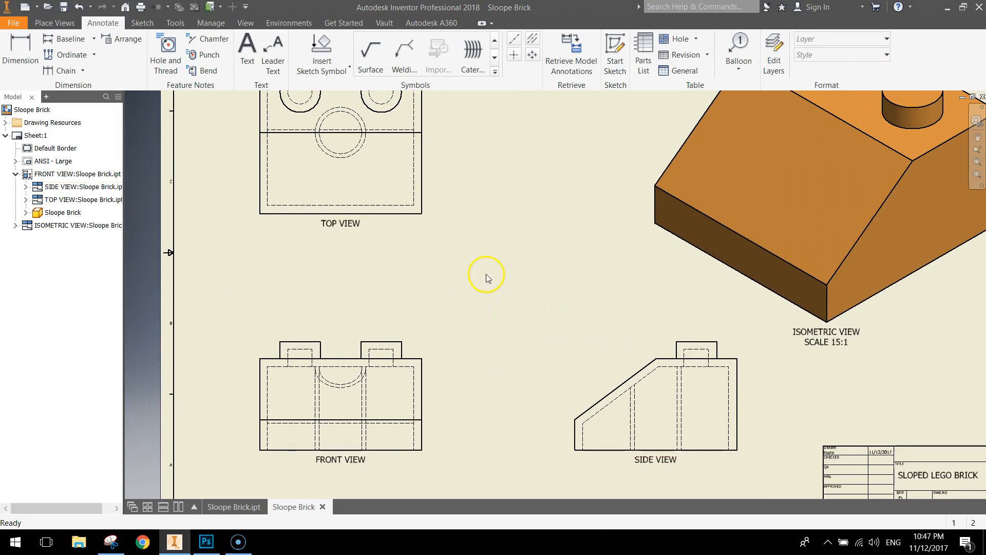
# Dimension the side view's 9.00 height and 1.70 stud height.
pyautogui.moveTo(485, 276); pyautogui.dragTo(380, 257)
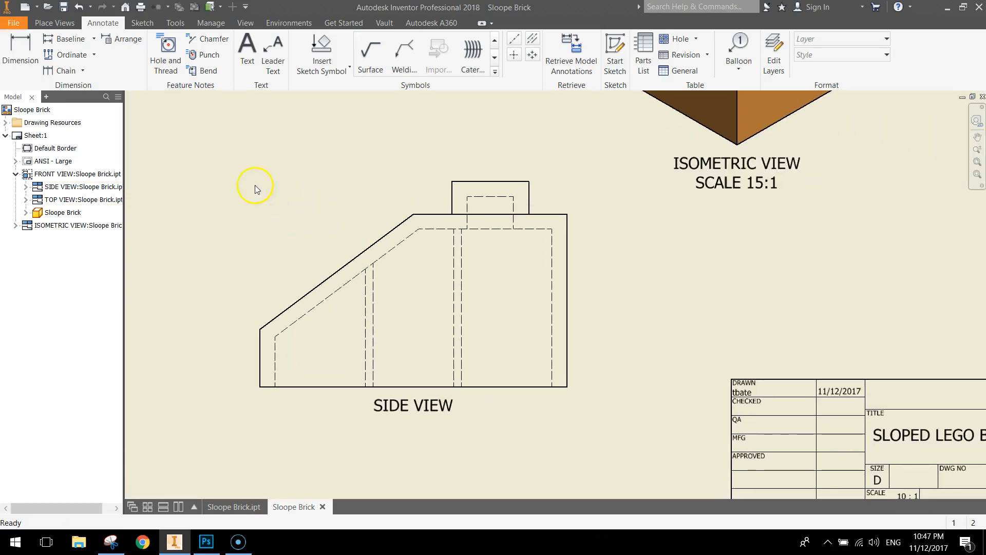
pyautogui.click(19, 49)
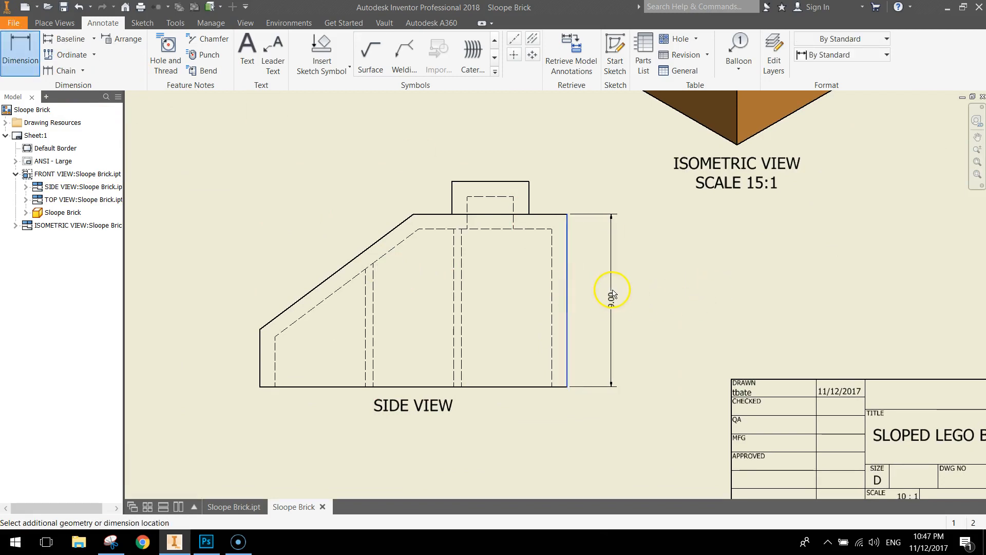
pyautogui.click(610, 291)
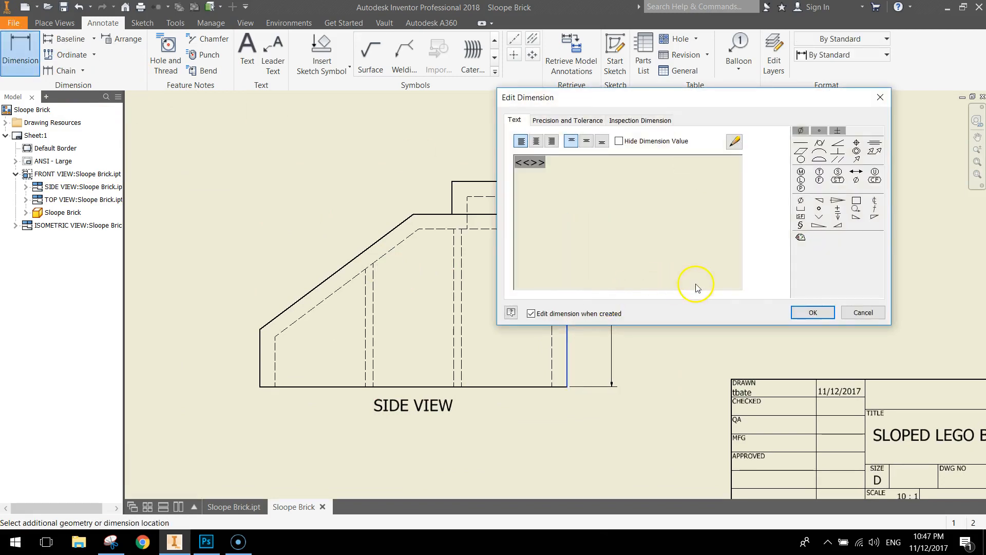
pyautogui.click(811, 312)
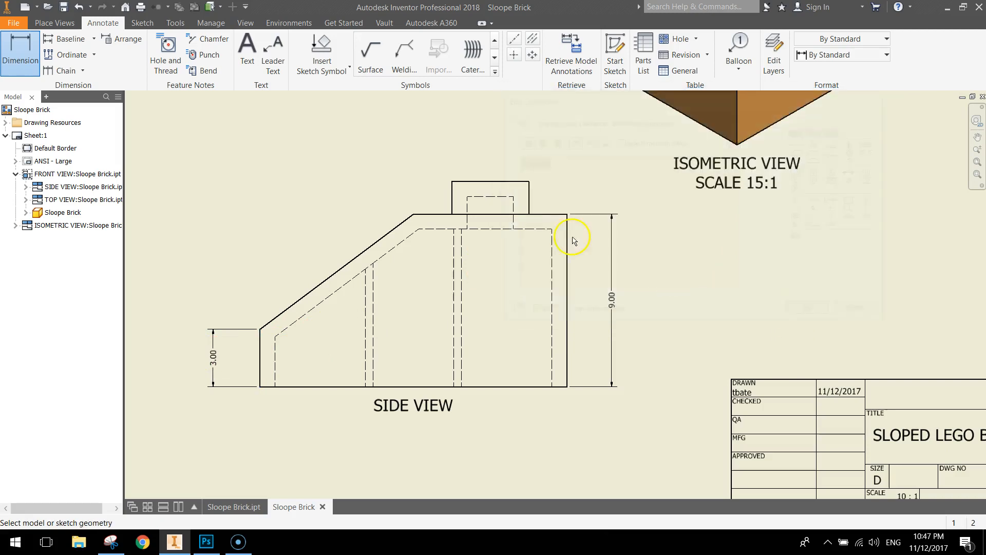
pyautogui.click(572, 218)
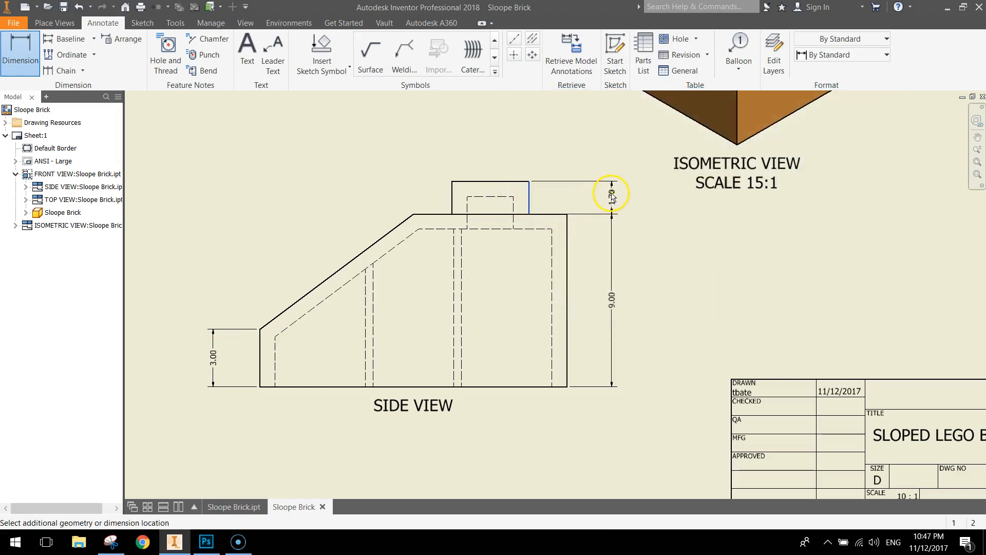
pyautogui.click(609, 193)
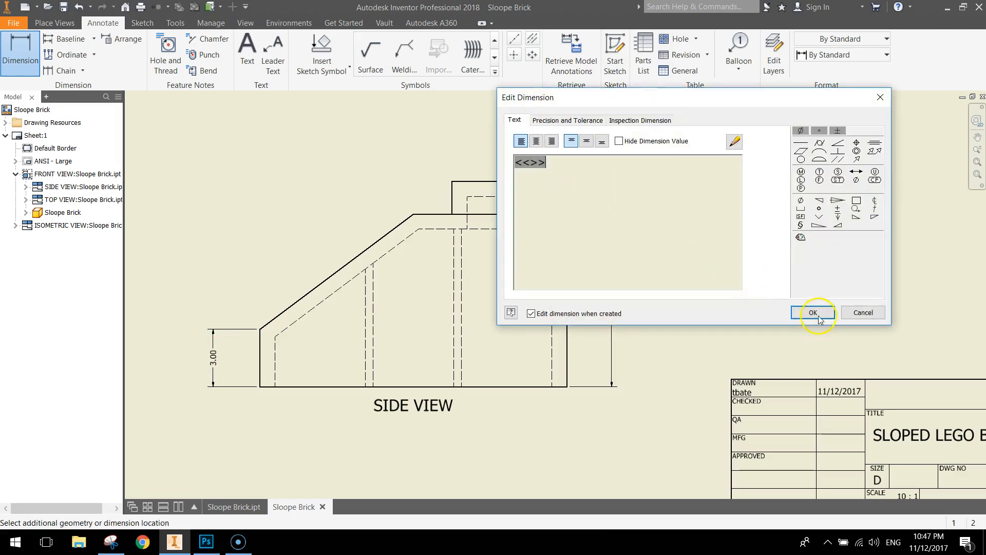
pyautogui.click(812, 313)
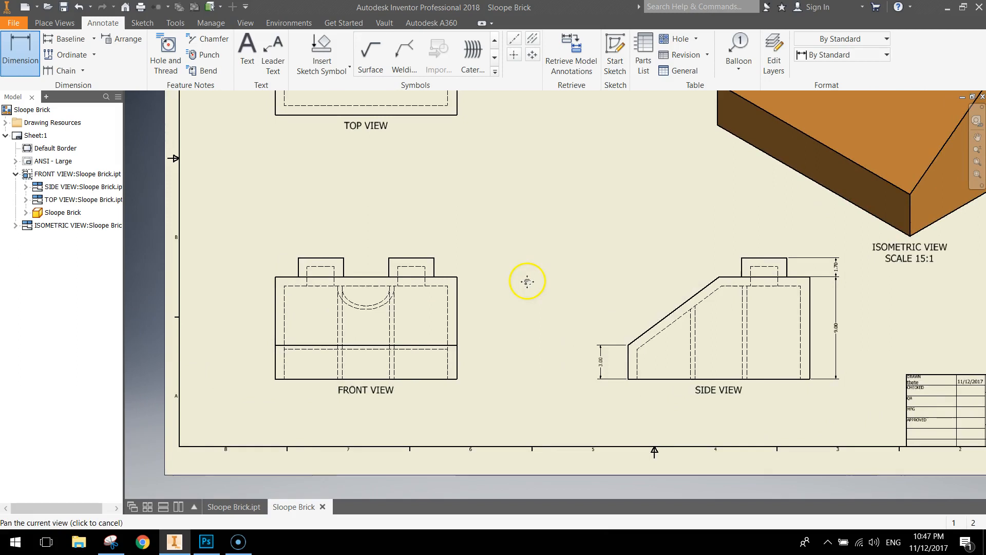
# Add the 16.00 overall length dimension below the side view.
pyautogui.moveTo(527, 282); pyautogui.dragTo(427, 389)
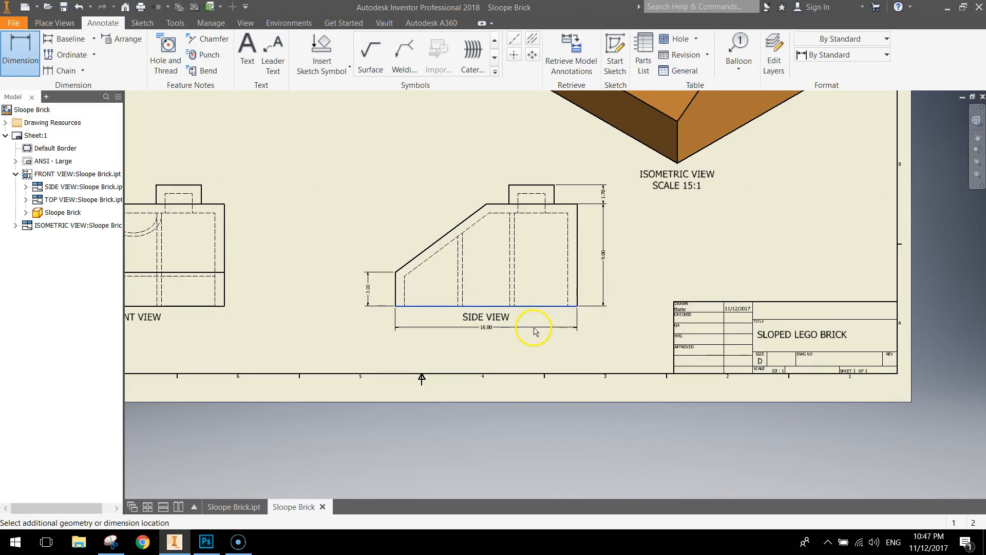
pyautogui.click(533, 330)
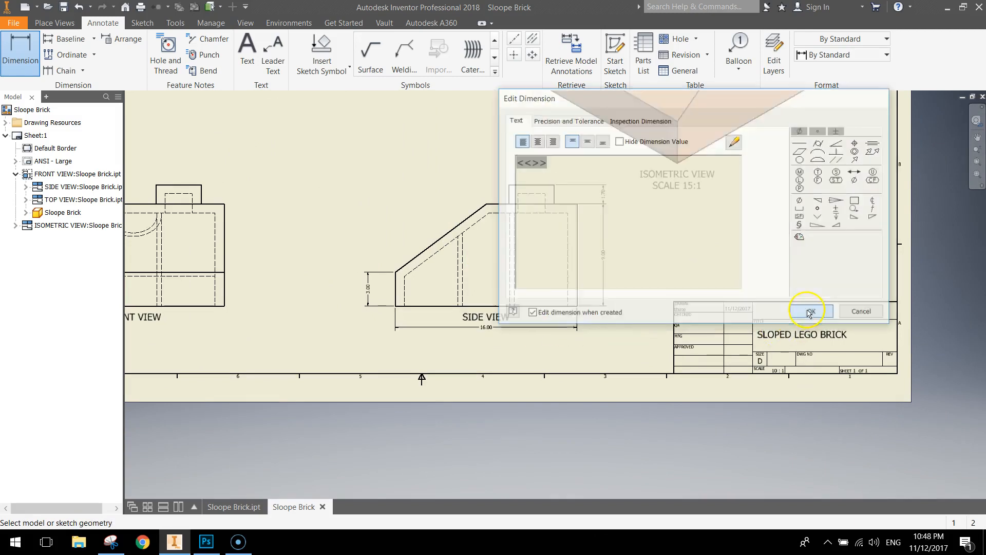
pyautogui.click(811, 310)
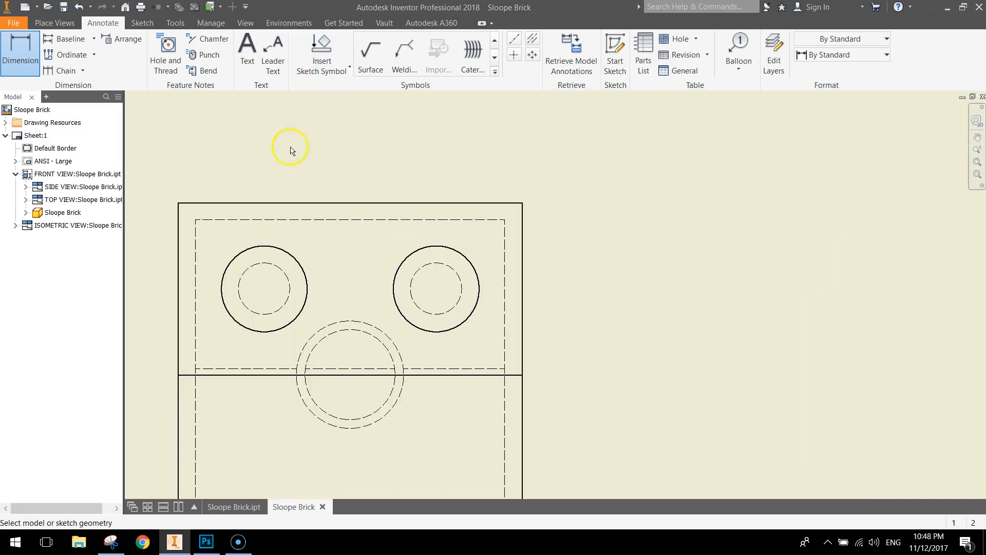
# Dimension the right stud's Ø2.40 inner and Ø4.00 outer diameters on the top view.
pyautogui.click(435, 288)
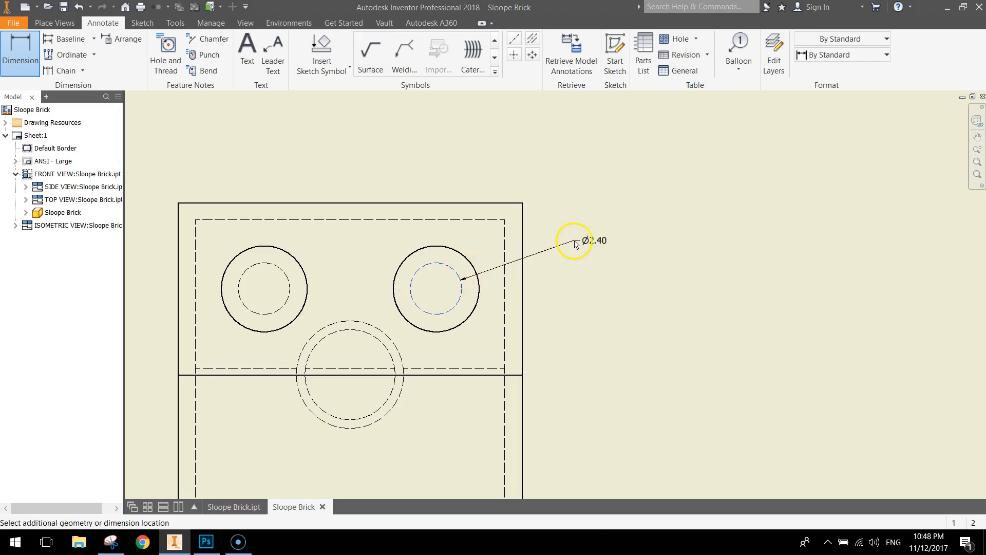
pyautogui.click(572, 244)
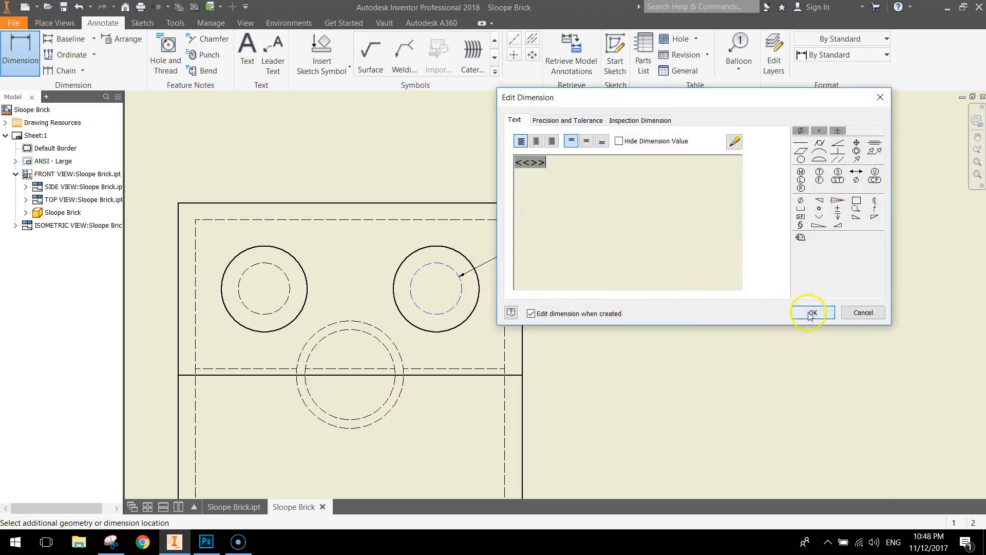
pyautogui.click(812, 312)
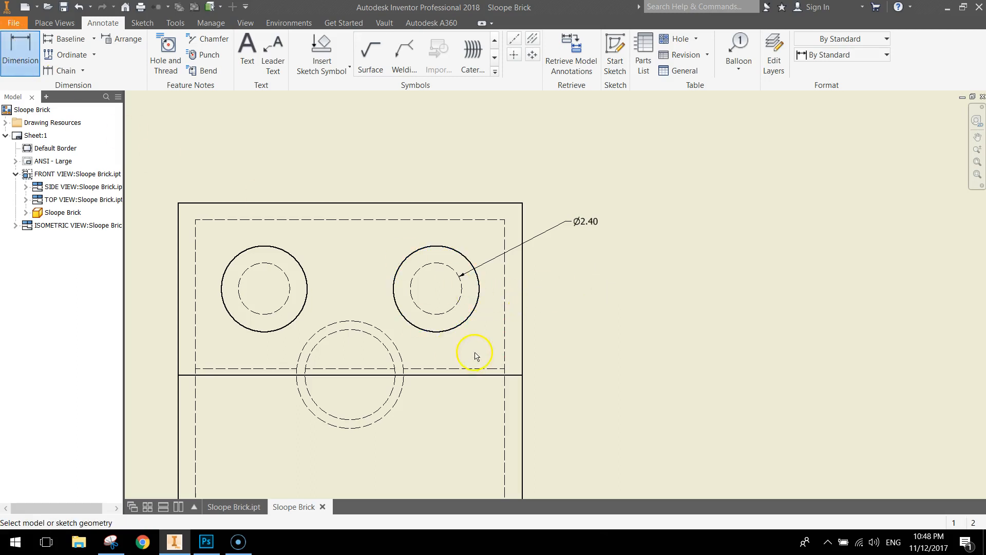
pyautogui.click(436, 287)
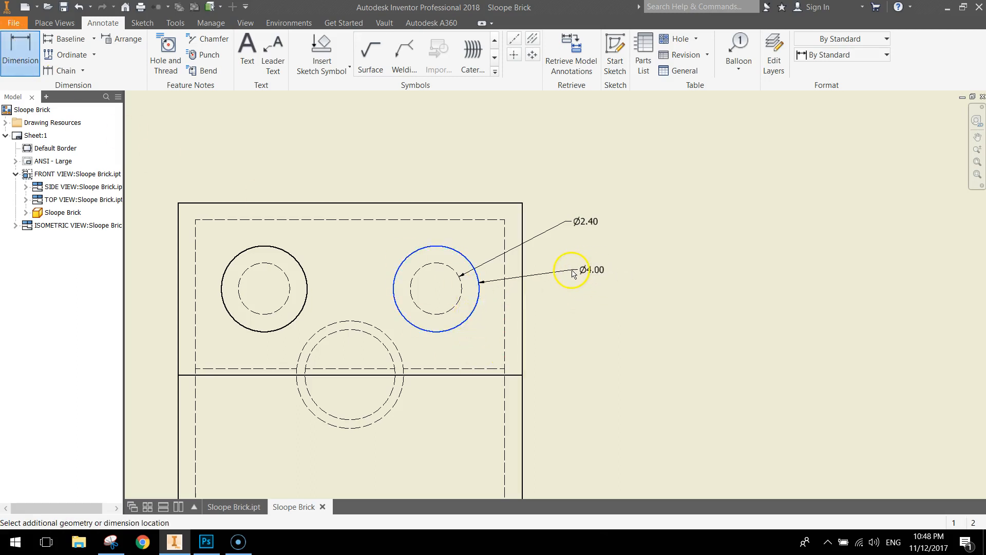
pyautogui.click(573, 270)
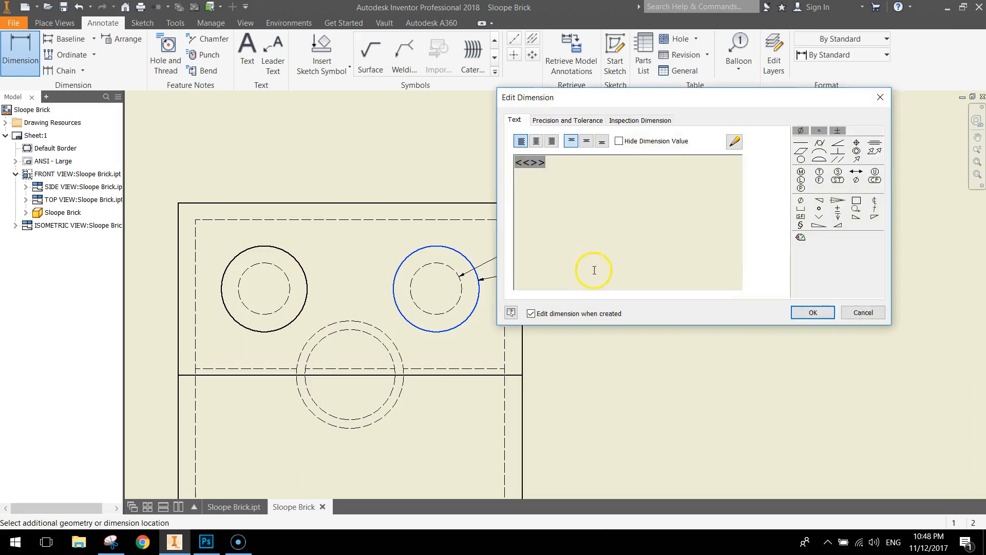
pyautogui.click(811, 312)
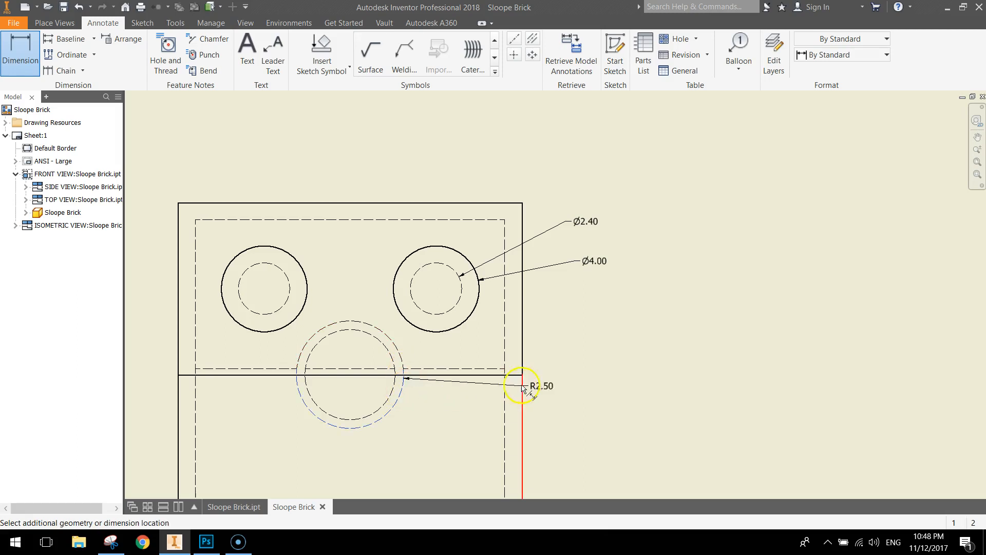
# Add the R2.50 tube radius, then zoom out to review the whole top view.
pyautogui.moveTo(525, 385); pyautogui.dragTo(577, 338)
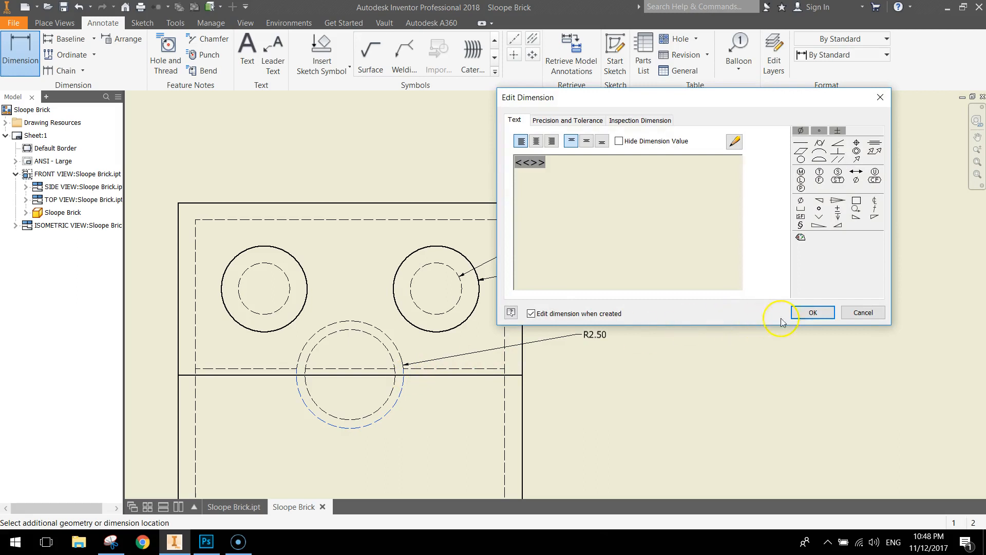
pyautogui.click(812, 312)
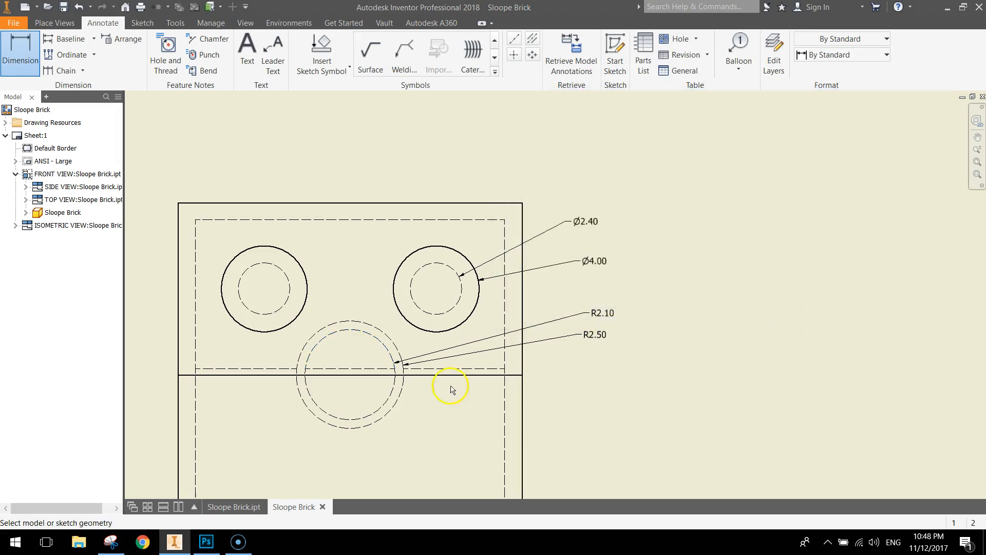
pyautogui.moveTo(450, 387); pyautogui.dragTo(198, 220)
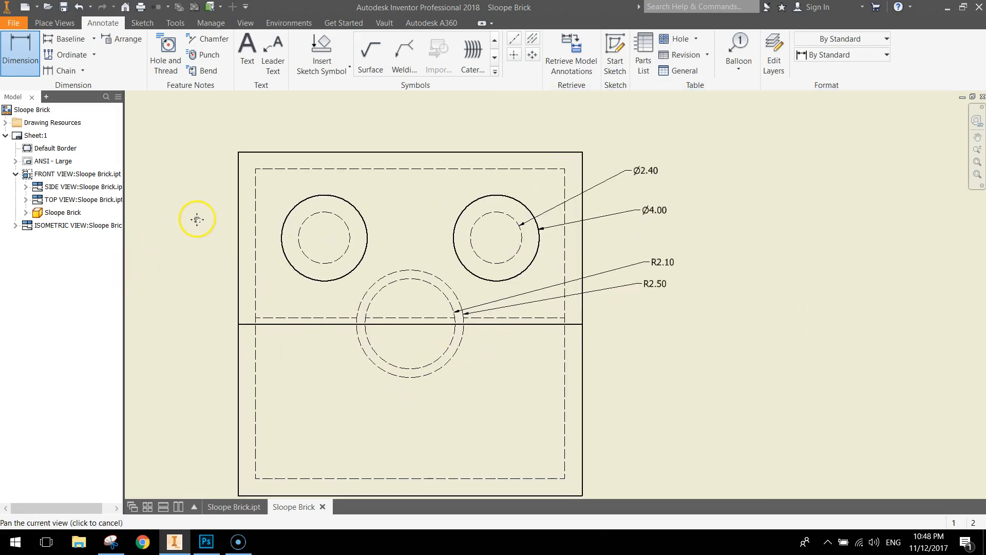
pyautogui.moveTo(197, 220); pyautogui.dragTo(314, 169)
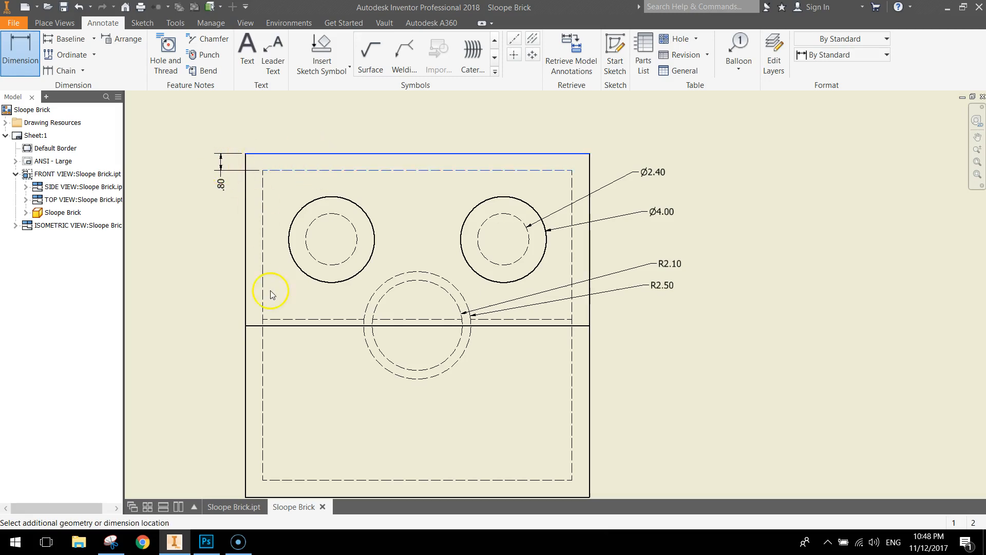
pyautogui.moveTo(270, 293); pyautogui.dragTo(741, 402)
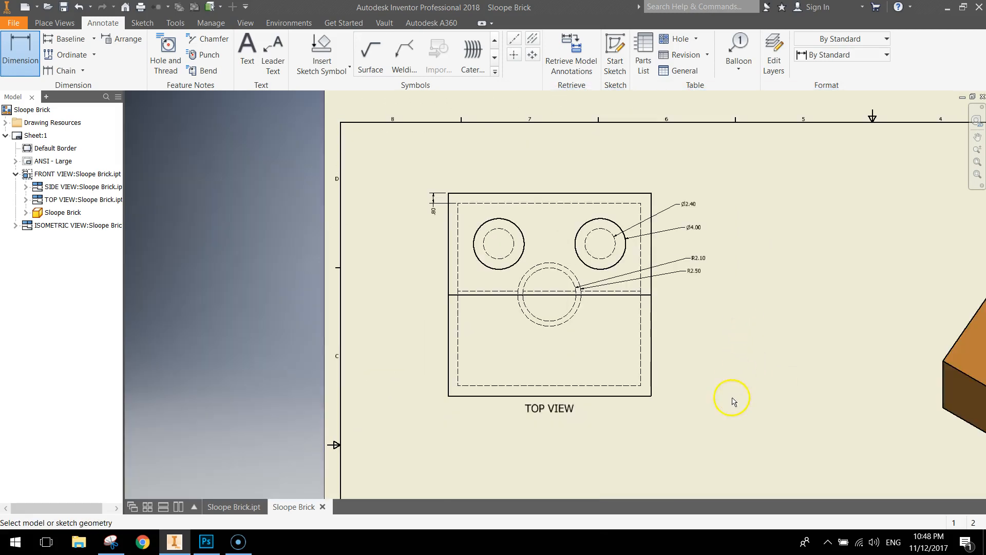
pyautogui.scroll(-3)
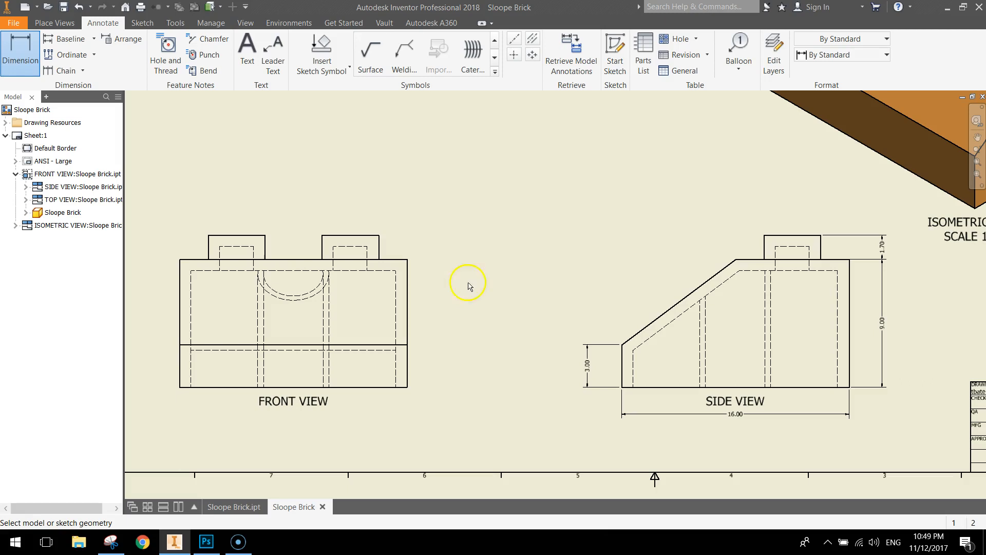
# Add the 8.00 slope length dimension above the side view's sloped edge.
pyautogui.moveTo(467, 287); pyautogui.dragTo(481, 318)
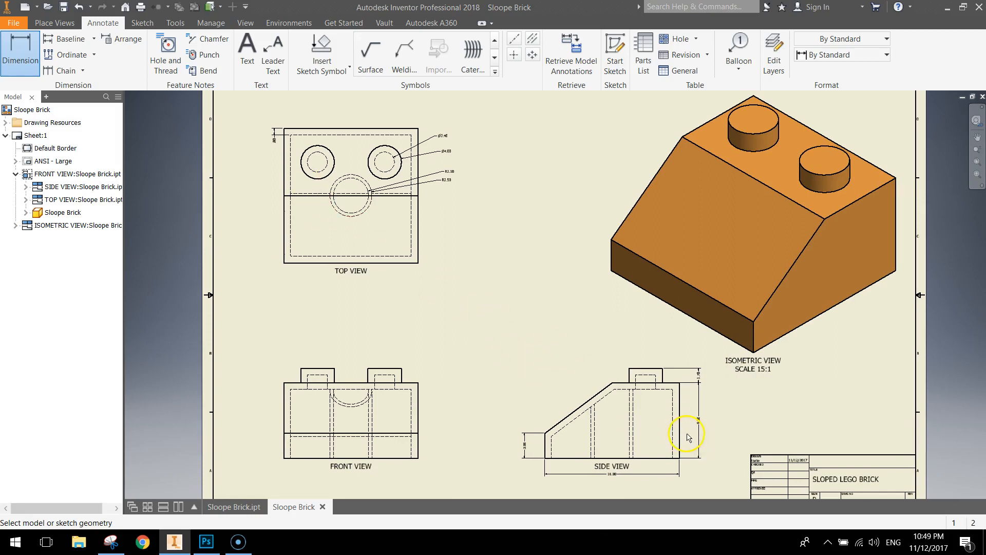
pyautogui.moveTo(706, 385)
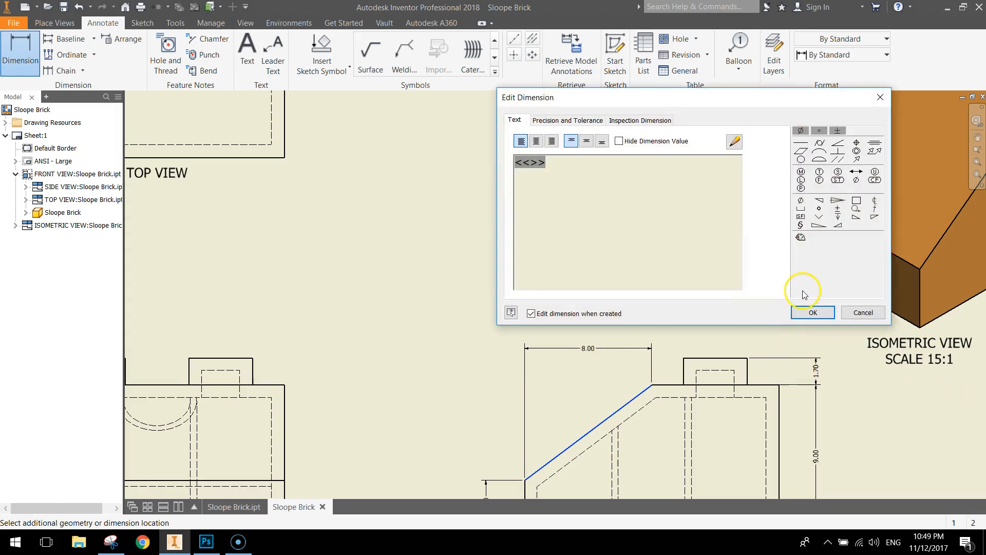
pyautogui.click(811, 313)
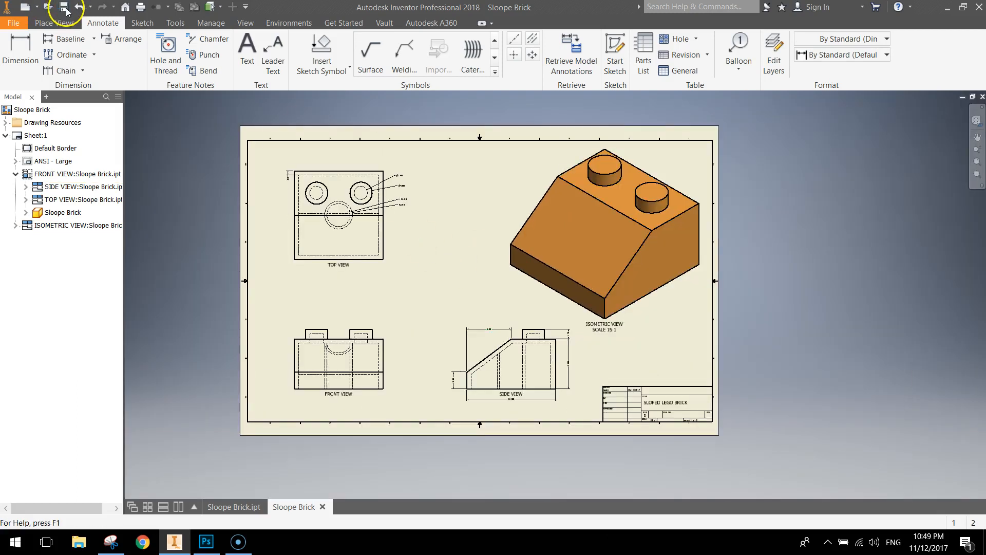
# Save the drawing as Slope Brick.idw in the Lego Bricks folder.
pyautogui.write('s')
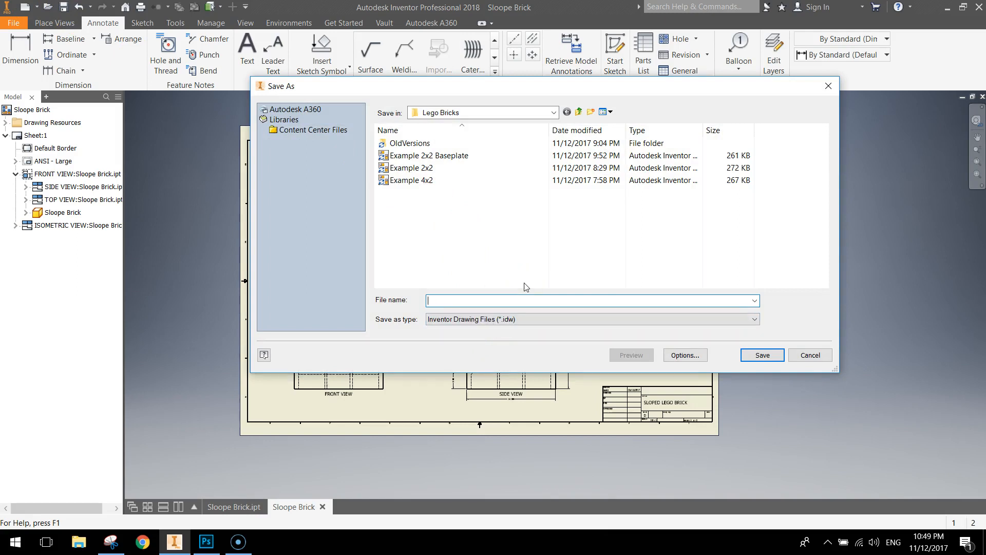
pyautogui.write('Slope Bri')
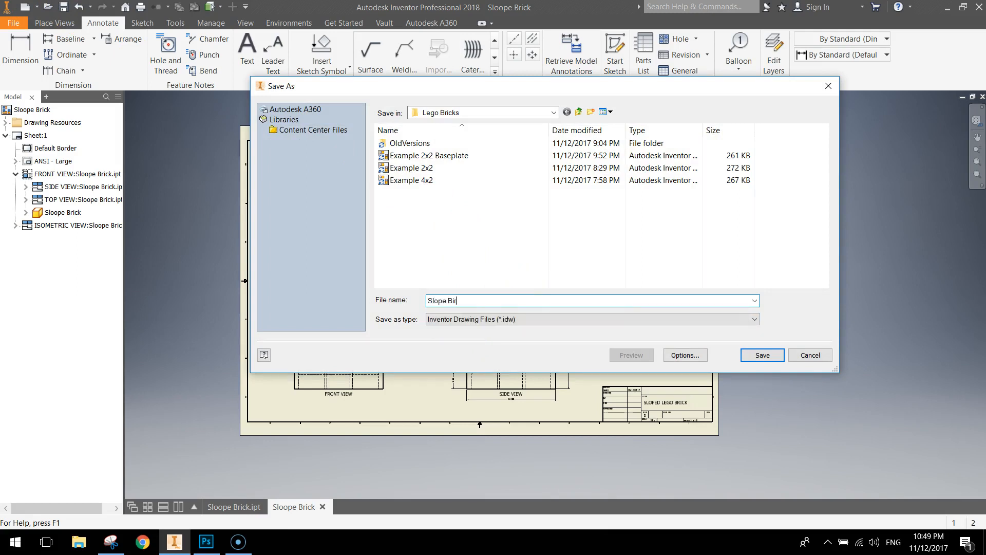
pyautogui.press('BackSpace')
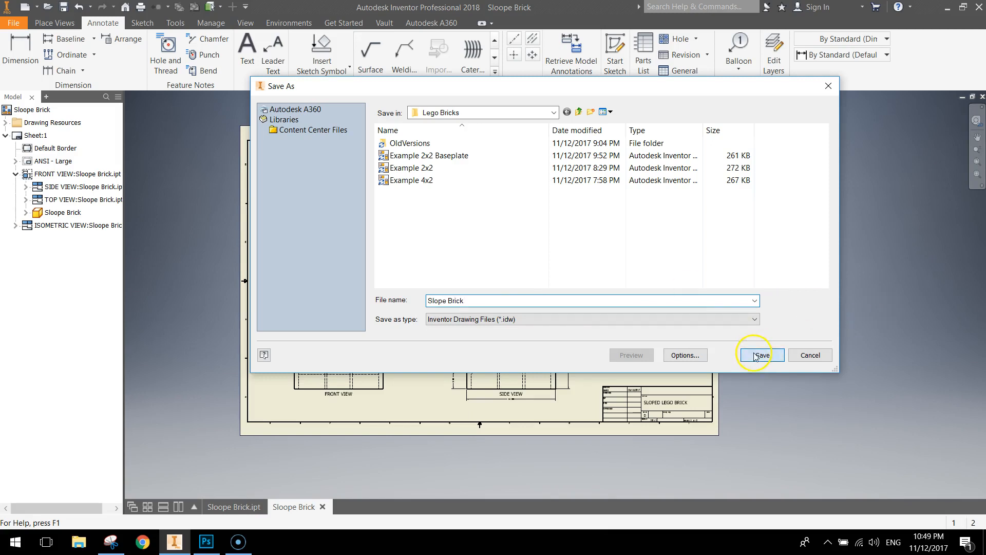
pyautogui.click(760, 355)
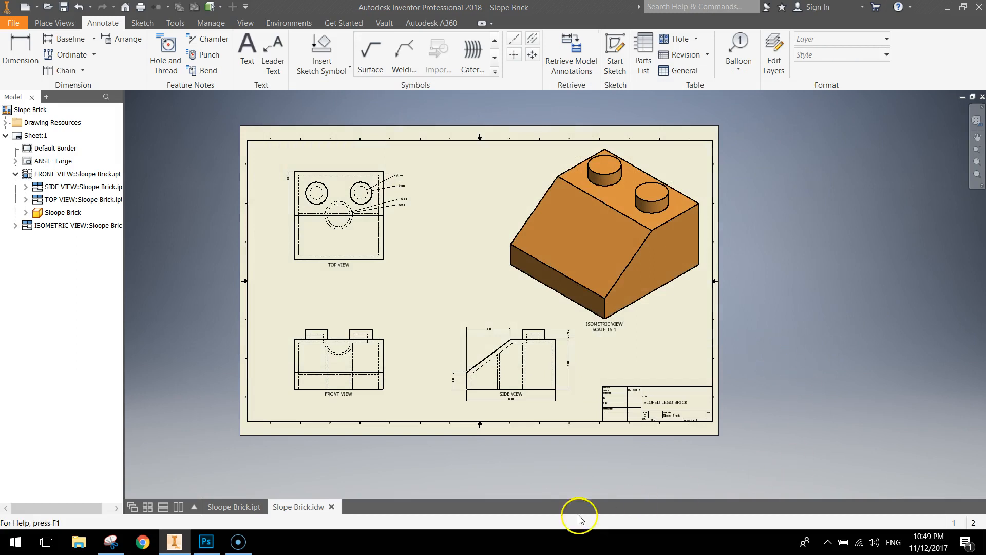